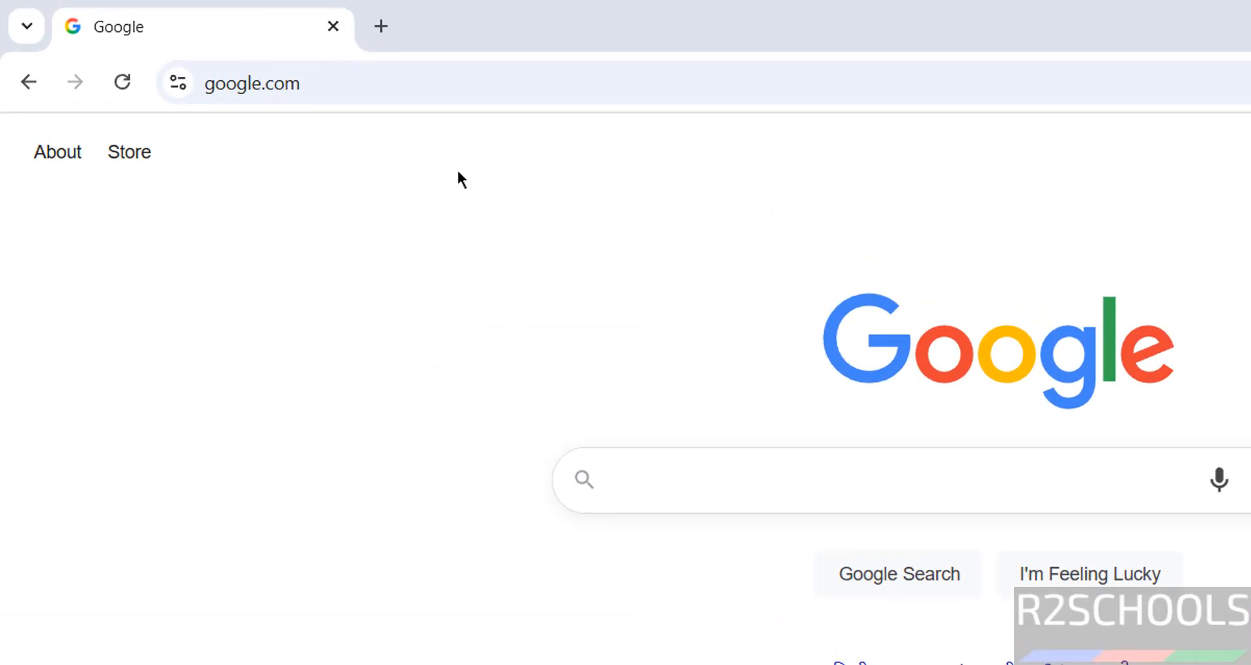
Step: Go to releases.ubuntu.com and enter the Ubuntu 24.04.3 LTS release page
{"action": "type", "text": "releases.ubuntu.com"}
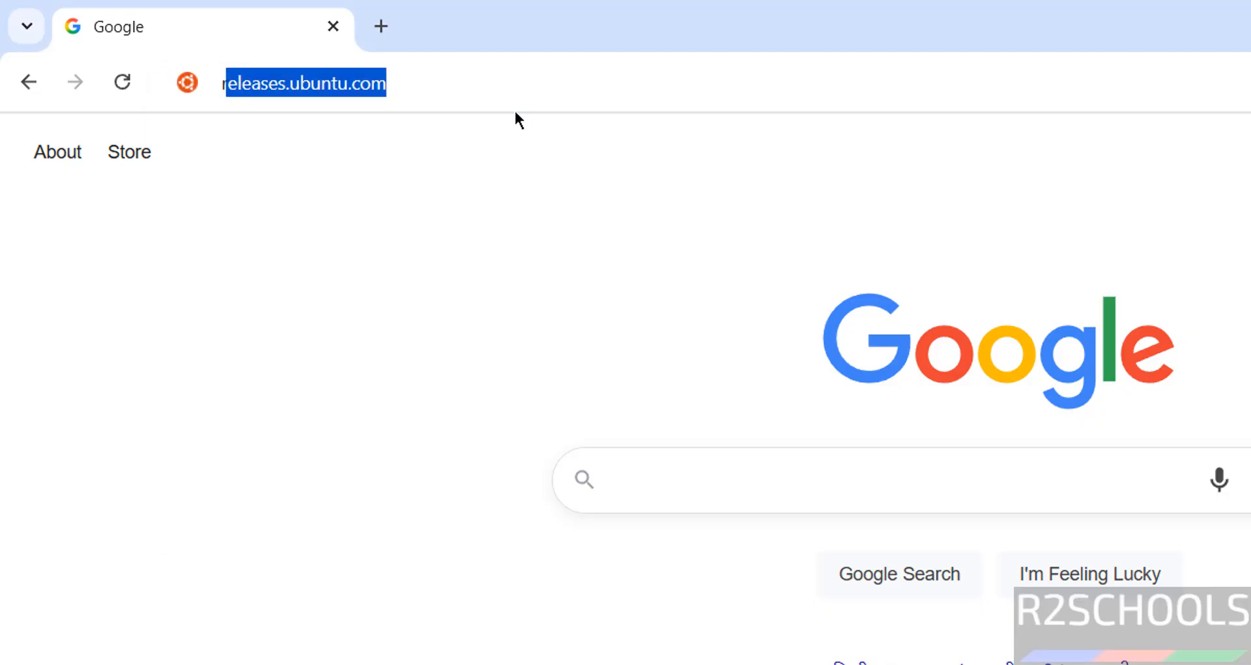
{"action": "left_click", "coordinate": [303, 82]}
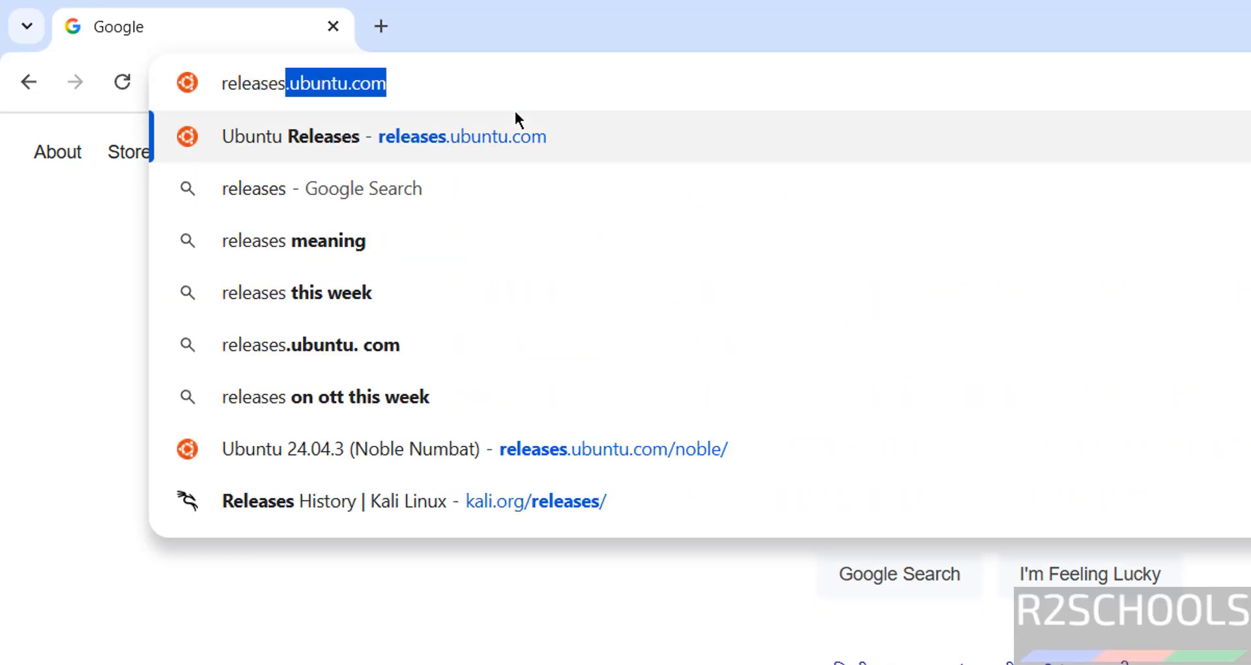
{"action": "key", "text": "End"}
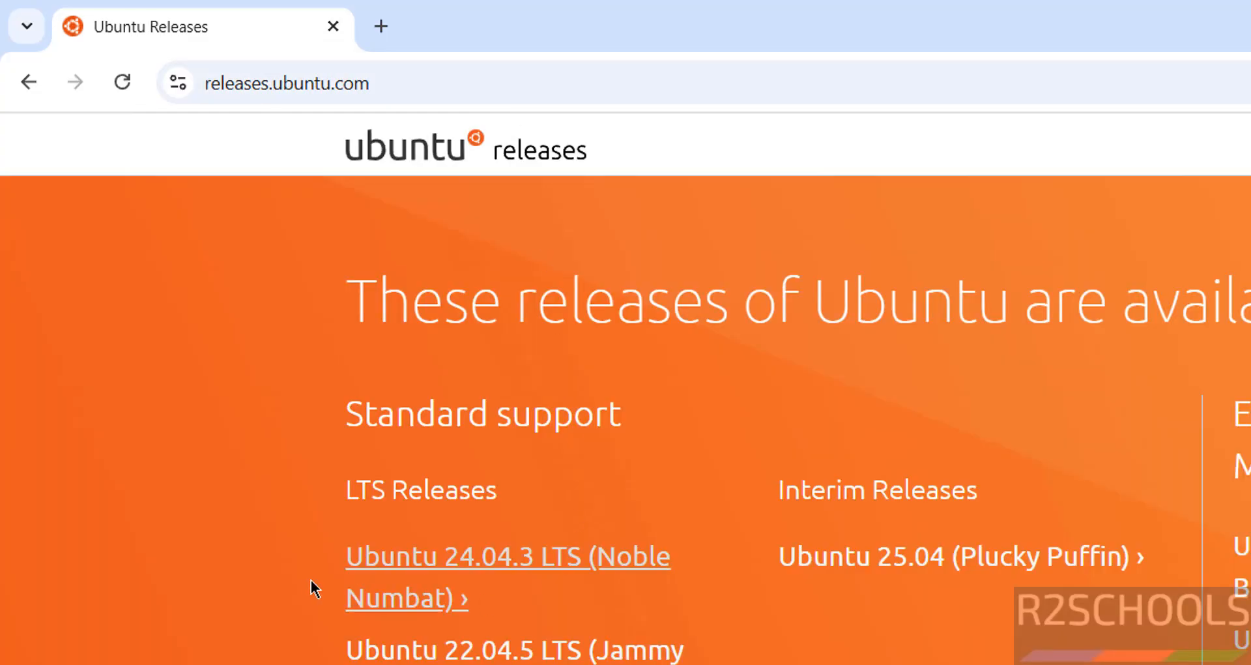
{"action": "mouse_move", "coordinate": [507, 567]}
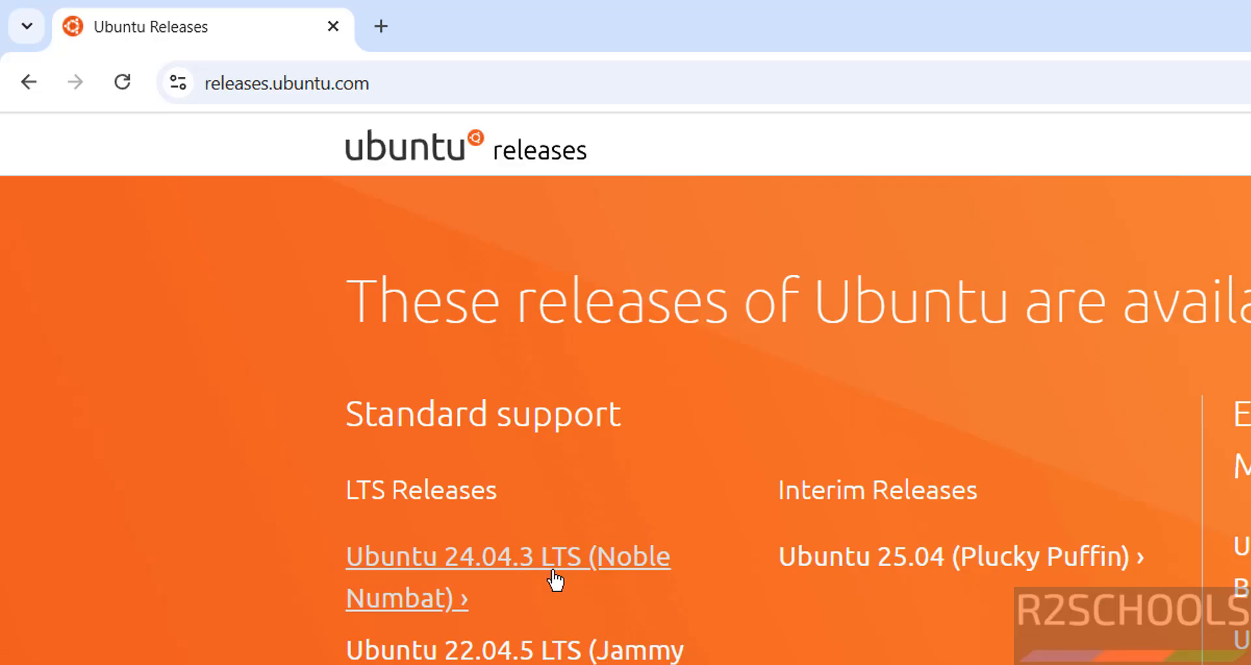
{"action": "left_click", "coordinate": [507, 557]}
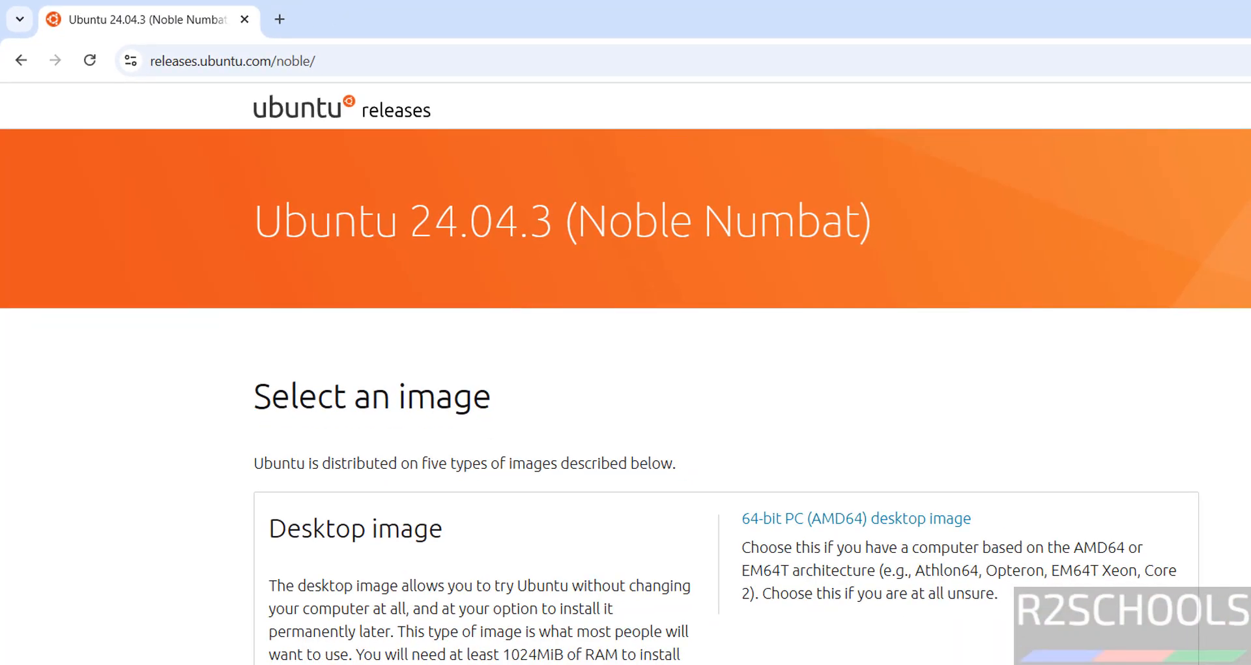
Step: Start downloading the 64-bit PC (AMD64) desktop image
{"action": "scroll", "scroll_direction": "down", "scroll_amount": 3}
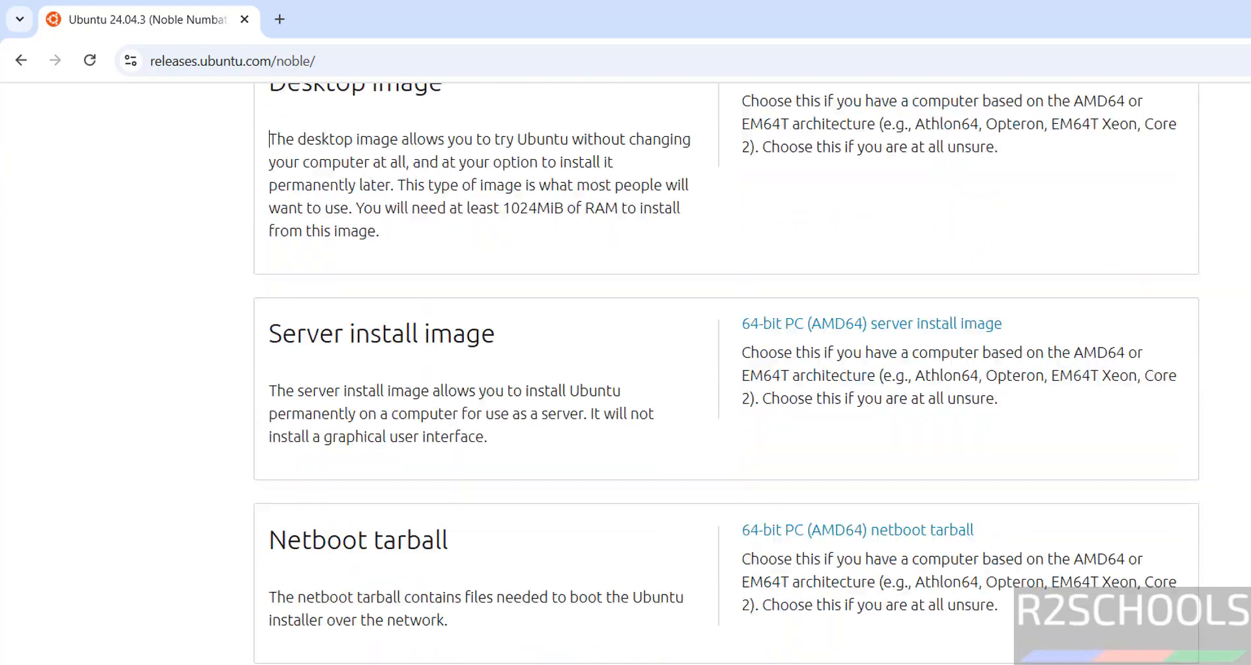
{"action": "scroll", "scroll_direction": "down", "scroll_amount": 3}
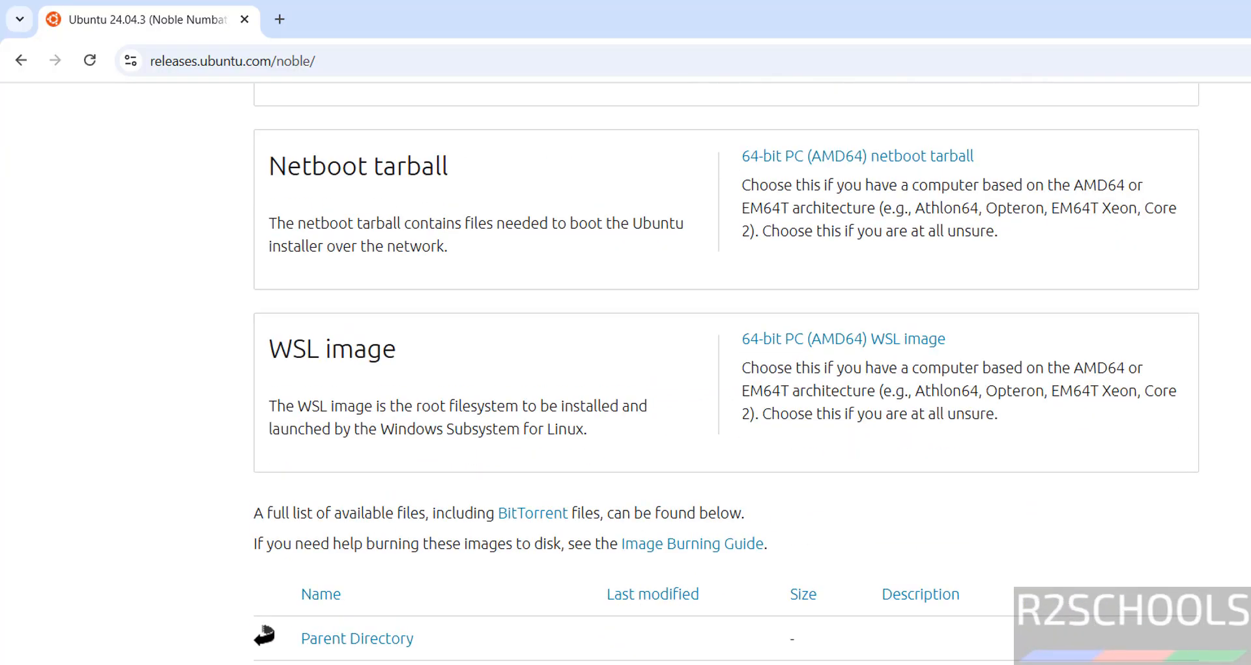
{"action": "scroll", "scroll_direction": "up", "scroll_amount": 3}
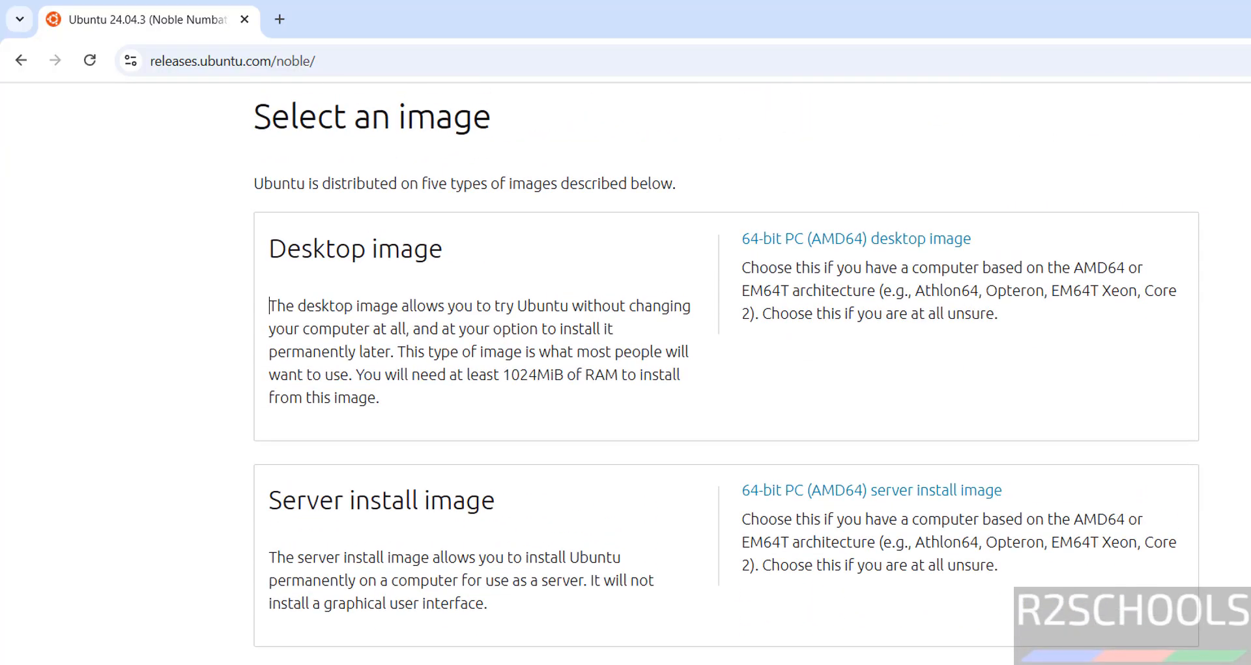
{"action": "scroll", "scroll_direction": "down", "scroll_amount": 3}
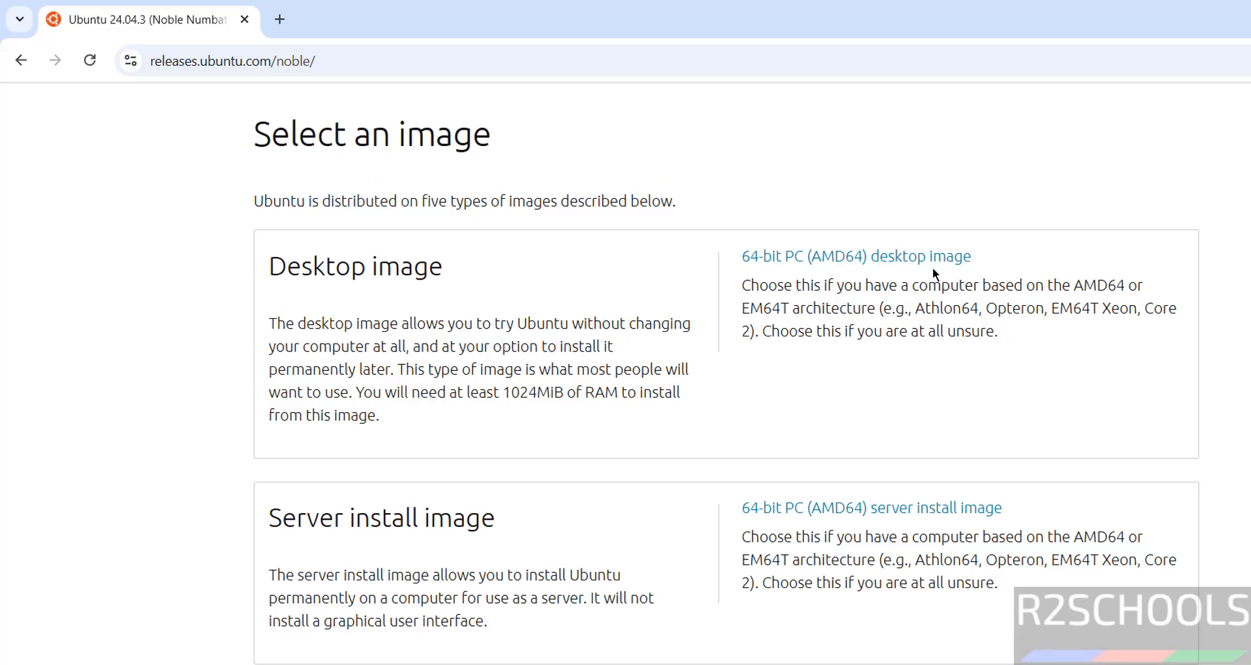
{"action": "left_click", "coordinate": [855, 255]}
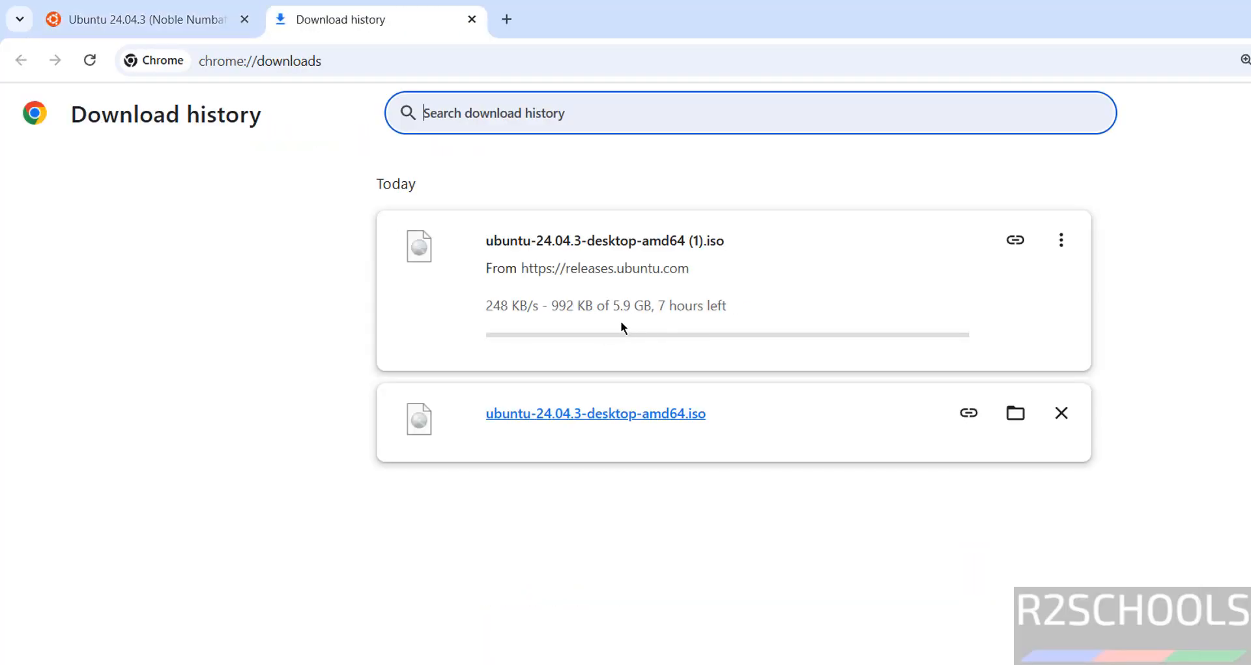
Step: Cancel the duplicate ISO download and search 'virtual' to launch VirtualBox
{"action": "left_click", "coordinate": [1061, 240]}
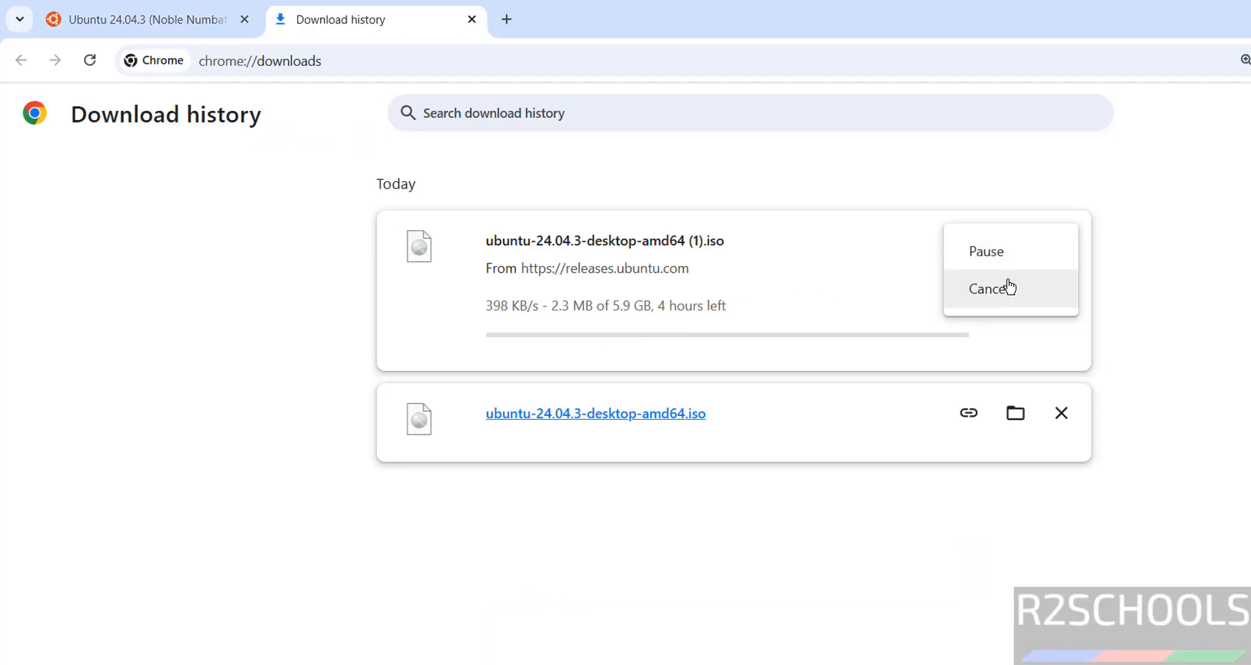
{"action": "left_click", "coordinate": [990, 288]}
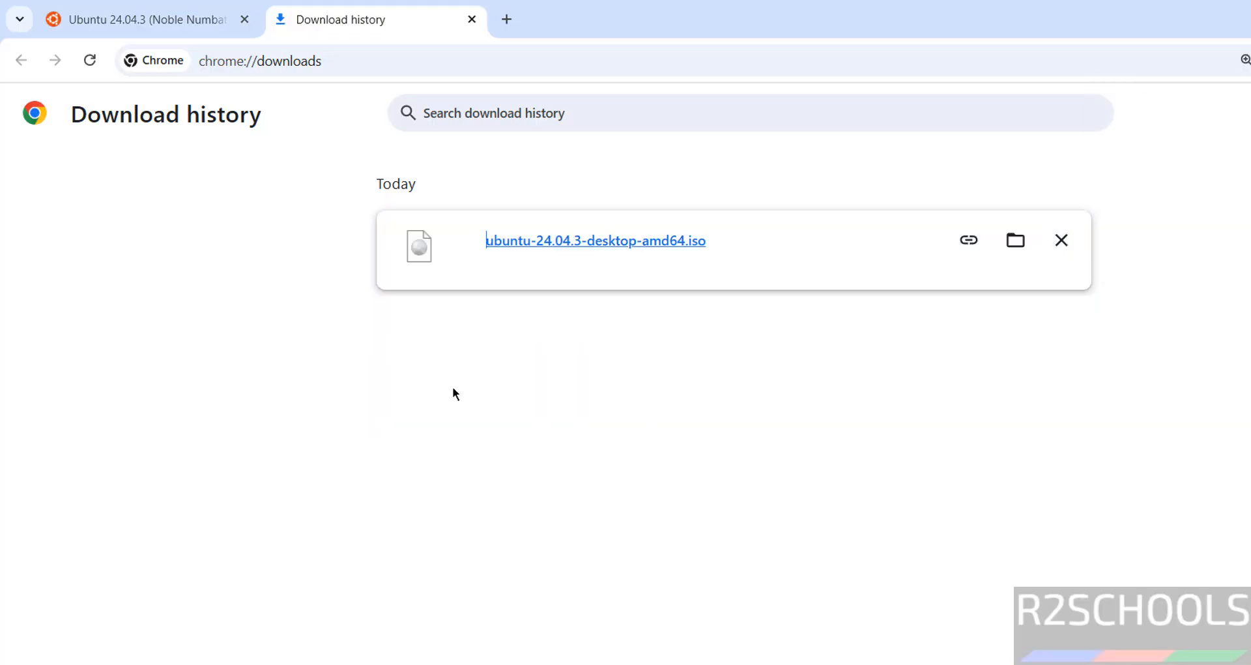
{"action": "mouse_move", "coordinate": [567, 413]}
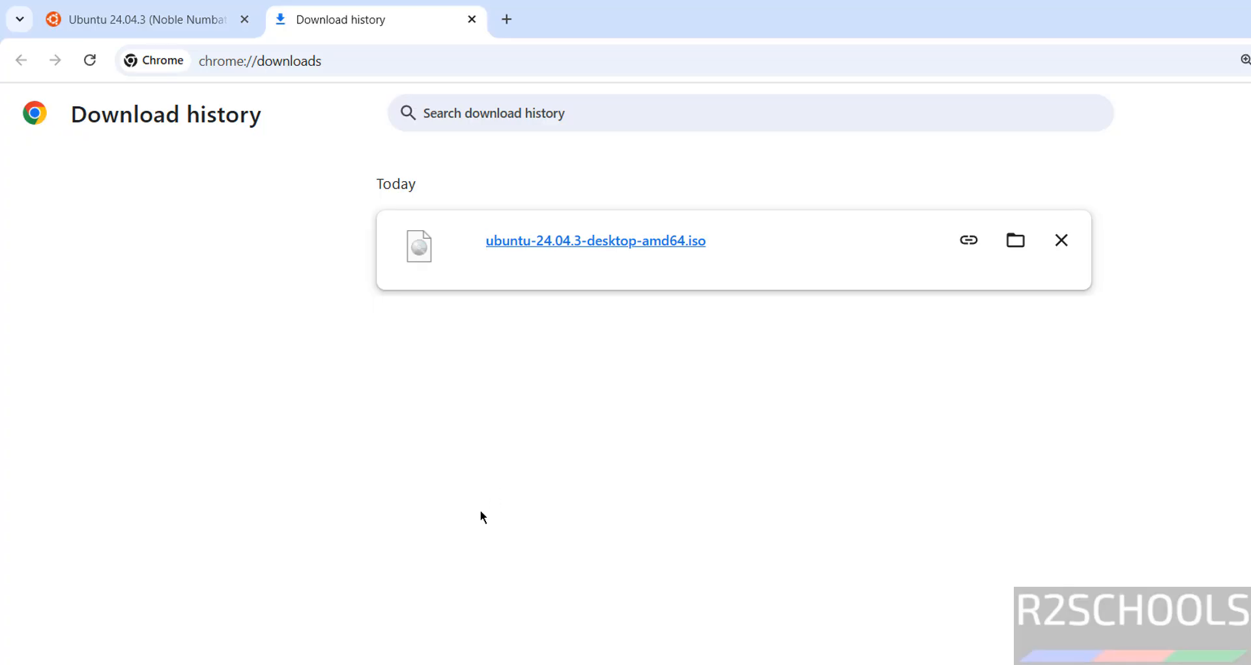
{"action": "type", "text": "virtual"}
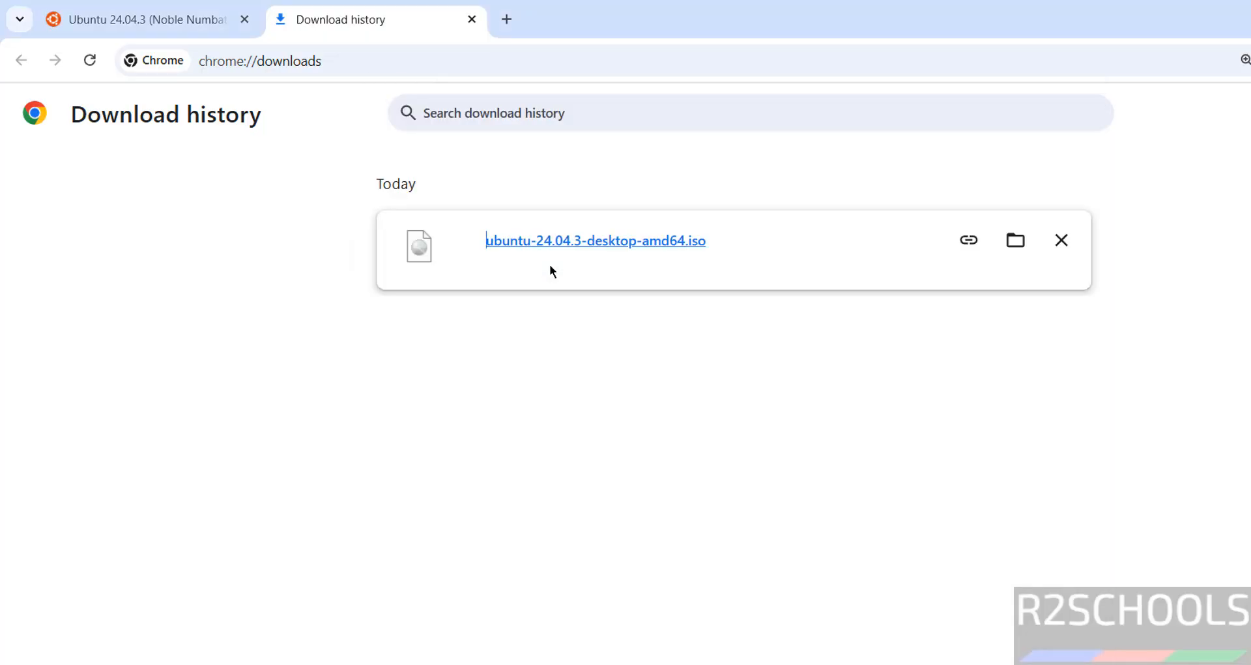
{"action": "mouse_move", "coordinate": [549, 535]}
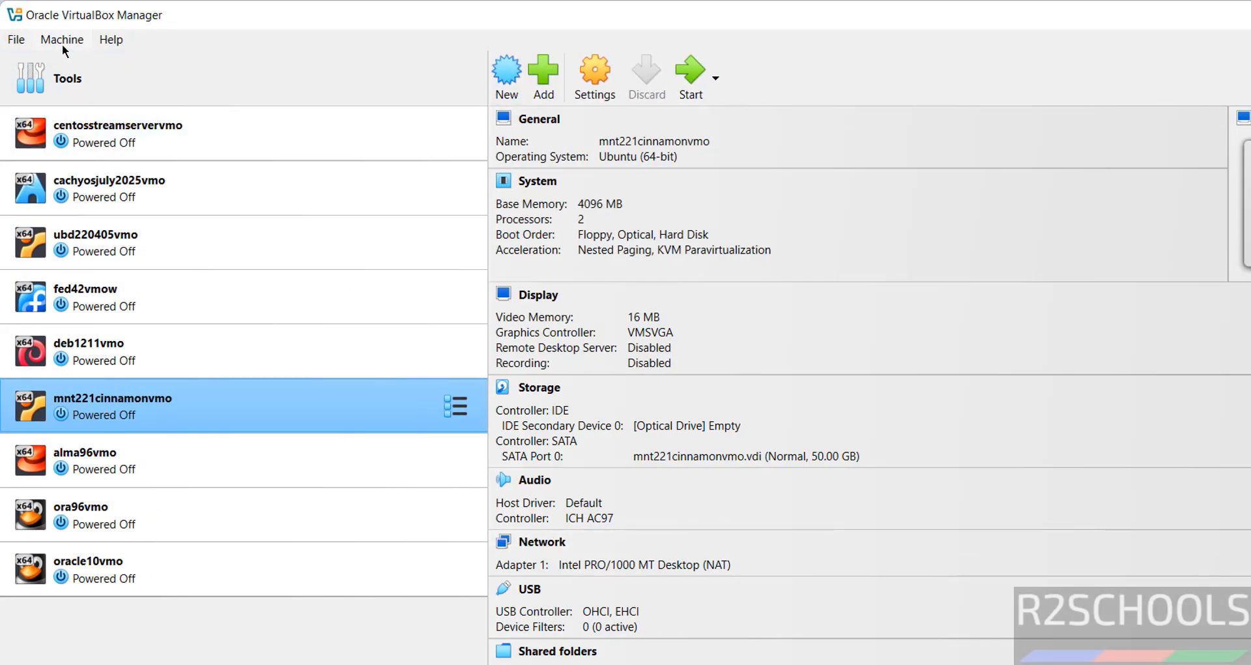
Step: Begin a new virtual machine and name it ubd240403vmo
{"action": "left_click", "coordinate": [506, 72]}
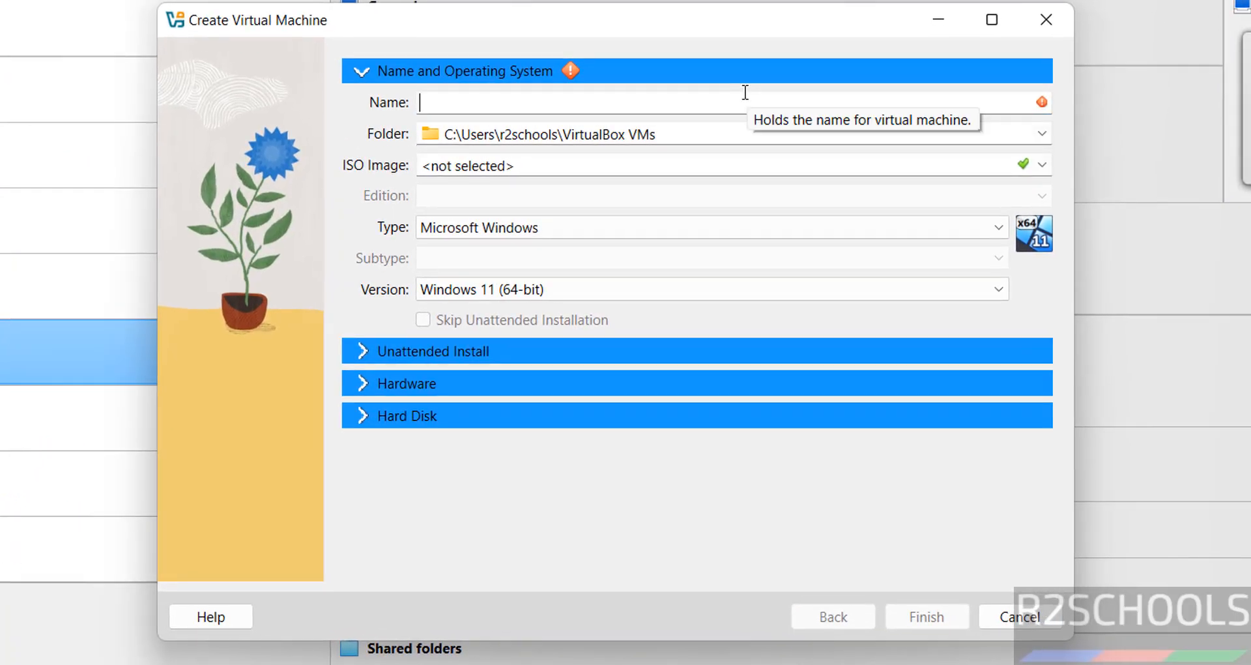
{"action": "type", "text": "uv"}
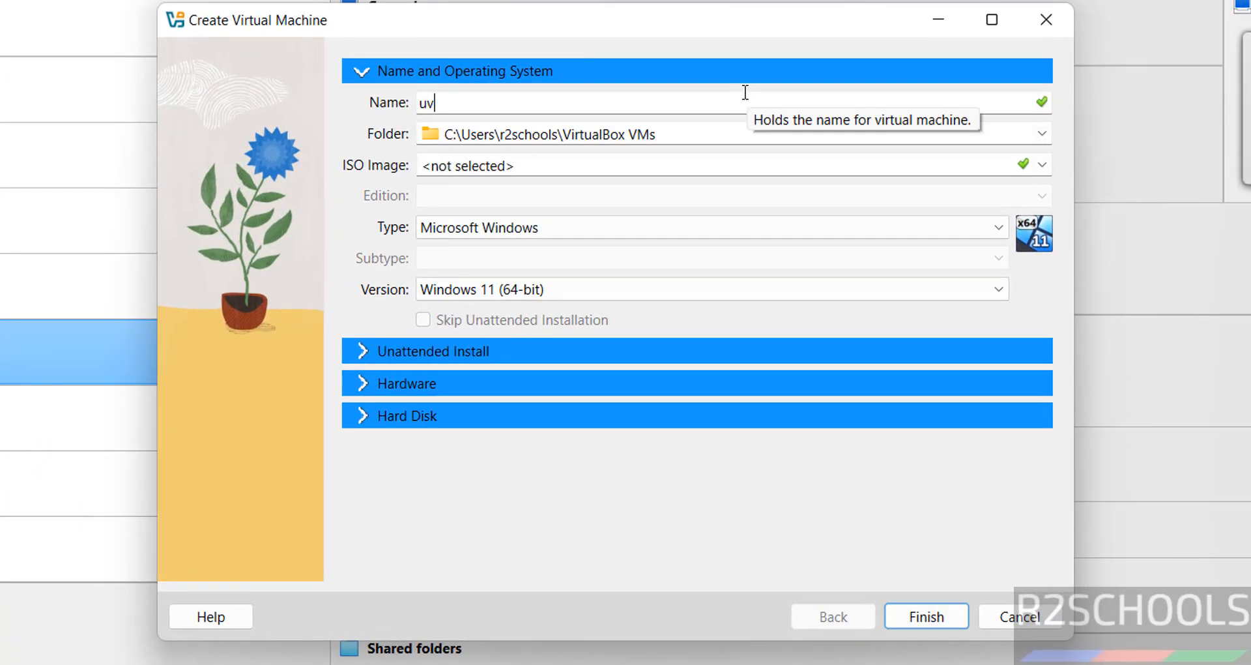
{"action": "type", "text": "ubd"}
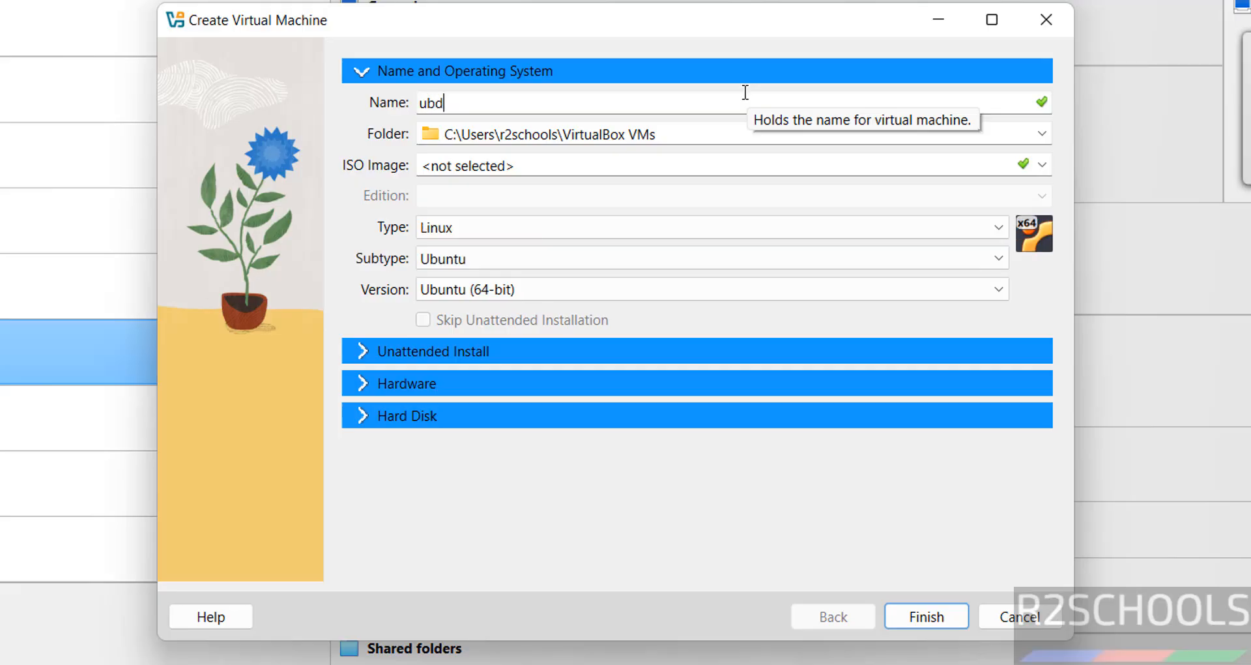
{"action": "type", "text": "2404"}
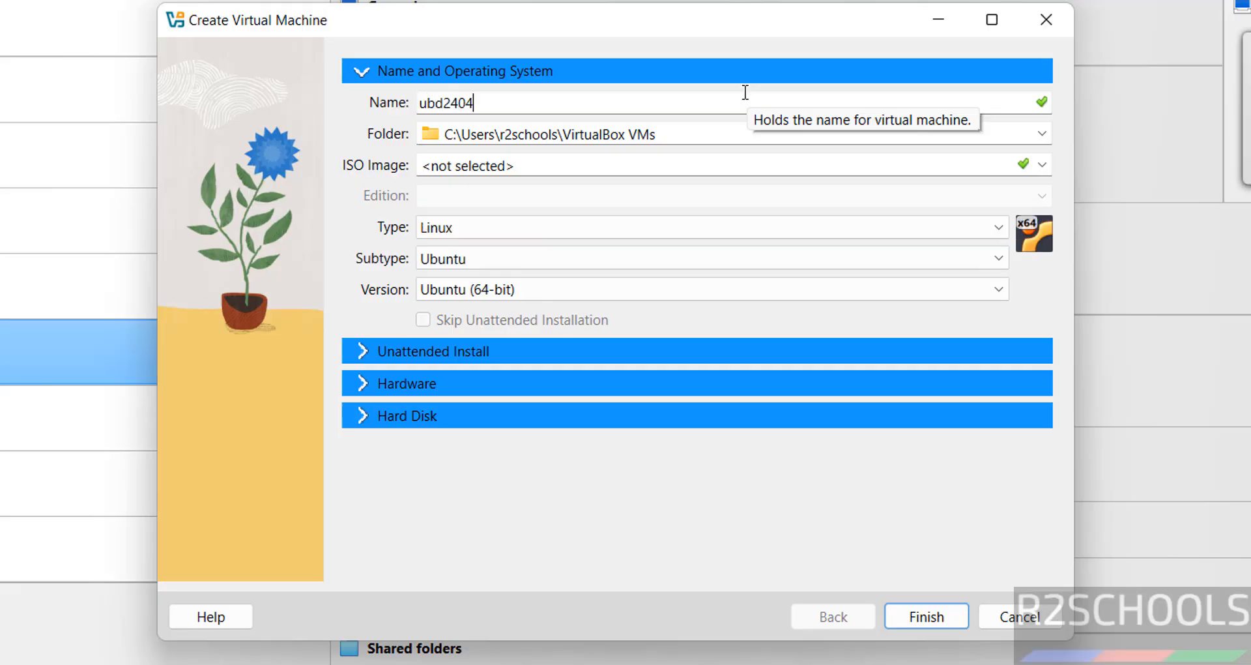
{"action": "type", "text": "03vmo"}
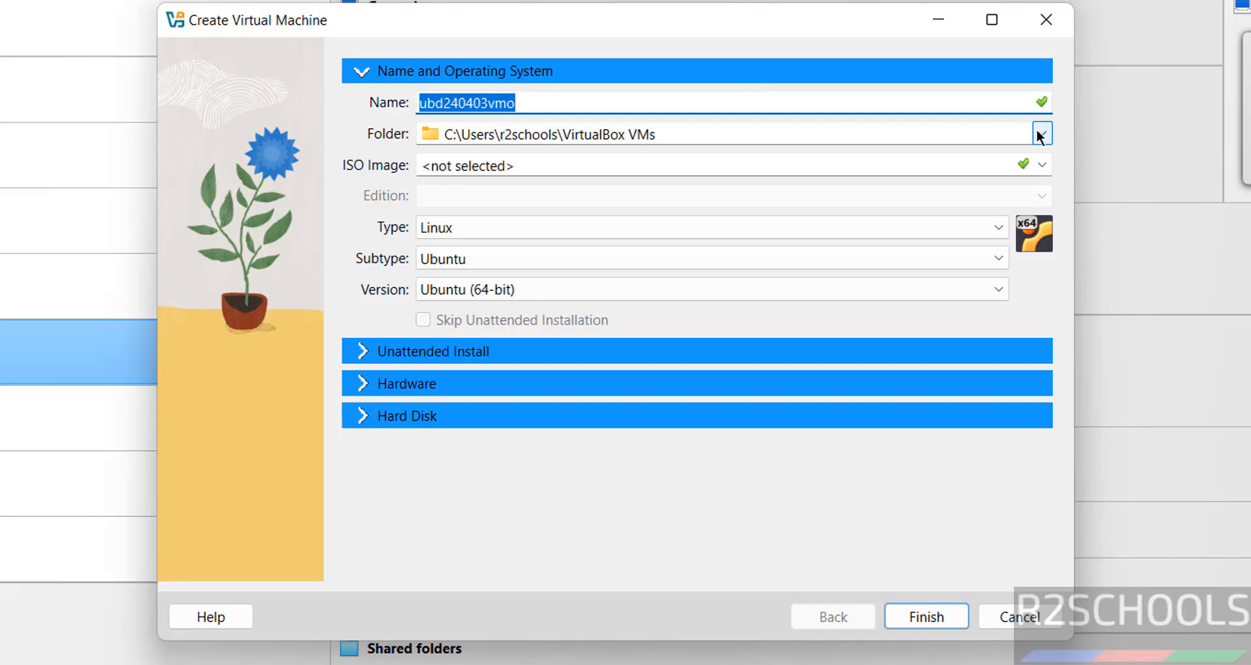
{"action": "mouse_move", "coordinate": [1038, 133]}
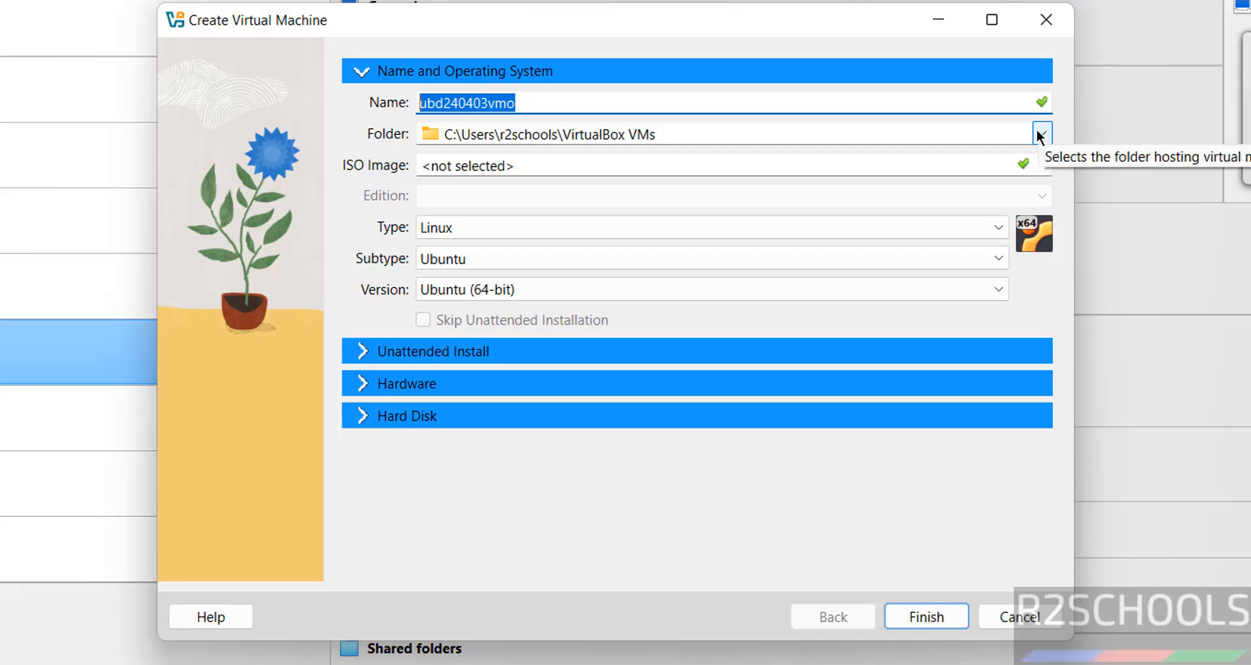
Step: Store the machine in a newly created E:\VMS\ubd240403vmo folder
{"action": "left_click", "coordinate": [1041, 133]}
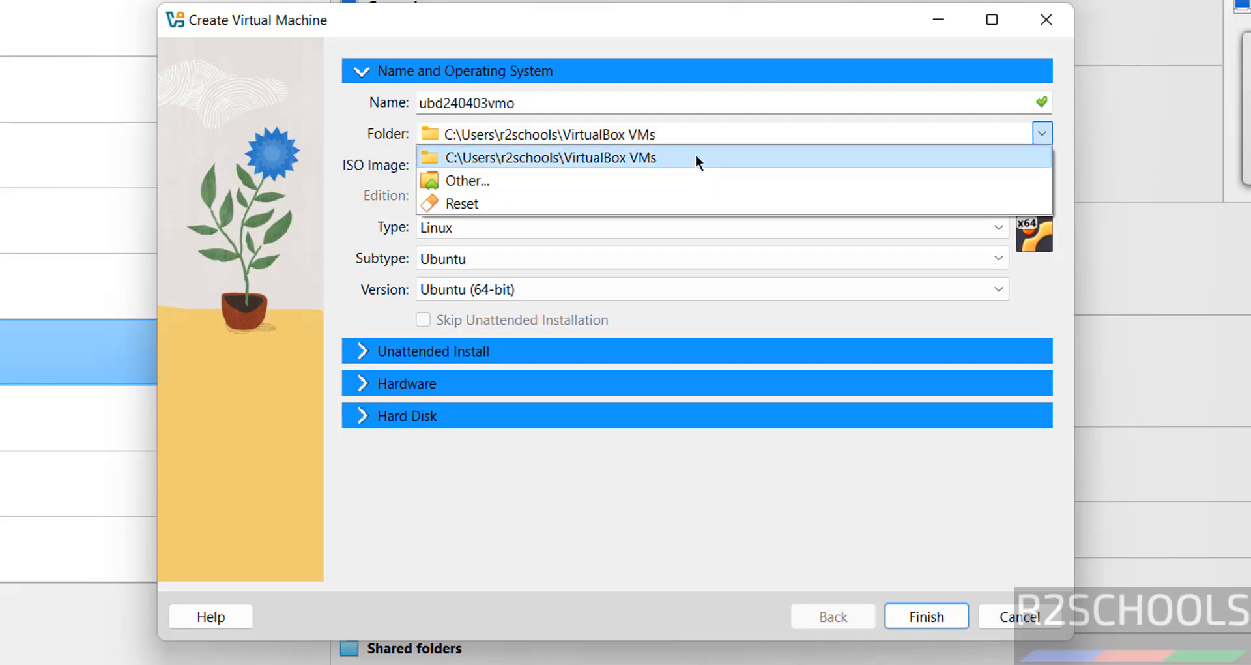
{"action": "mouse_move", "coordinate": [555, 180]}
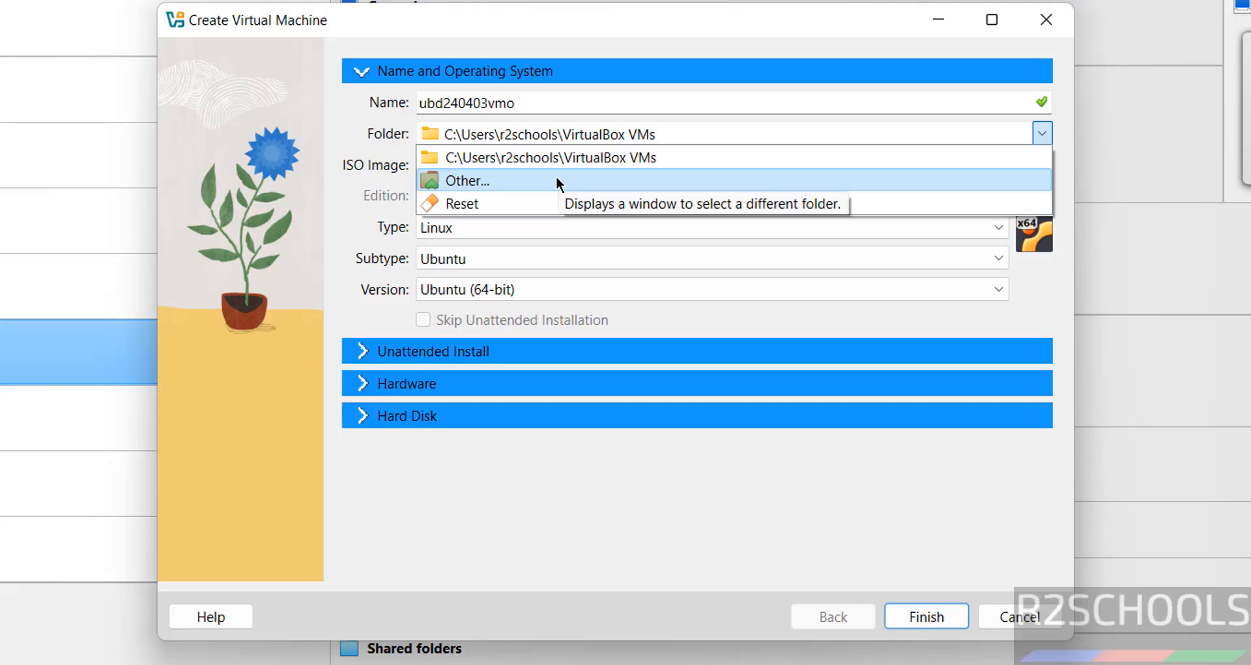
{"action": "left_click", "coordinate": [466, 180]}
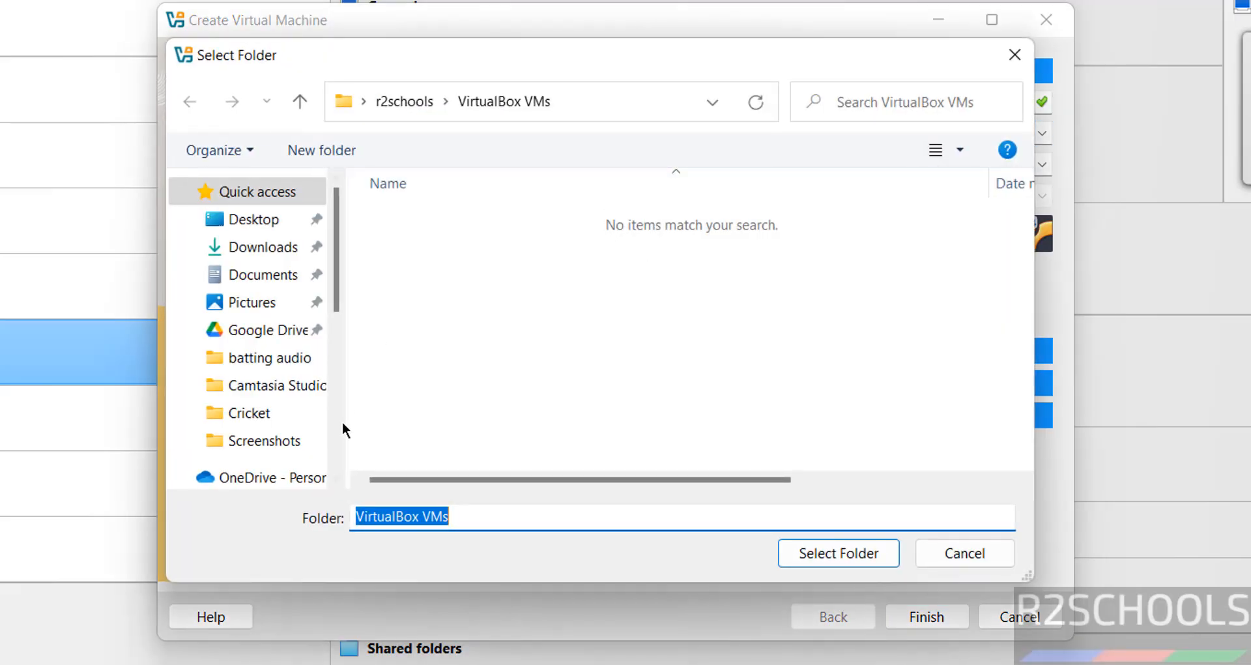
{"action": "left_click", "coordinate": [275, 439]}
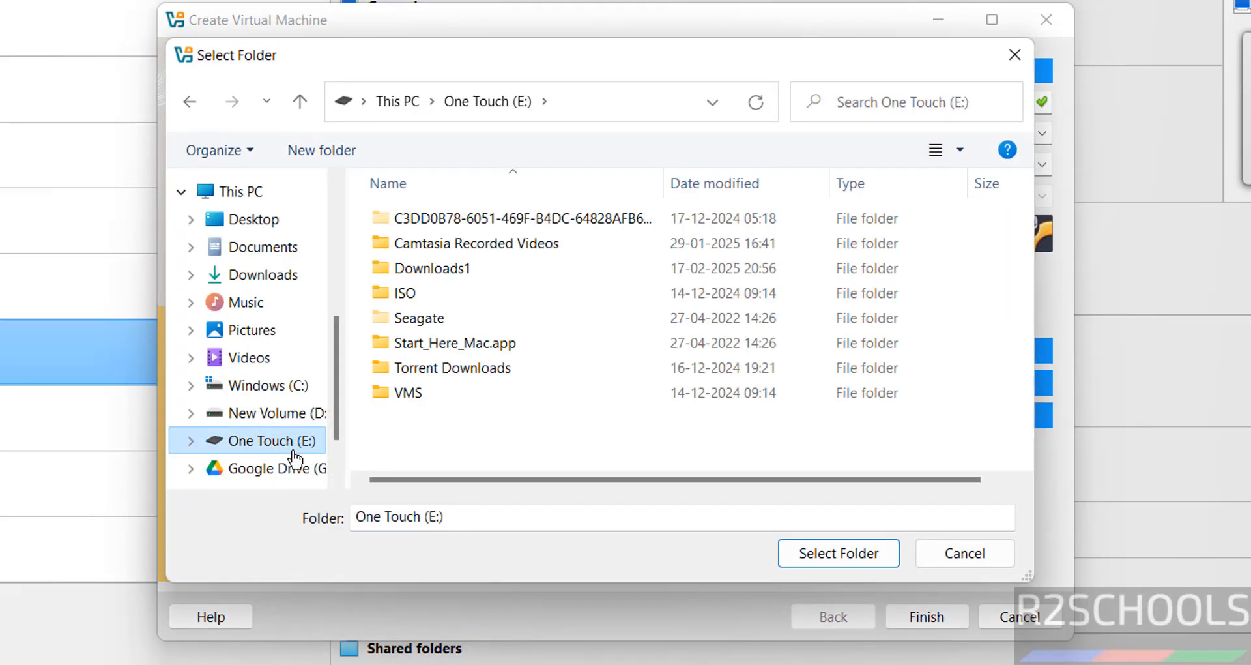
{"action": "double_click", "coordinate": [407, 392]}
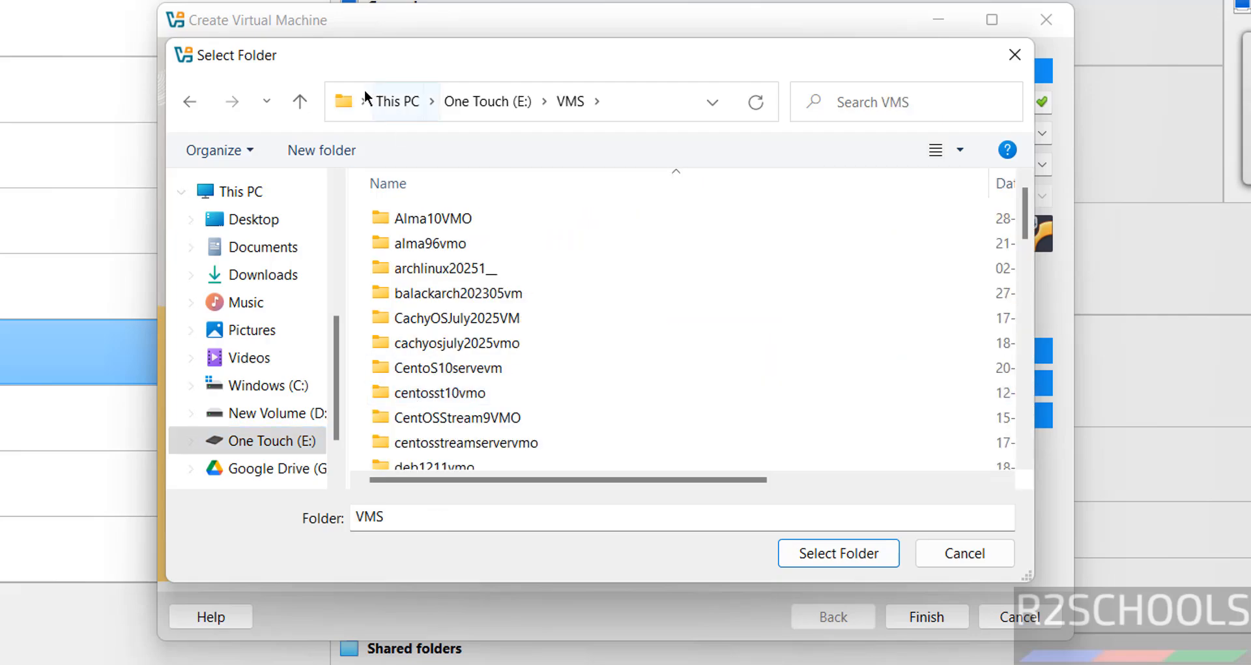
{"action": "left_click", "coordinate": [321, 149]}
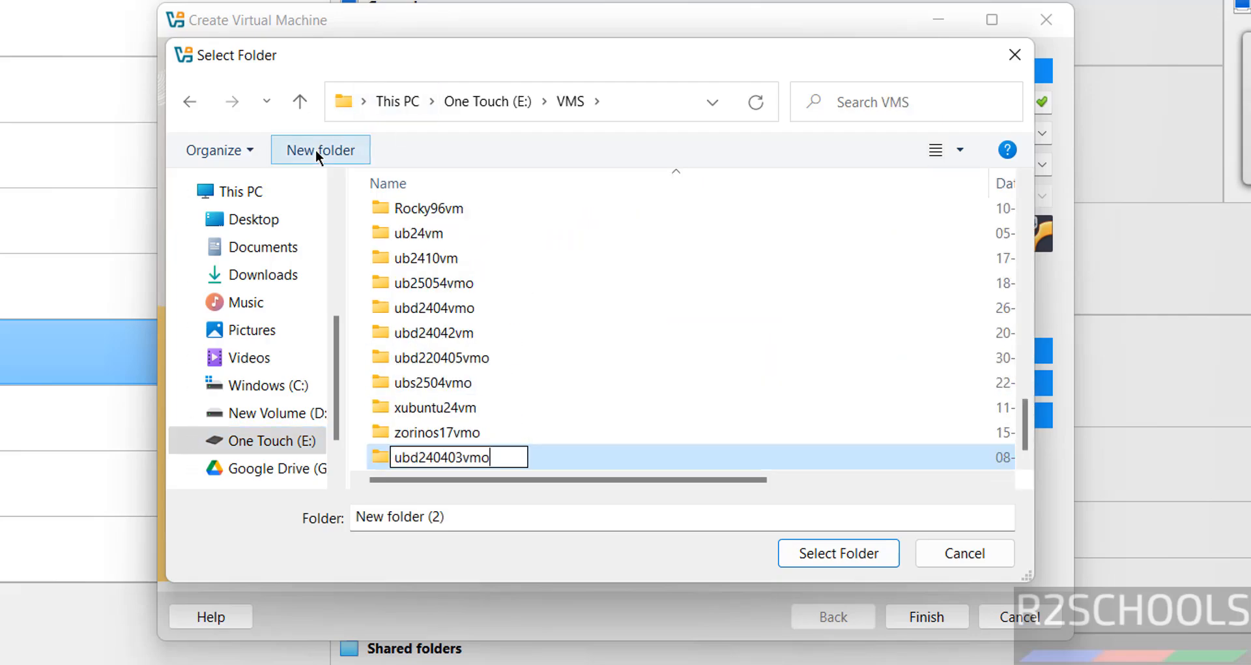
{"action": "left_click", "coordinate": [838, 552]}
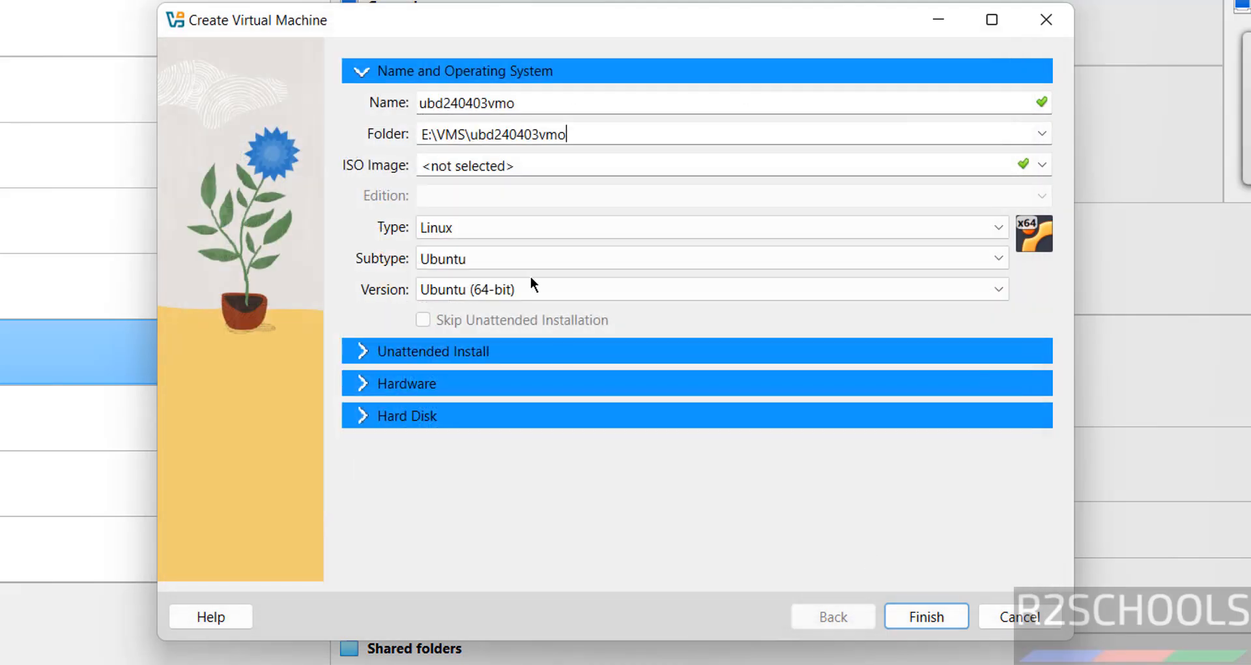
Step: Attach ubuntu-24.04.3-desktop-amd64.iso from Downloads and skip unattended installation
{"action": "left_click", "coordinate": [1042, 166]}
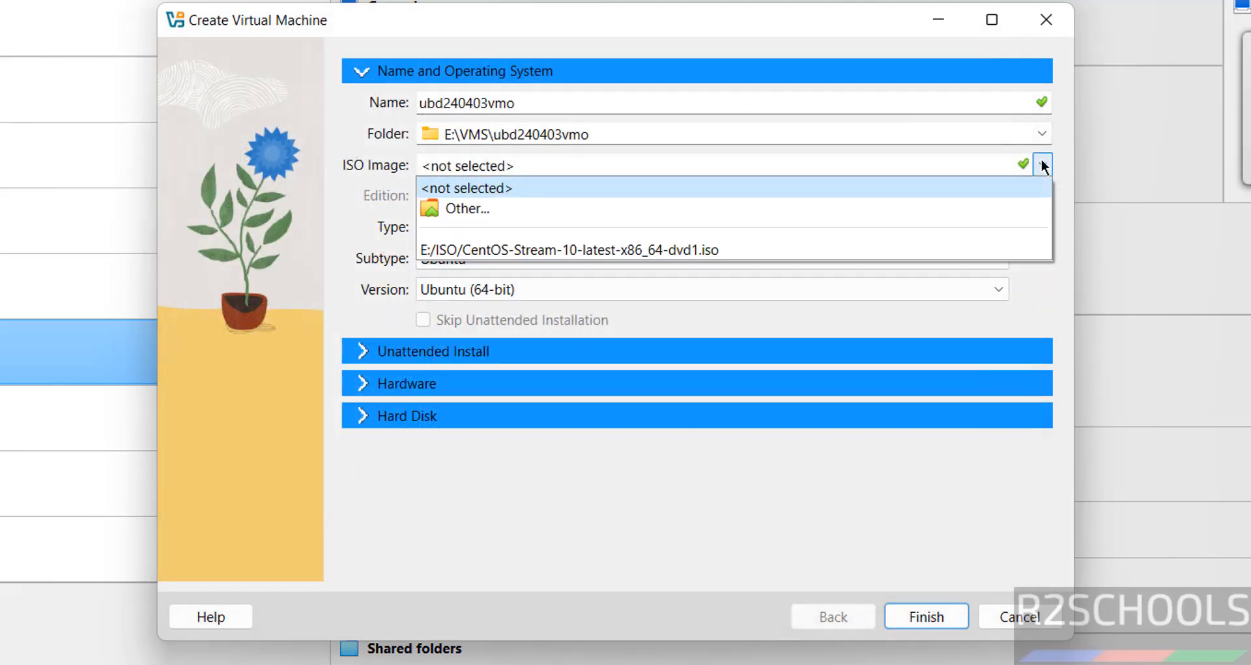
{"action": "left_click", "coordinate": [469, 209]}
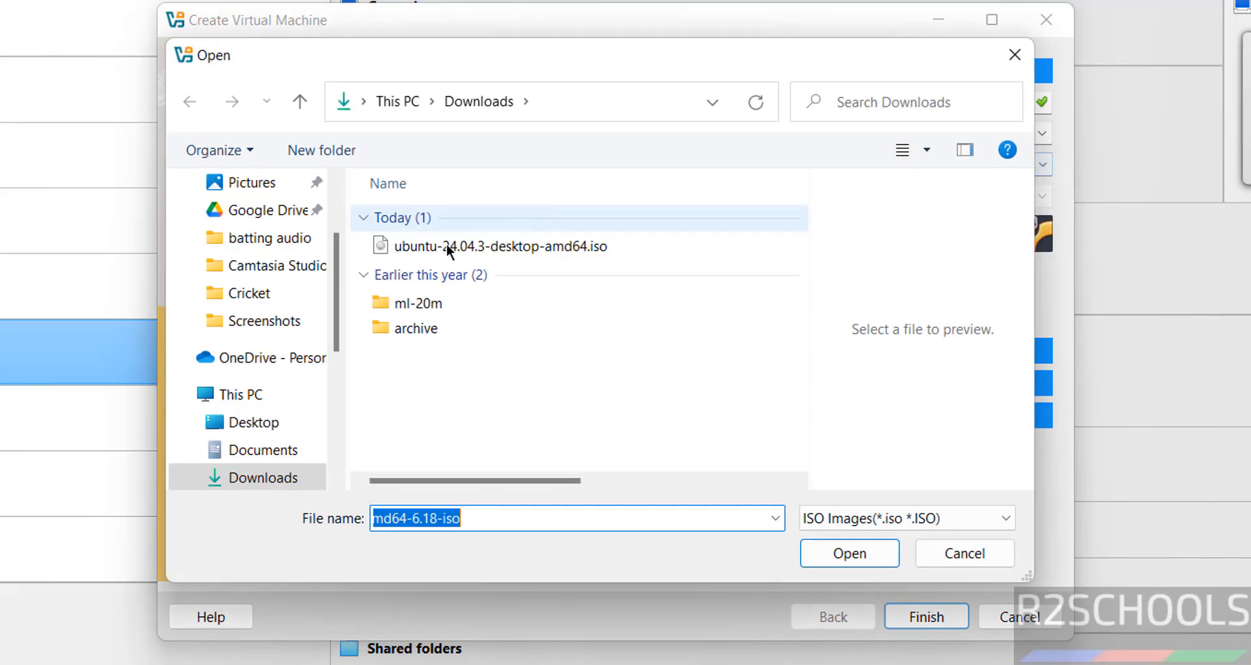
{"action": "left_click", "coordinate": [500, 246]}
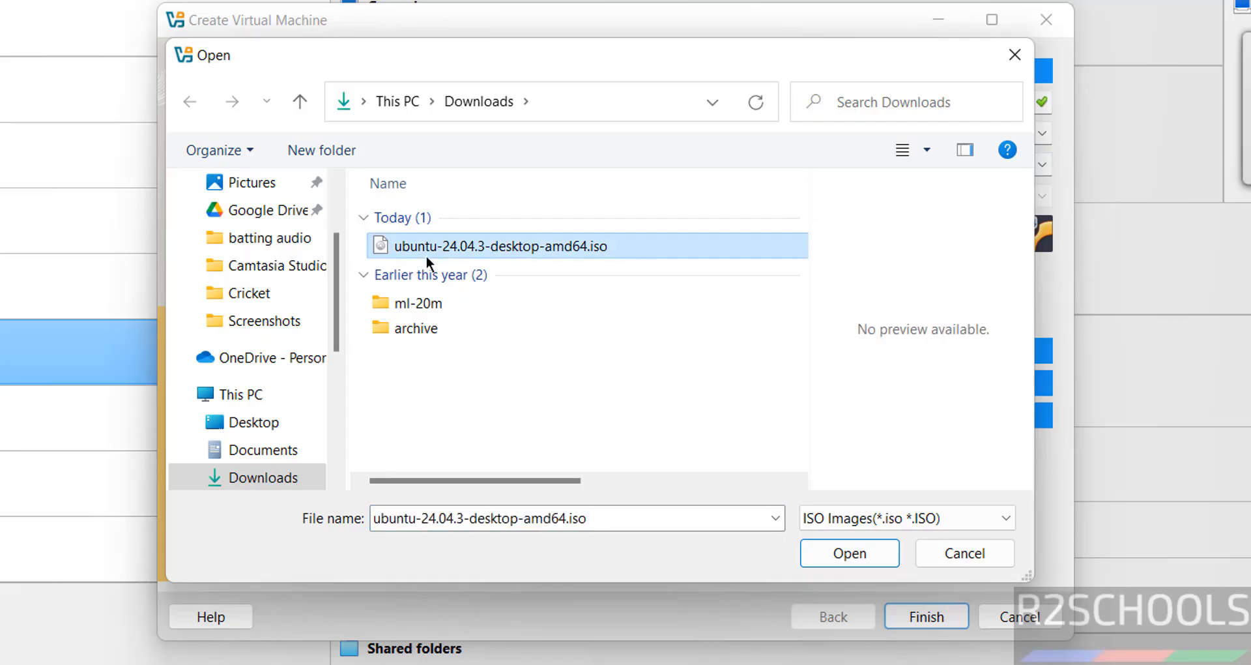
{"action": "left_click", "coordinate": [848, 553]}
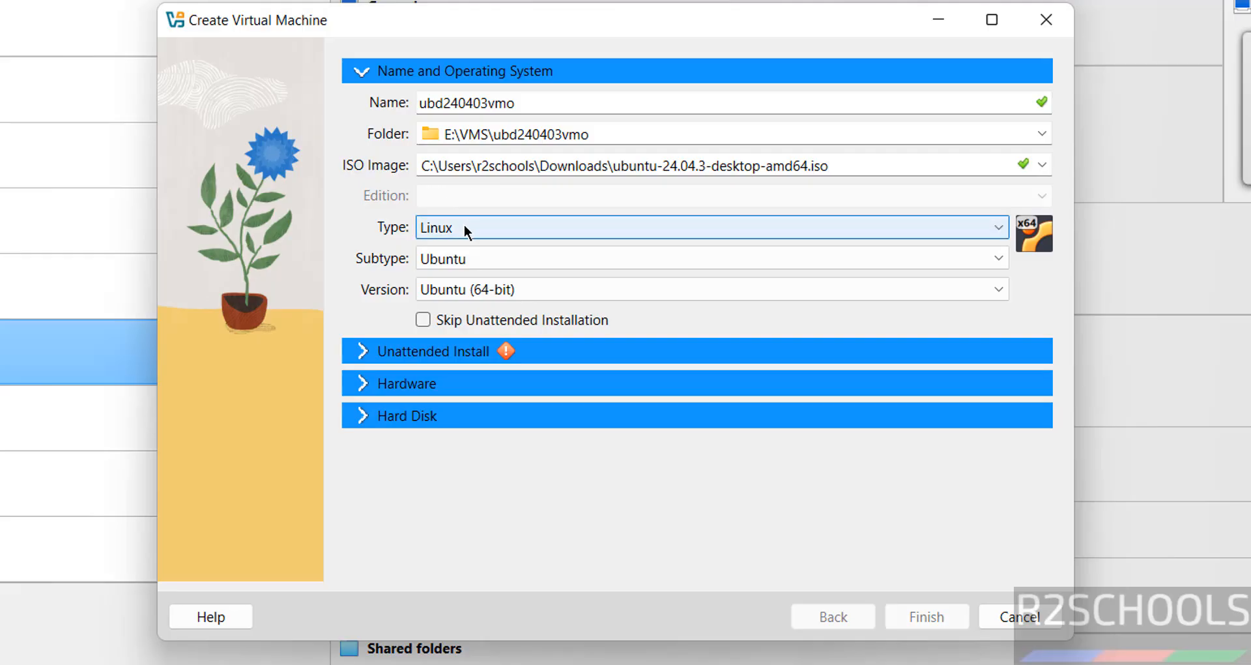
{"action": "mouse_move", "coordinate": [438, 290]}
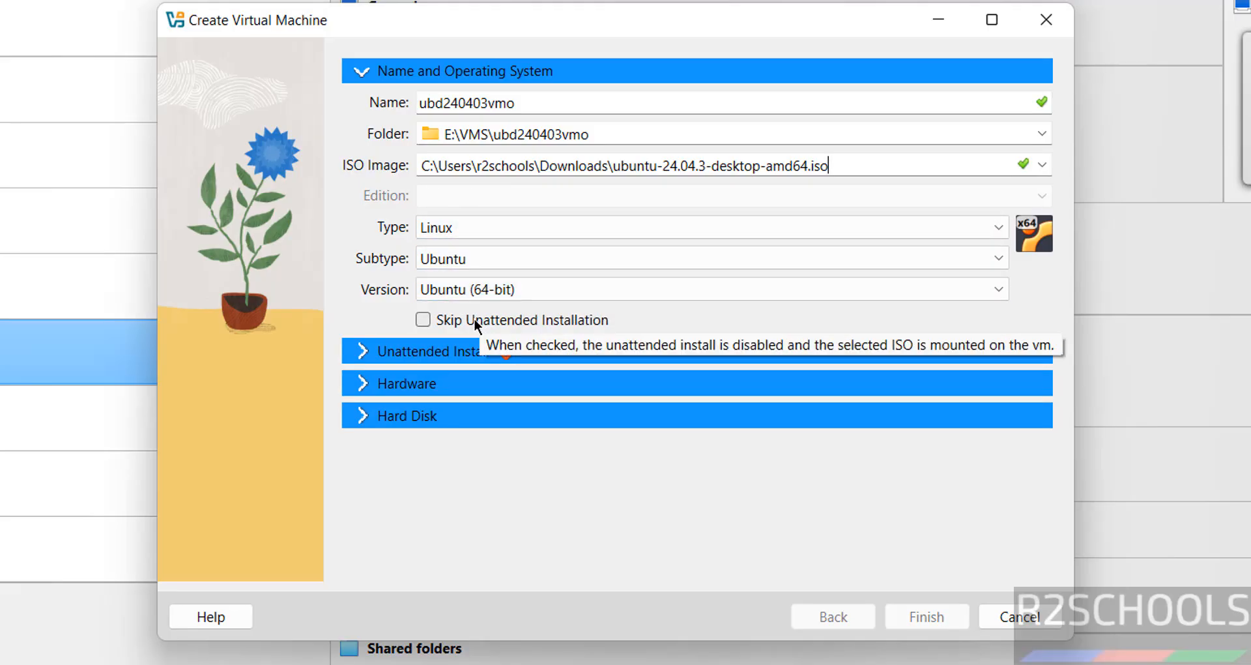
{"action": "left_click", "coordinate": [422, 319]}
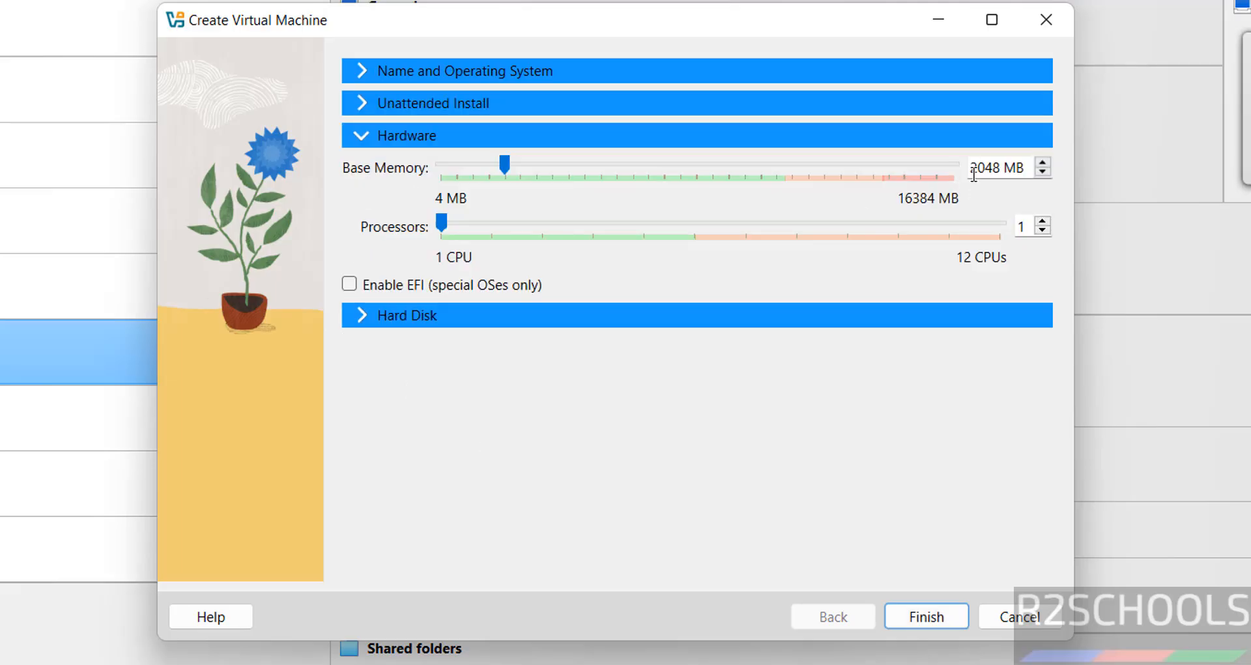
Step: Raise base memory to 4096 MB and finish creating the machine with 2 CPUs and a 50 GB disk
{"action": "left_click_drag", "start_coordinate": [504, 164], "coordinate": [441, 164]}
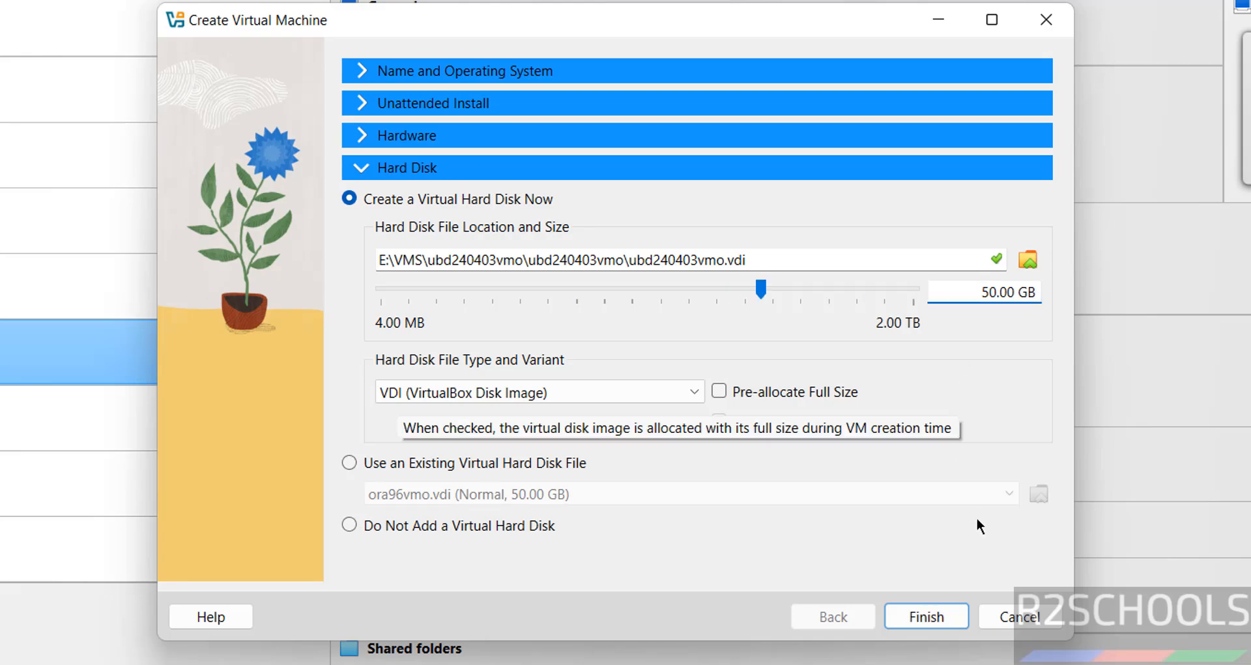
{"action": "left_click", "coordinate": [925, 615]}
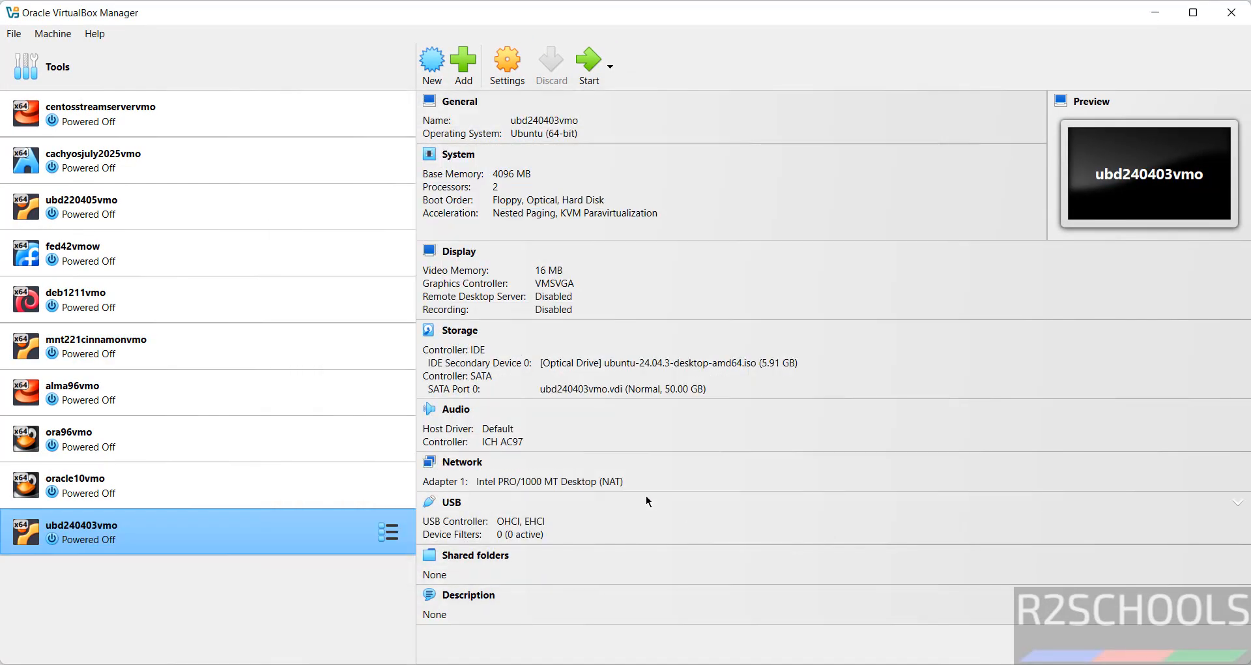
{"action": "mouse_move", "coordinate": [209, 564]}
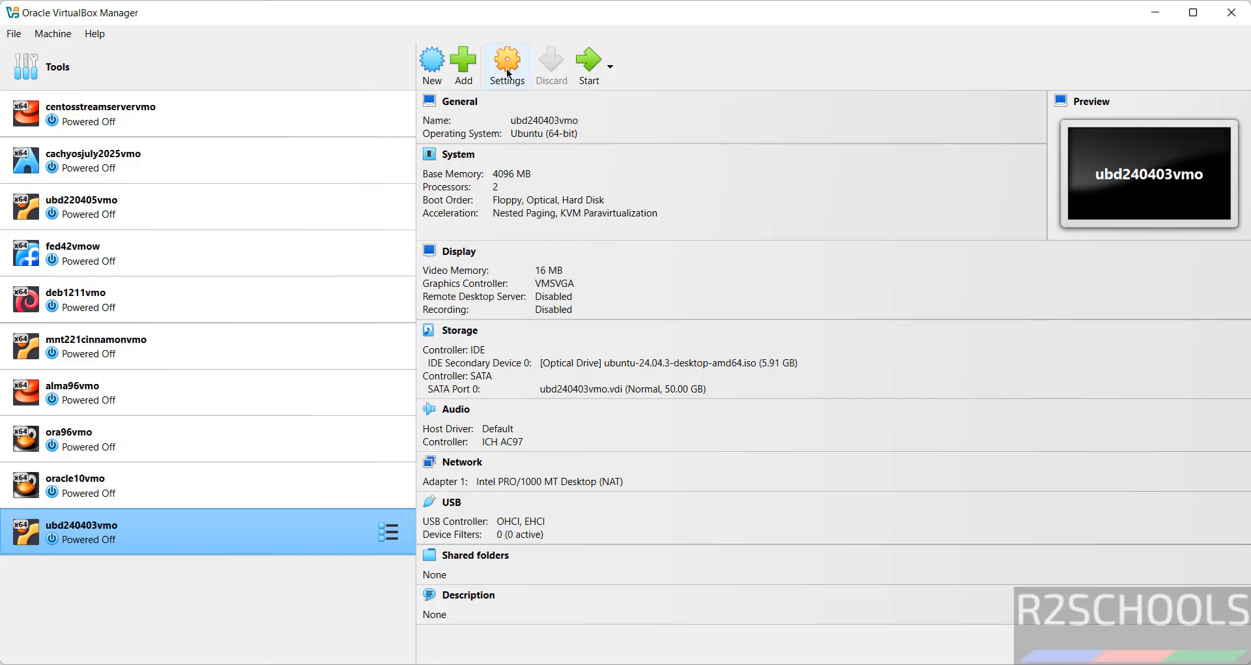
{"action": "mouse_move", "coordinate": [52, 34]}
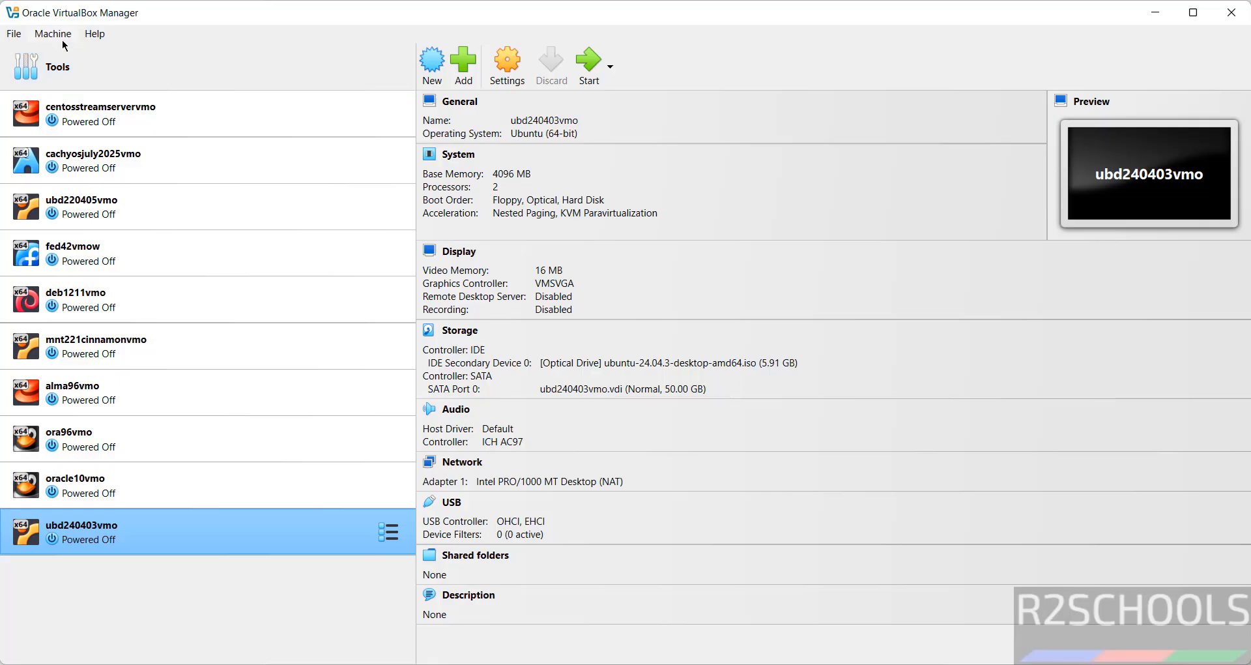
Step: Start the ubd240403vmo machine from the toolbar after glancing at the Machine menu
{"action": "left_click", "coordinate": [52, 34]}
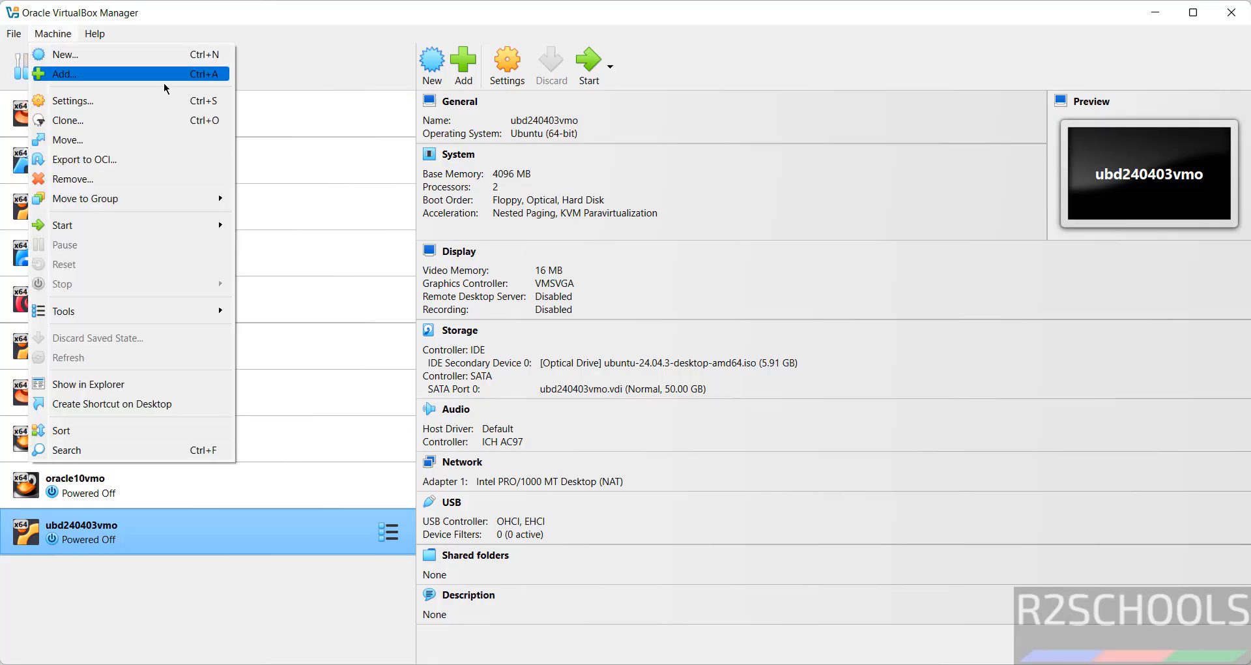
{"action": "left_click", "coordinate": [481, 26]}
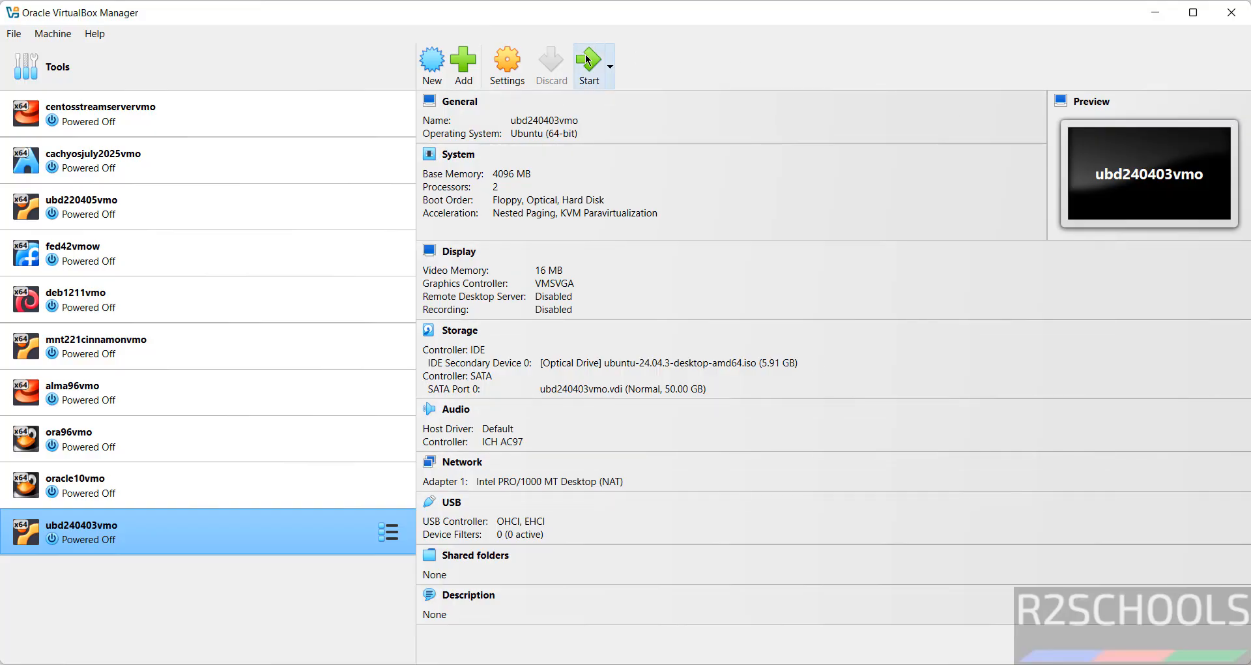
{"action": "left_click", "coordinate": [589, 61]}
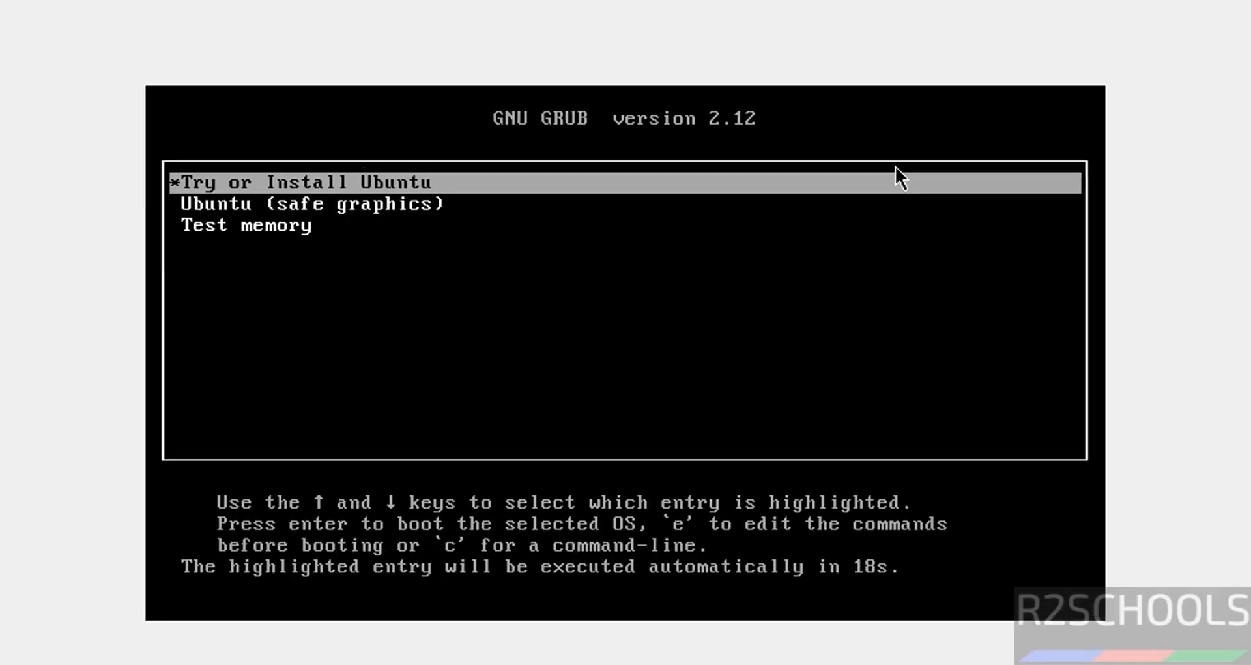
Step: Boot the Try or Install Ubuntu entry from the GRUB menu
{"action": "key", "text": "Down"}
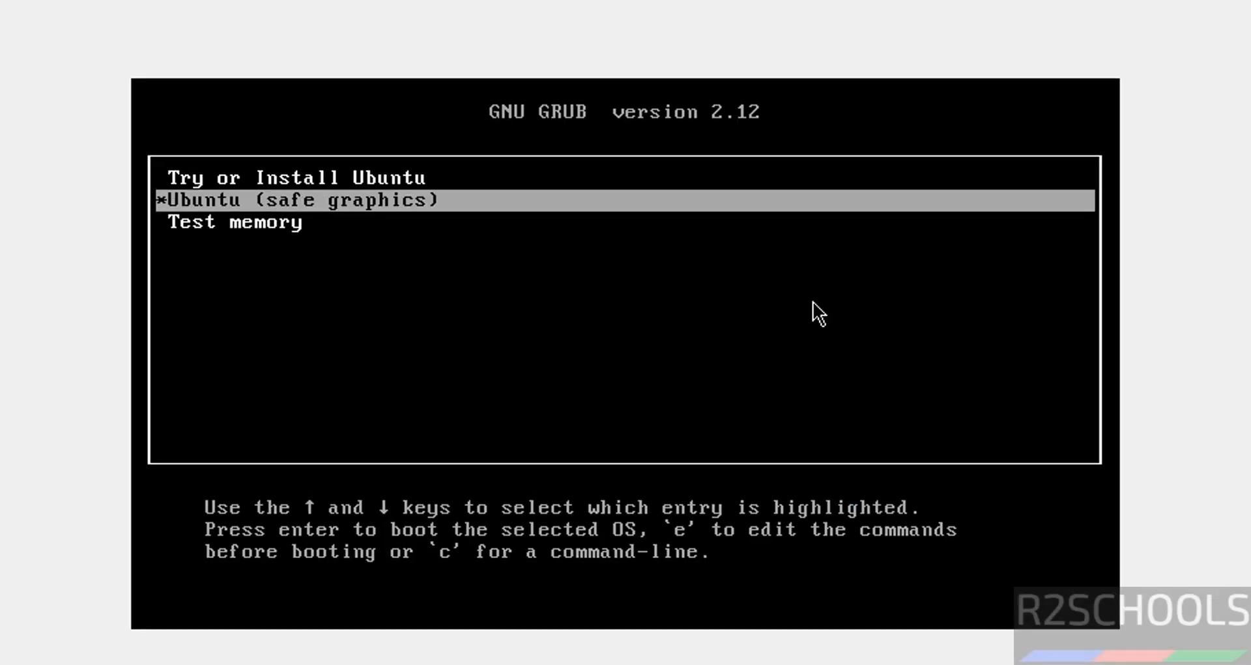
{"action": "key", "text": "Up"}
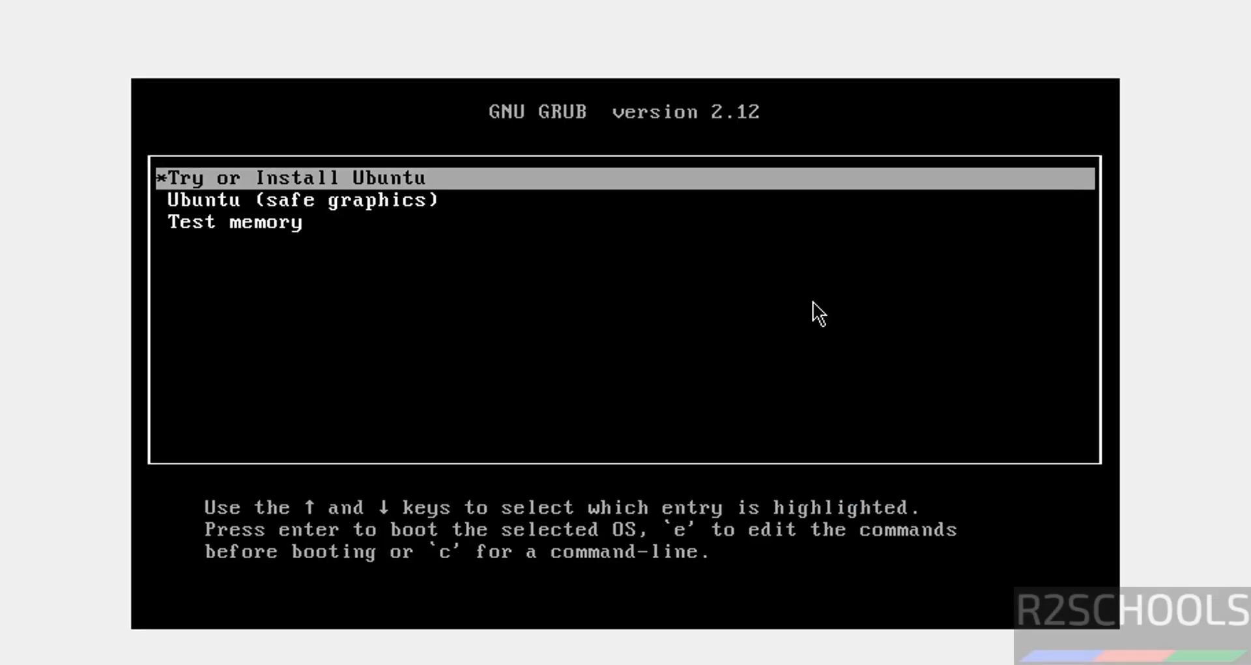
{"action": "key", "text": "Return"}
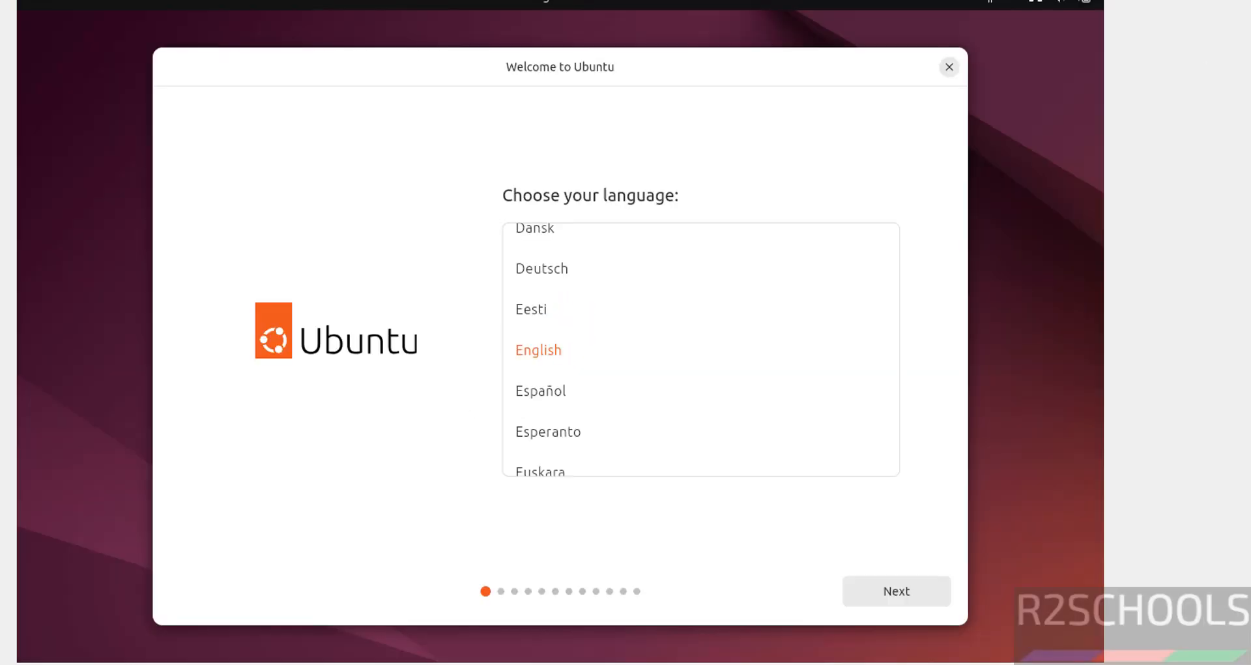
Step: Keep English language, English (US) keyboard and the wired connection in the installer
{"action": "left_click", "coordinate": [896, 591]}
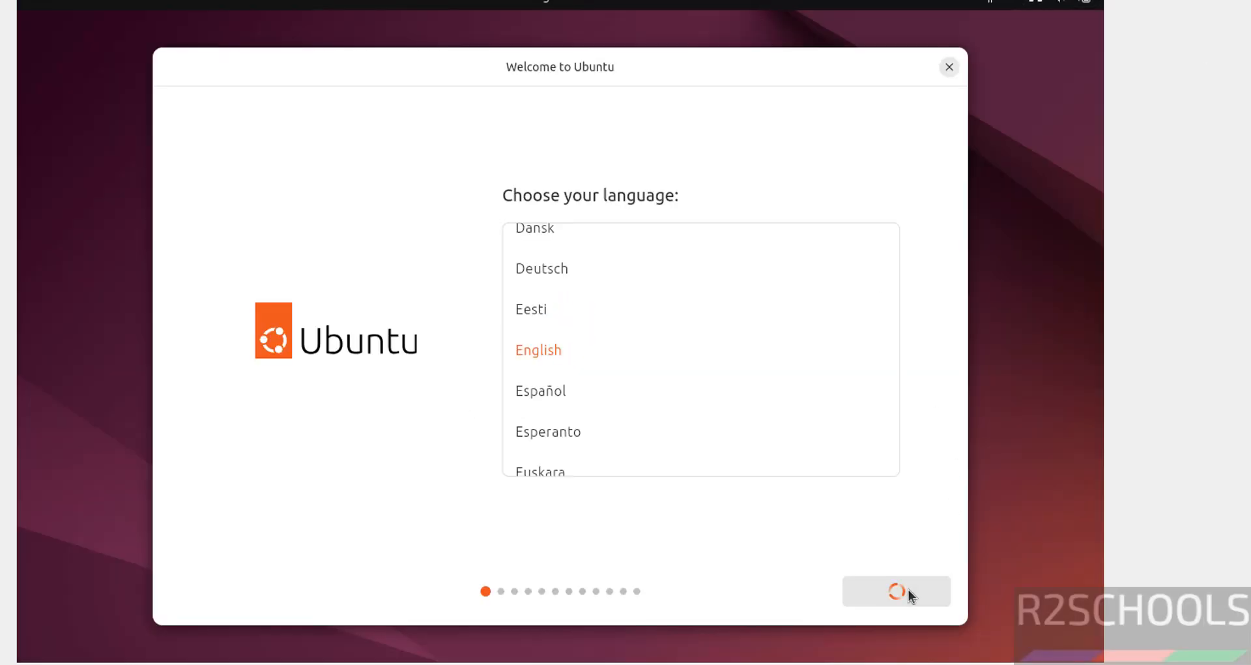
{"action": "left_click", "coordinate": [896, 590]}
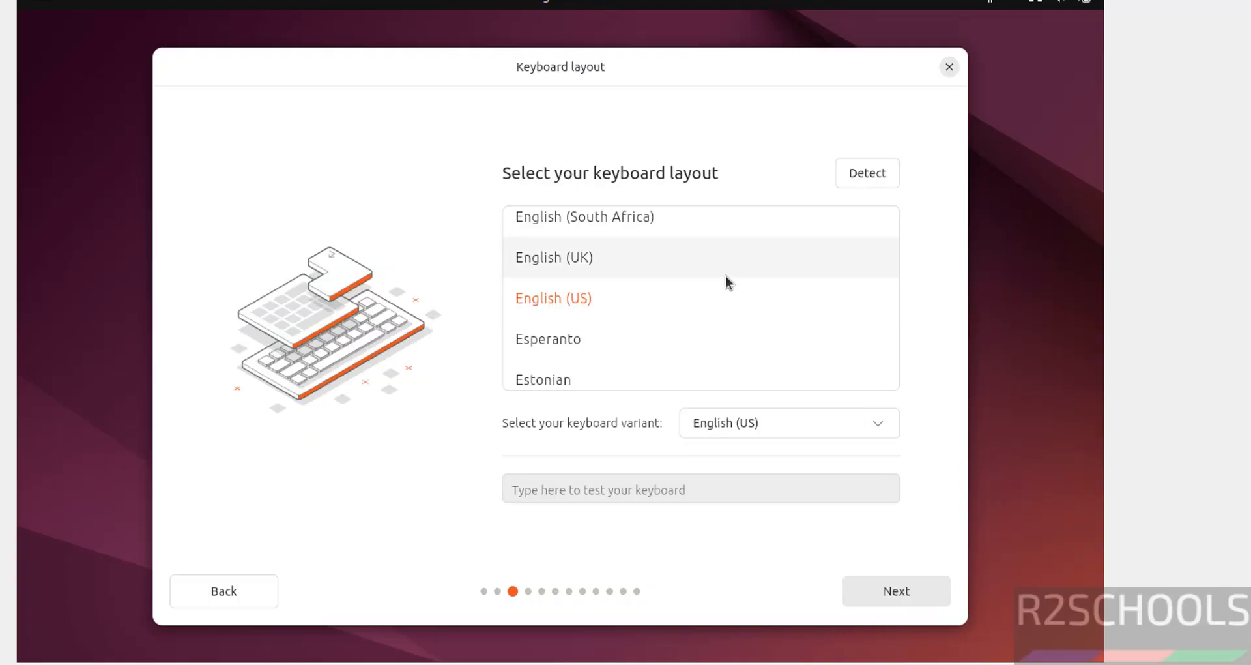
{"action": "mouse_move", "coordinate": [896, 590]}
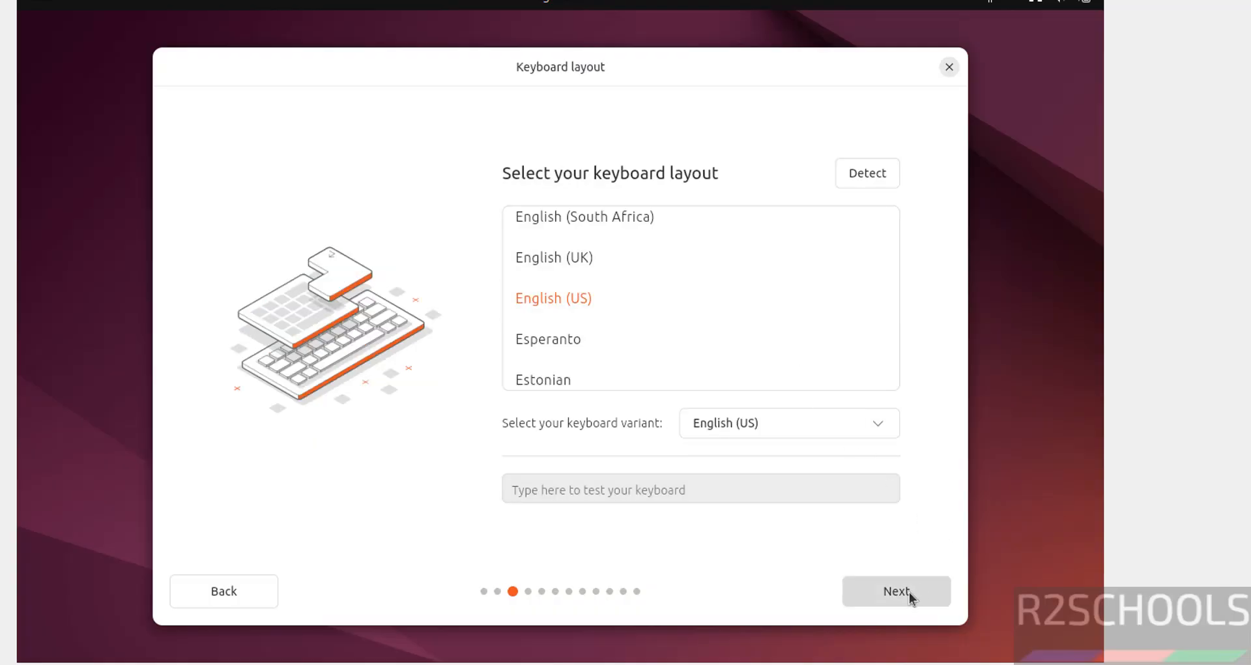
{"action": "left_click", "coordinate": [895, 590]}
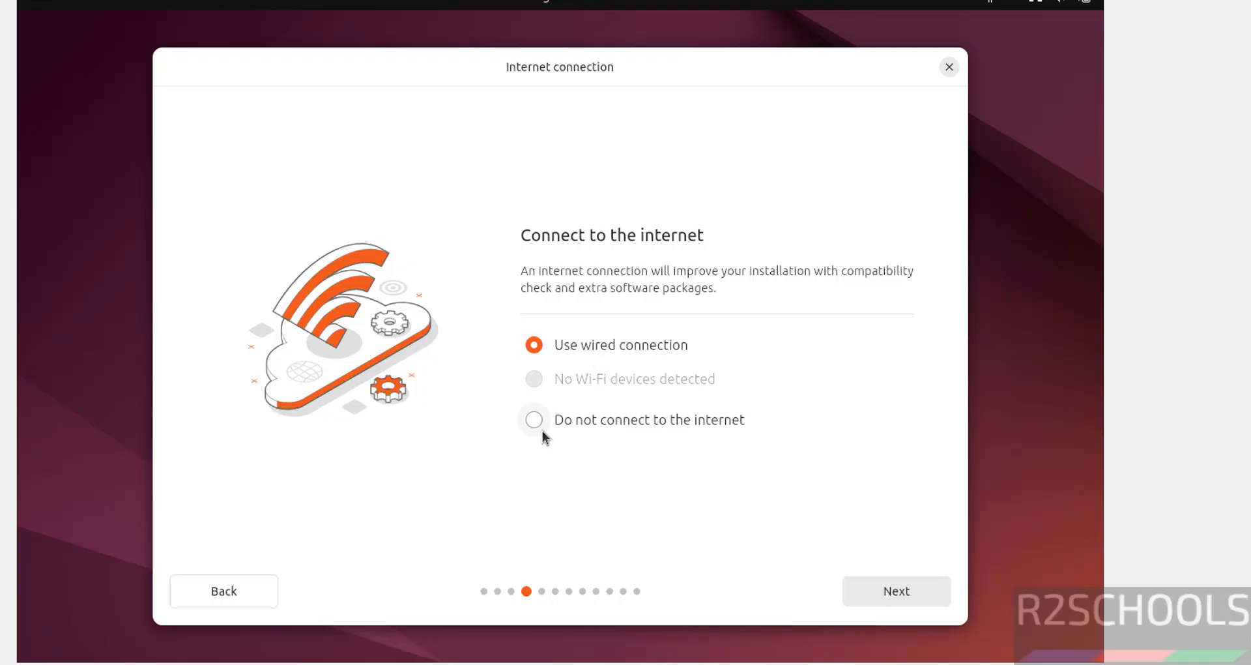
{"action": "mouse_move", "coordinate": [693, 375]}
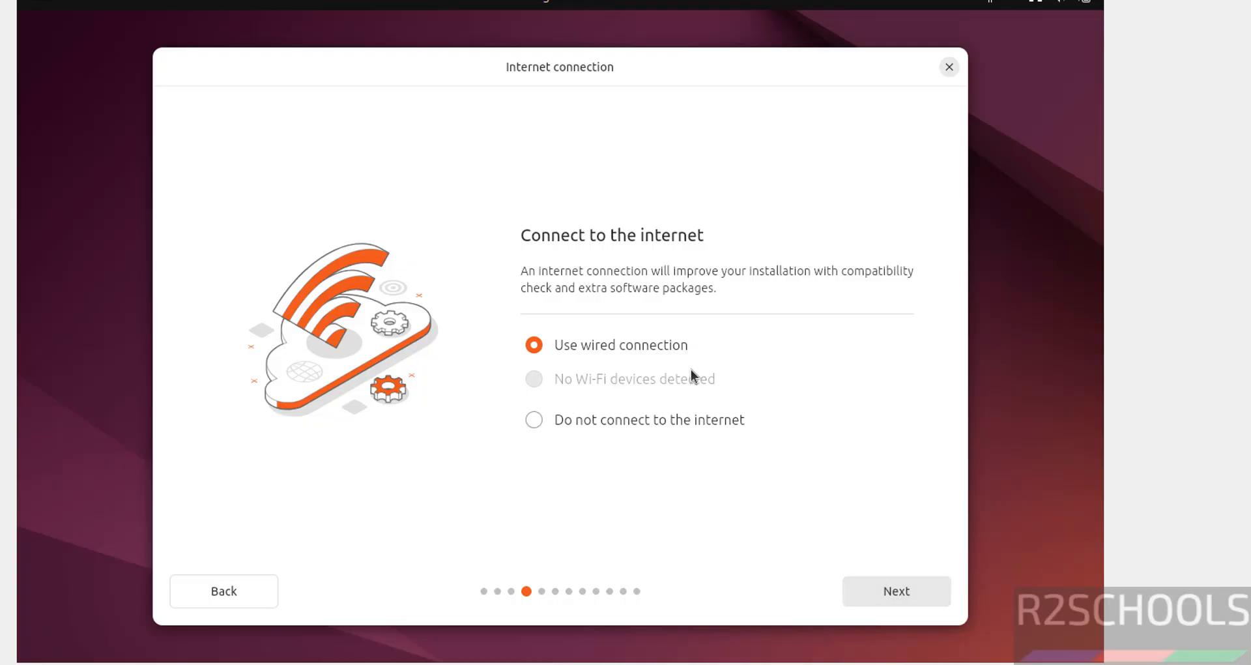
{"action": "left_click", "coordinate": [896, 590]}
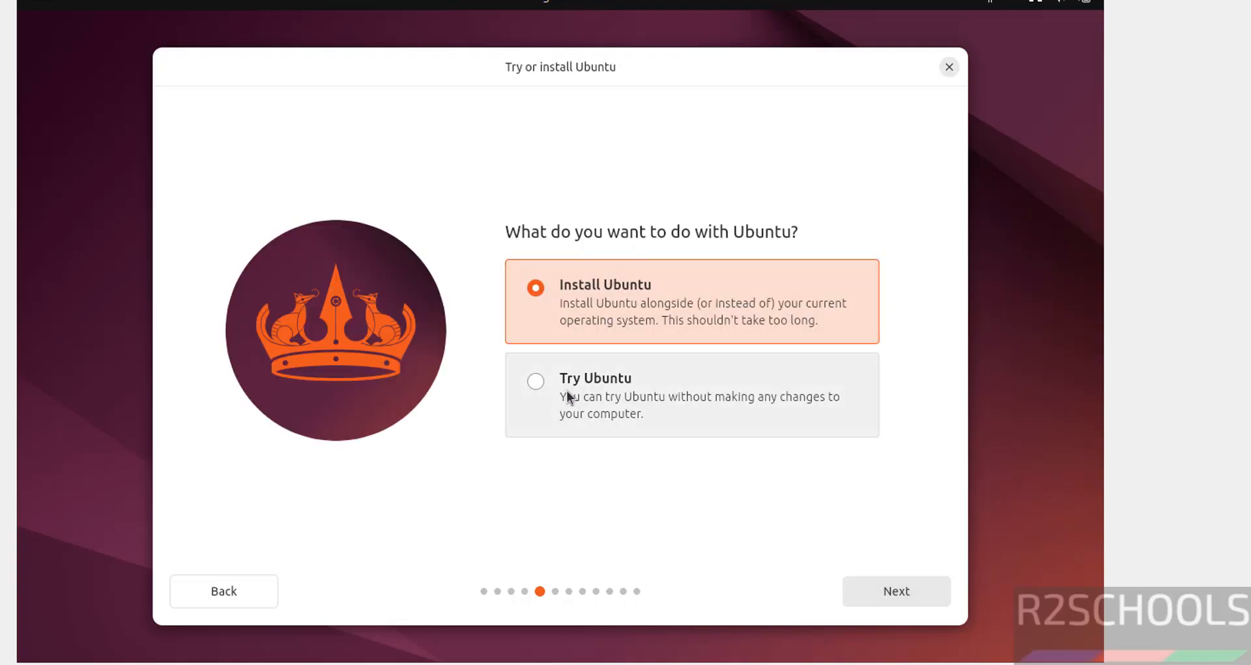
{"action": "mouse_move", "coordinate": [598, 387]}
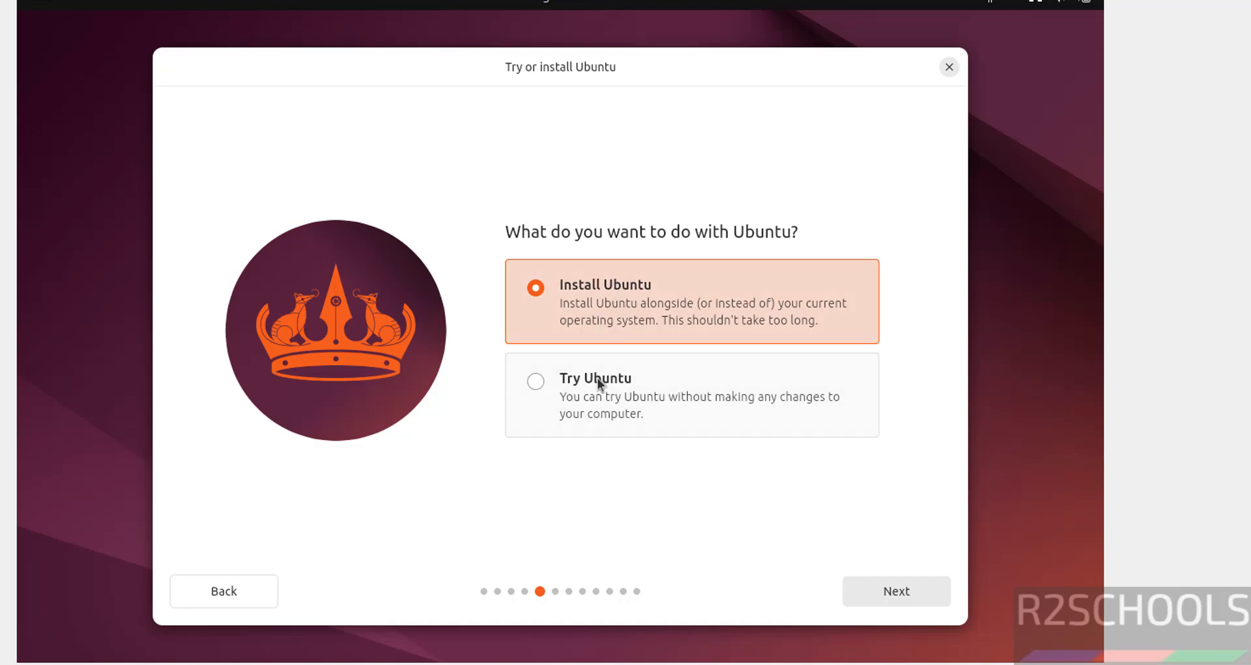
{"action": "mouse_move", "coordinate": [645, 311]}
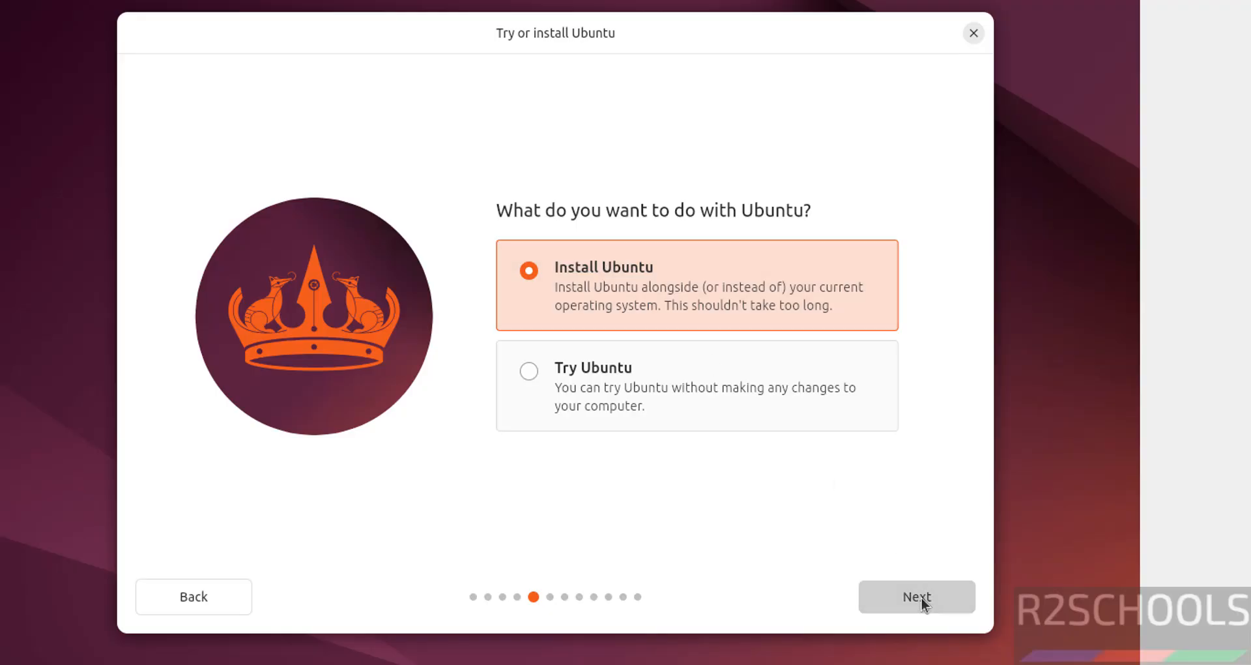
Step: Choose interactive install with default apps, no proprietary software, and erase the whole disk
{"action": "left_click", "coordinate": [916, 596]}
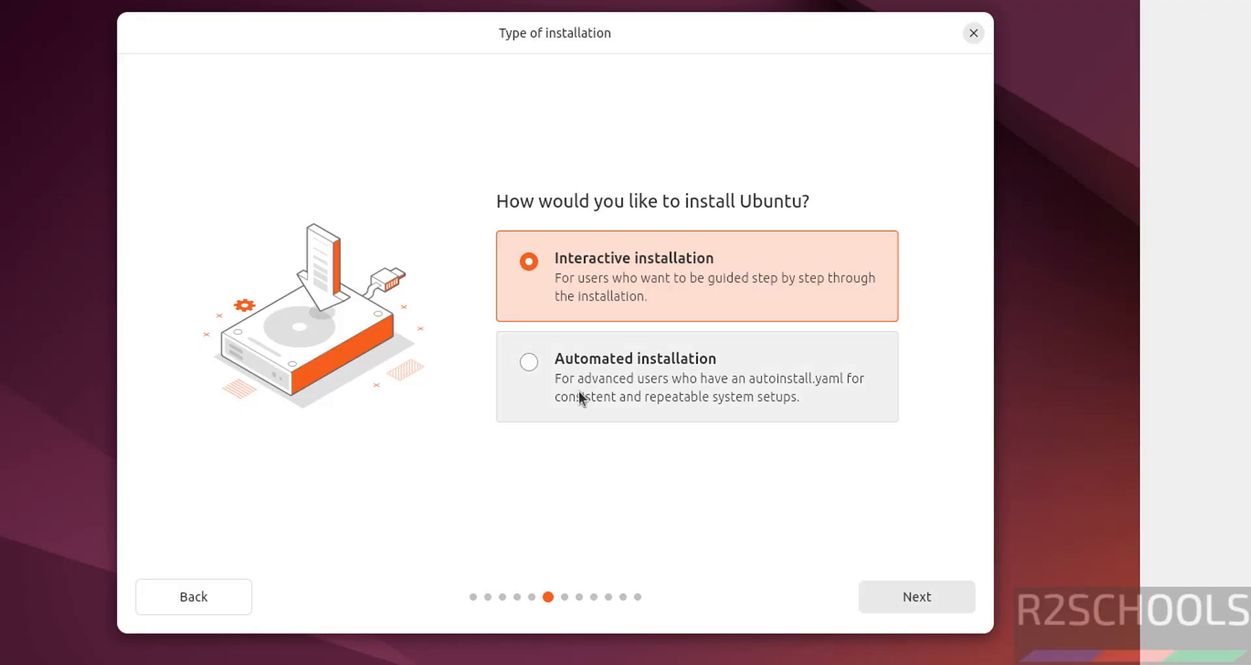
{"action": "mouse_move", "coordinate": [581, 275]}
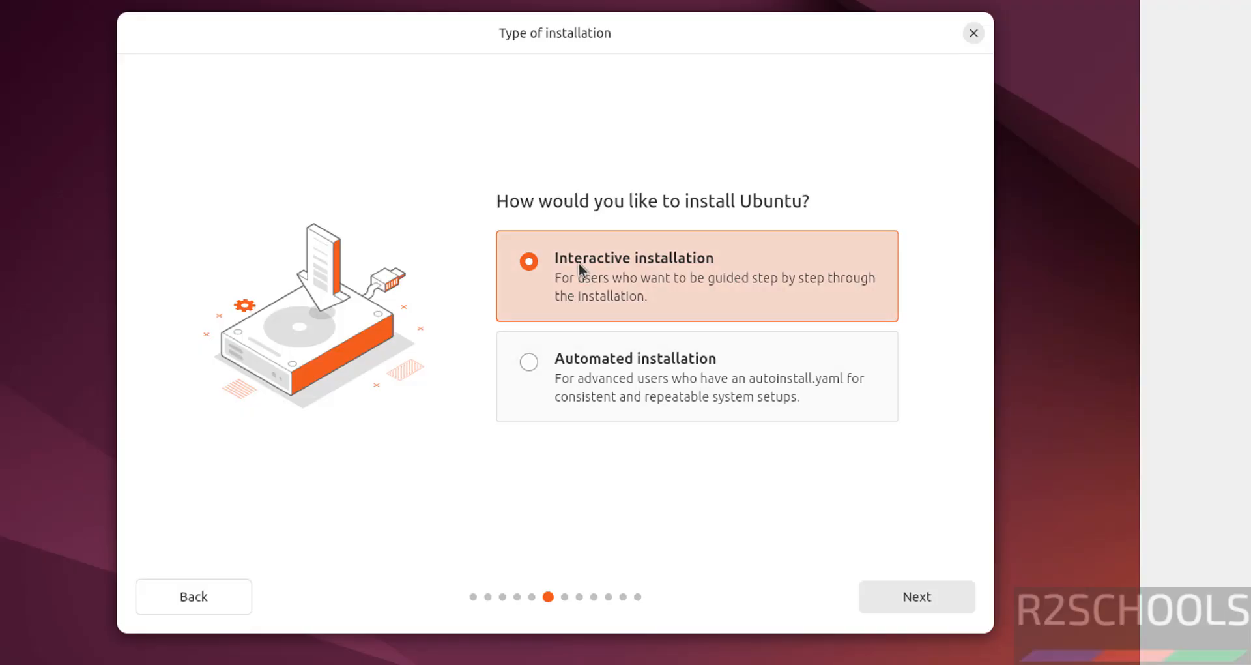
{"action": "mouse_move", "coordinate": [608, 274]}
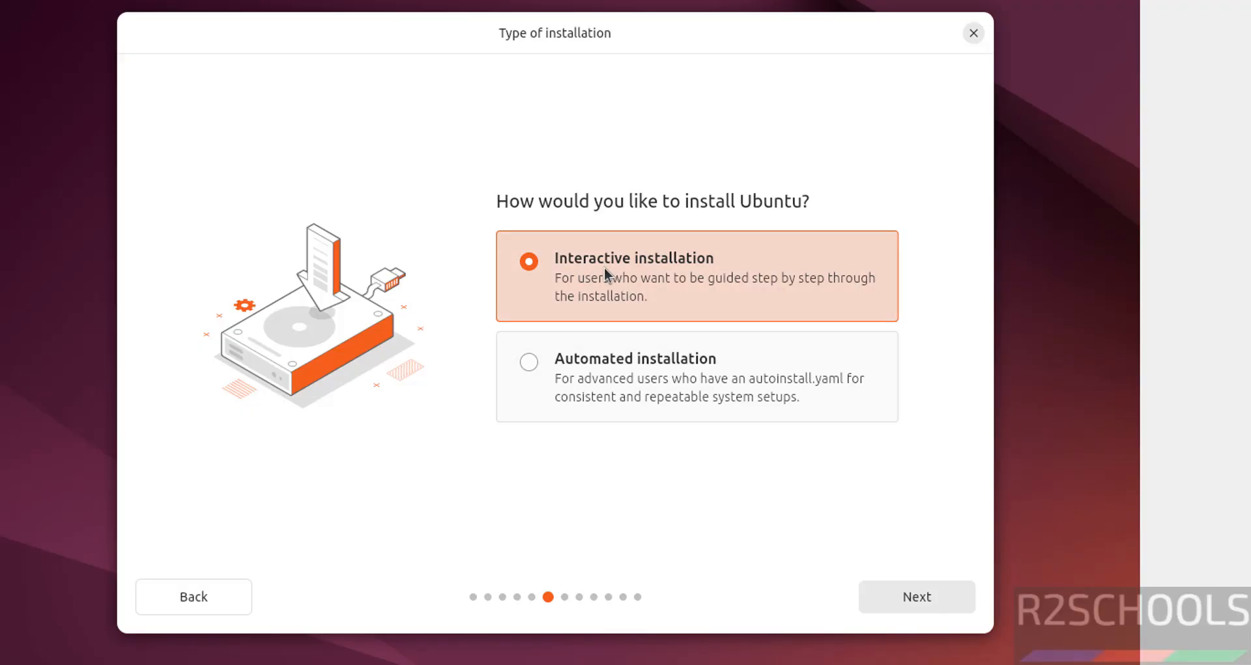
{"action": "left_click", "coordinate": [915, 596]}
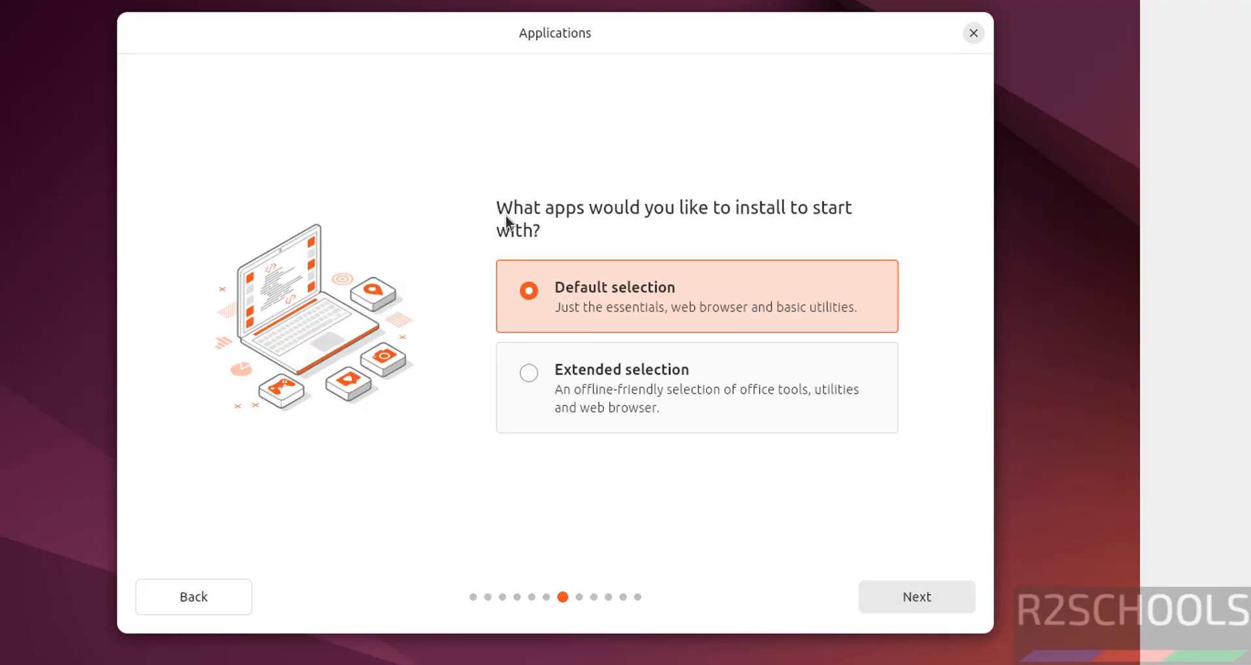
{"action": "mouse_move", "coordinate": [916, 596]}
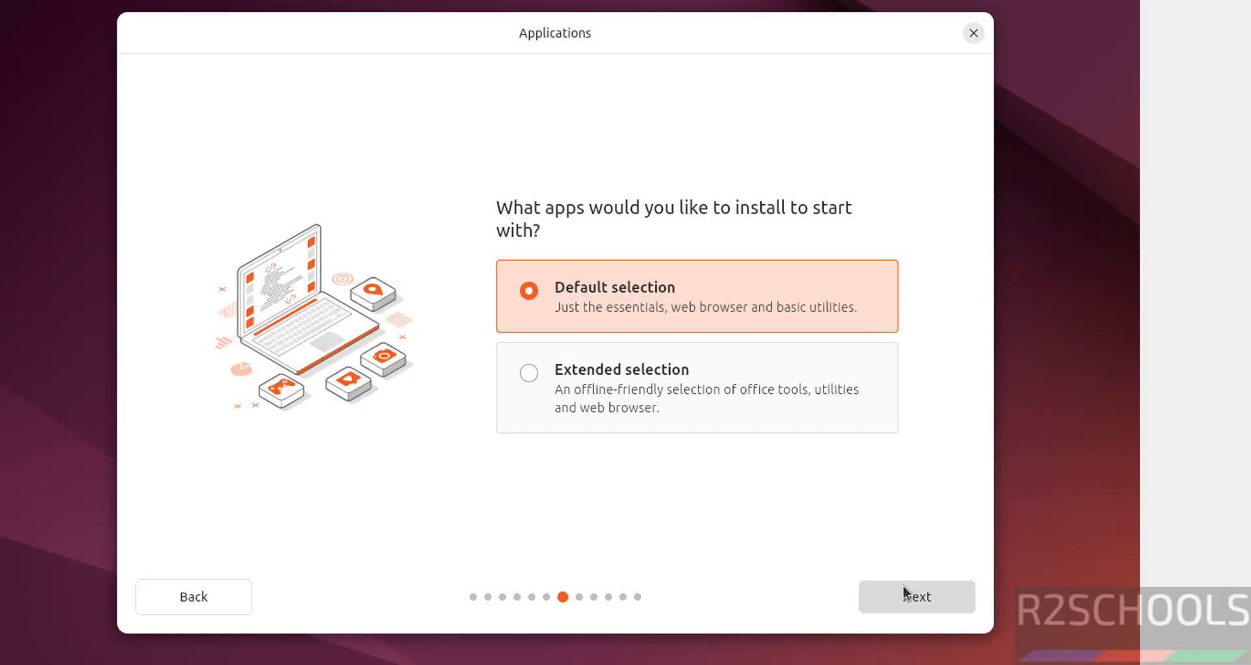
{"action": "left_click", "coordinate": [917, 596]}
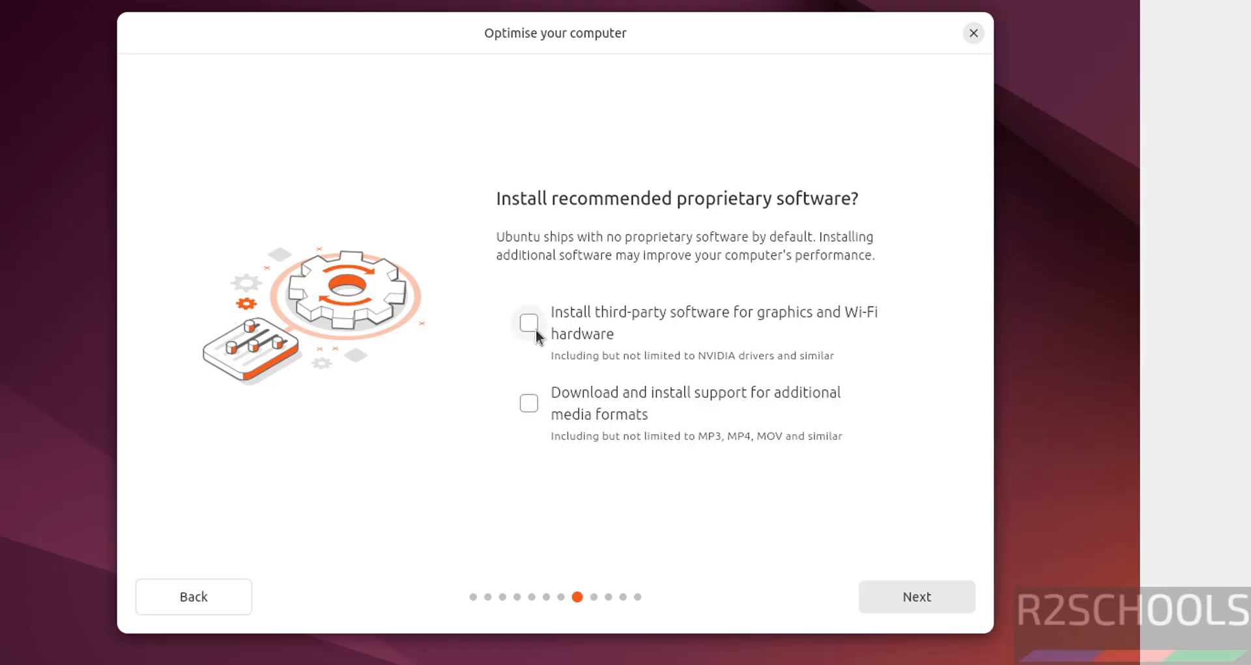
{"action": "mouse_move", "coordinate": [676, 365]}
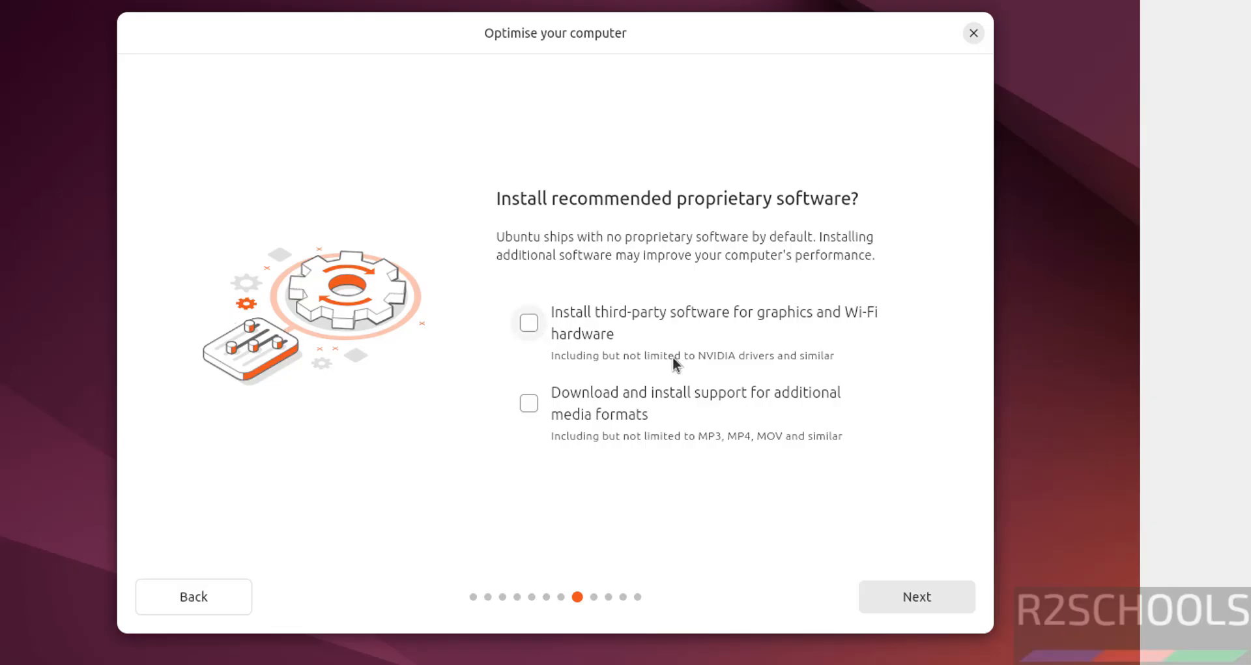
{"action": "mouse_move", "coordinate": [559, 438]}
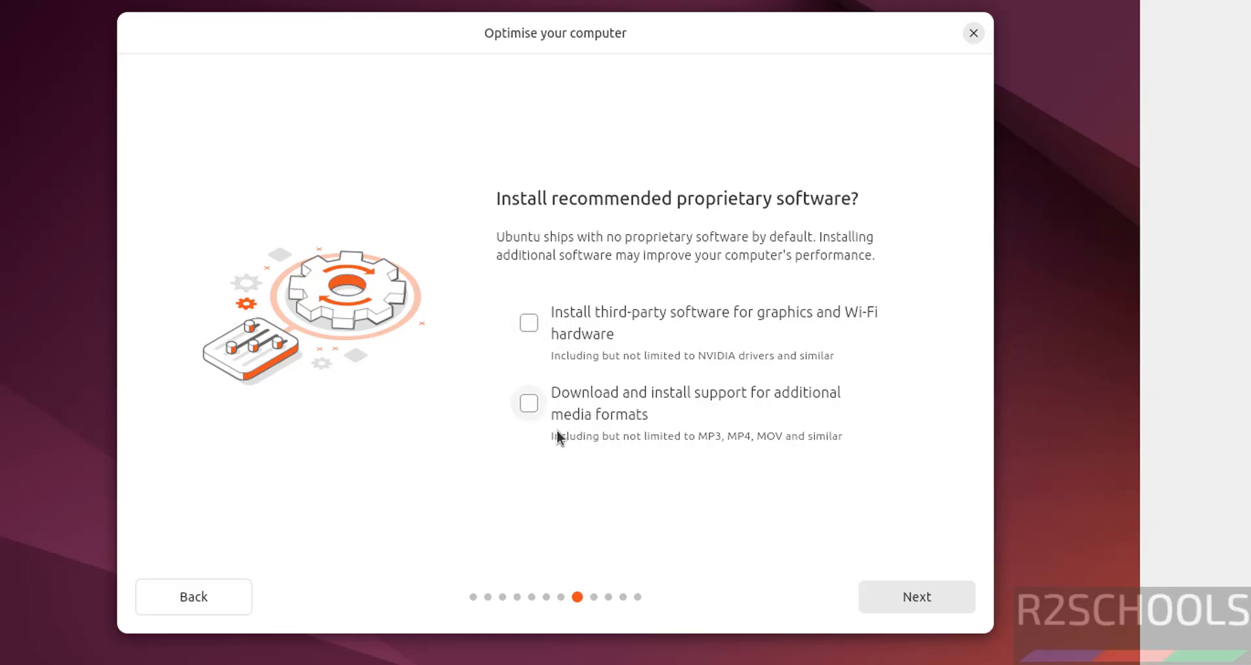
{"action": "mouse_move", "coordinate": [542, 435]}
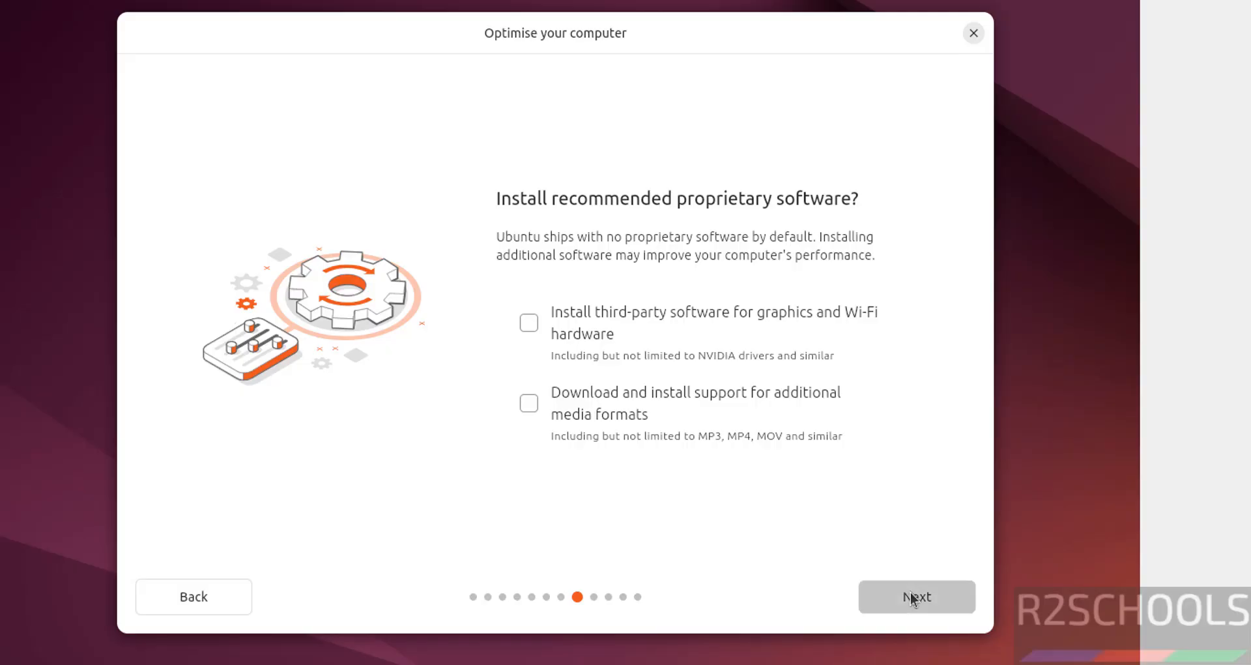
{"action": "left_click", "coordinate": [916, 595]}
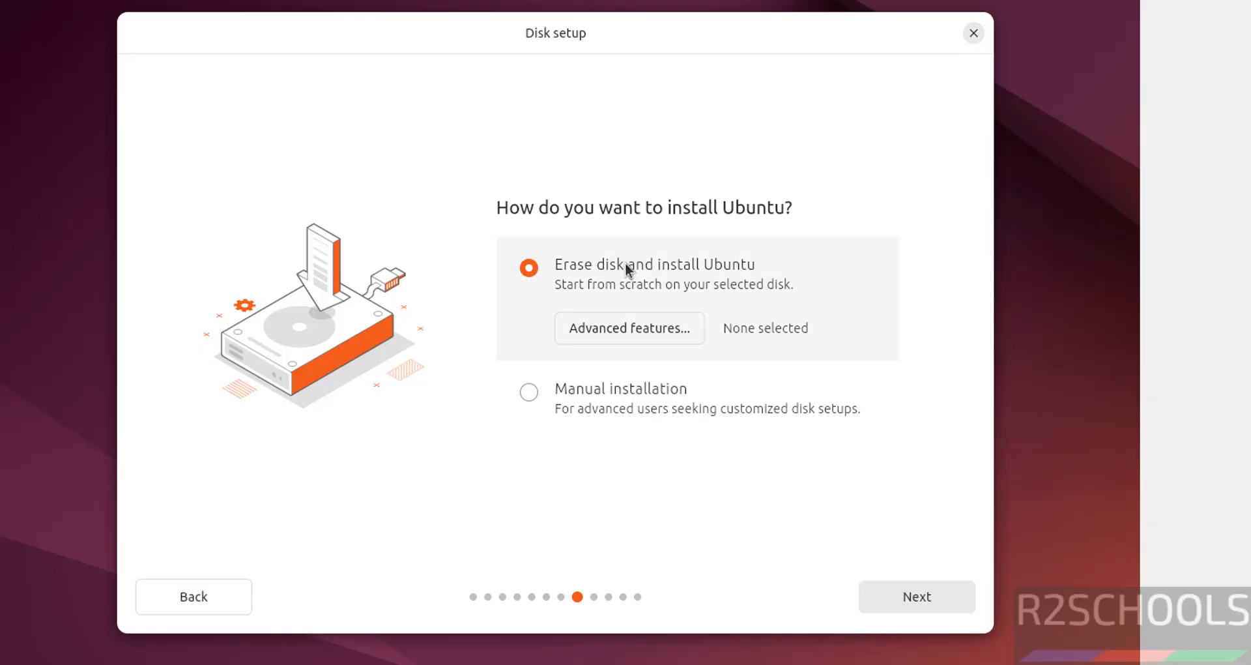
{"action": "mouse_move", "coordinate": [949, 586]}
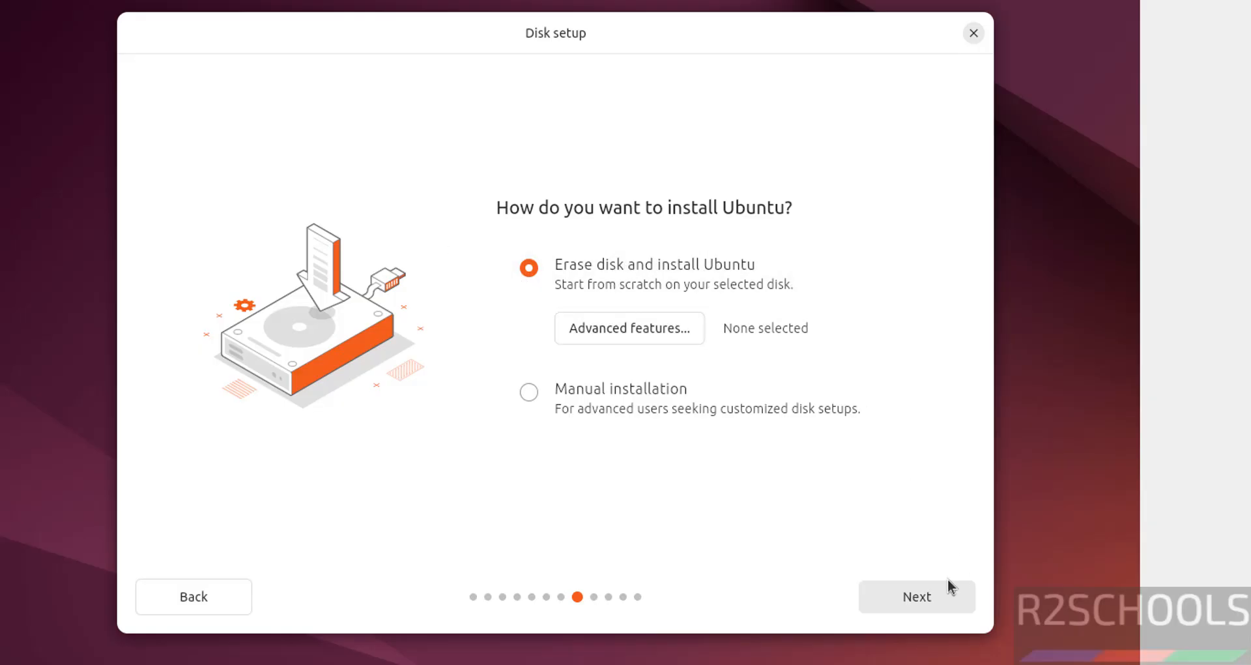
{"action": "left_click", "coordinate": [915, 596]}
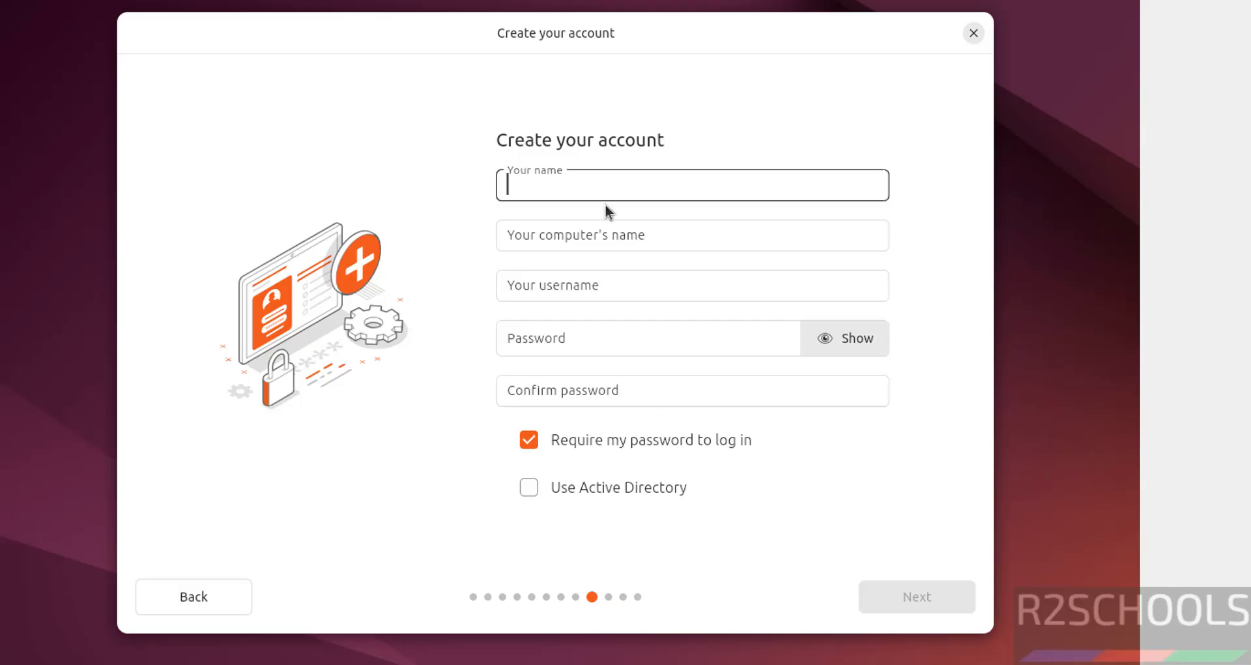
Step: Enter name r2schools, computer name ub24043vm and a confirmed good-strength password
{"action": "type", "text": "r2schools"}
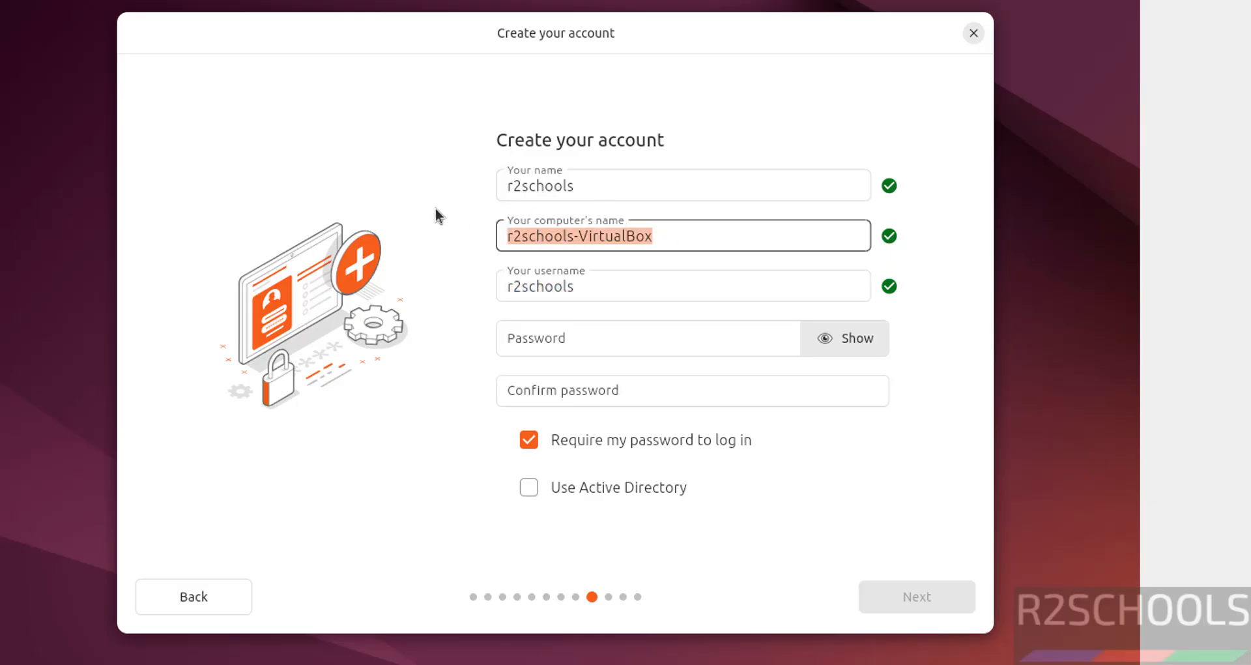
{"action": "type", "text": "ub24043vm"}
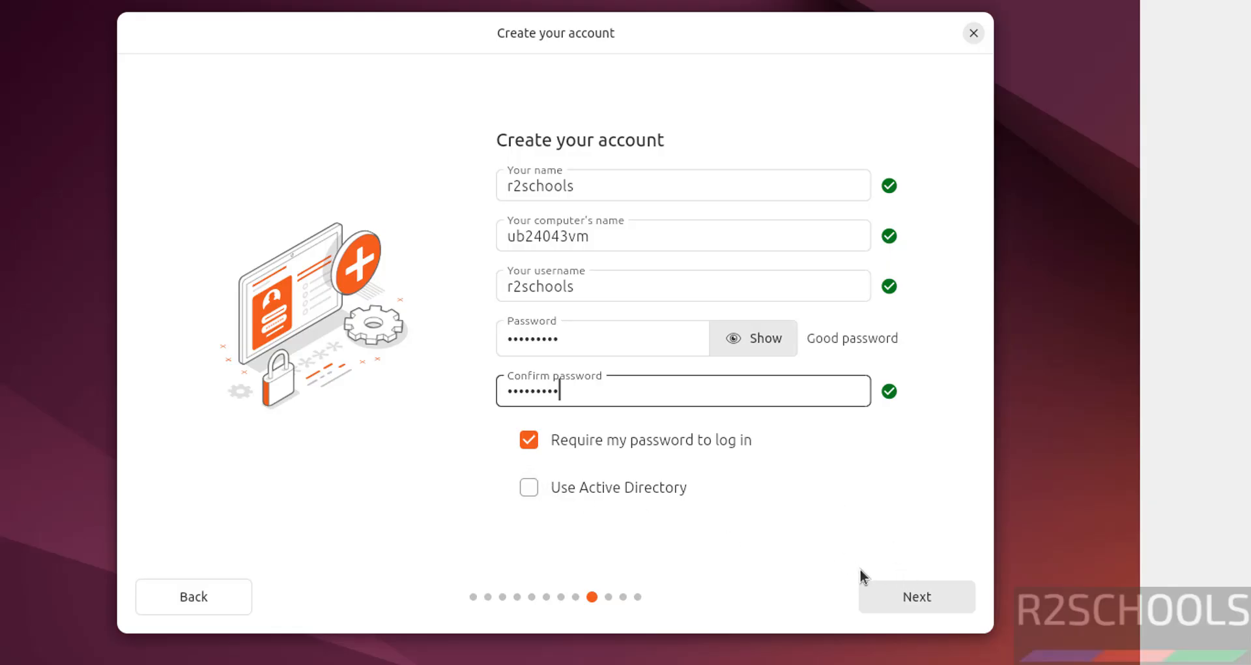
Step: Accept the Asia/Kolkata timezone, review the summary and install Ubuntu 24.04.3 LTS
{"action": "left_click", "coordinate": [916, 595]}
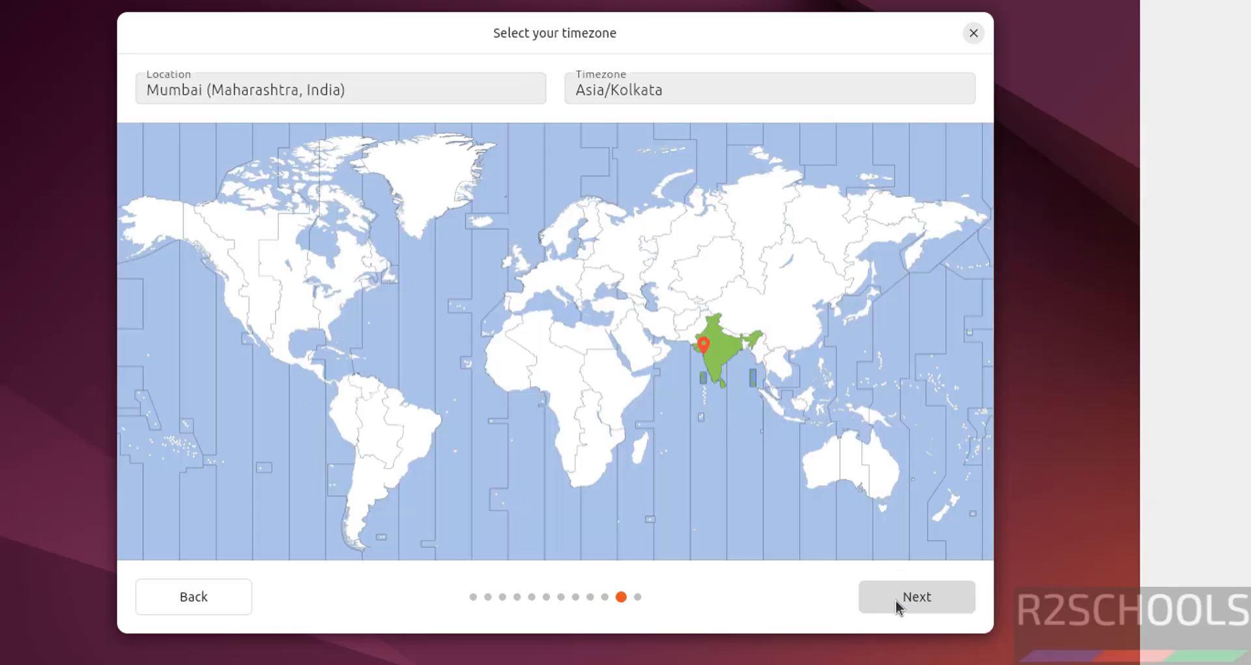
{"action": "mouse_move", "coordinate": [412, 123]}
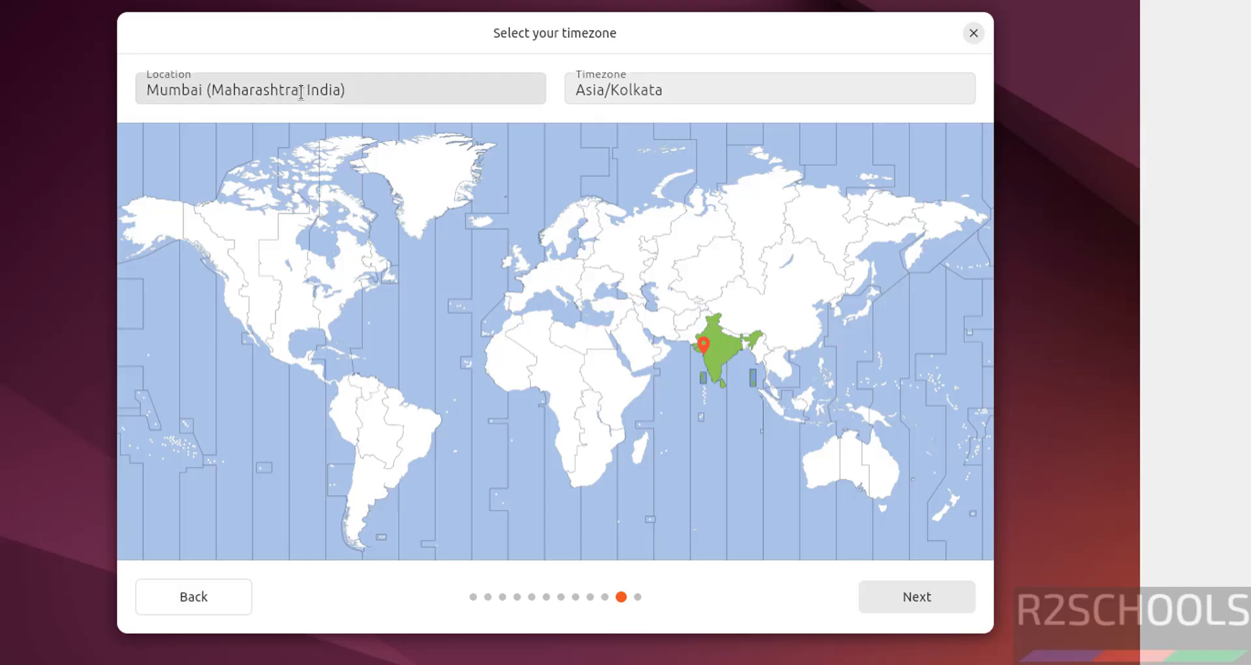
{"action": "left_click", "coordinate": [339, 89]}
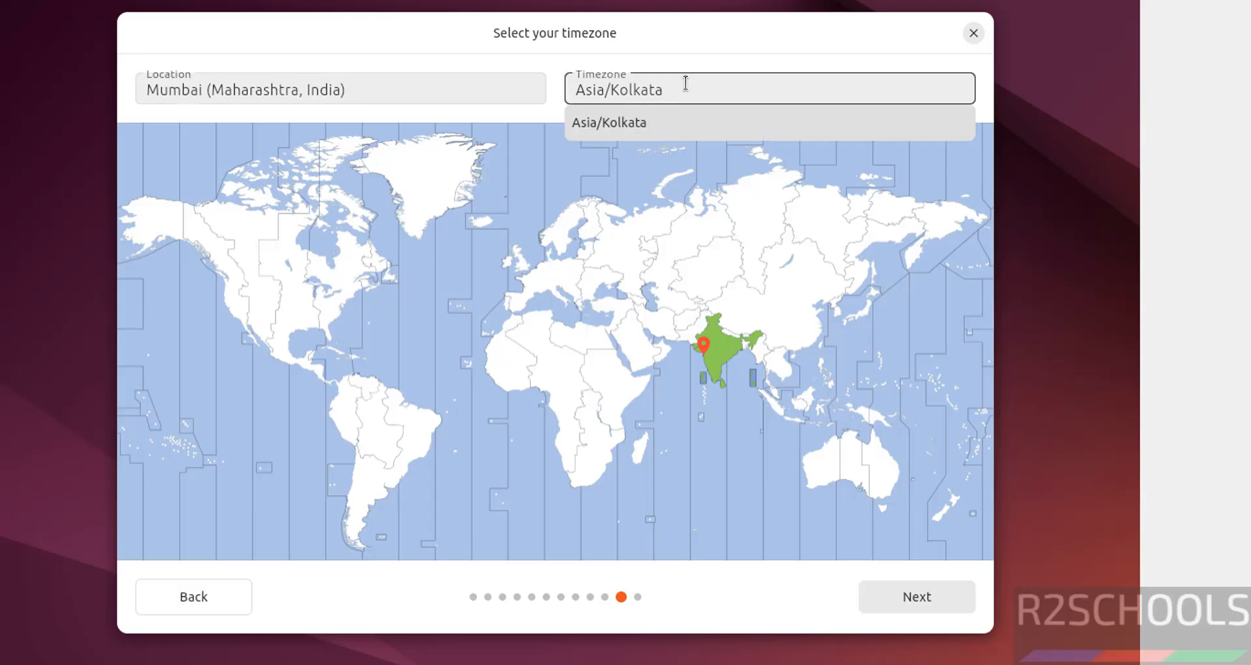
{"action": "mouse_move", "coordinate": [942, 563]}
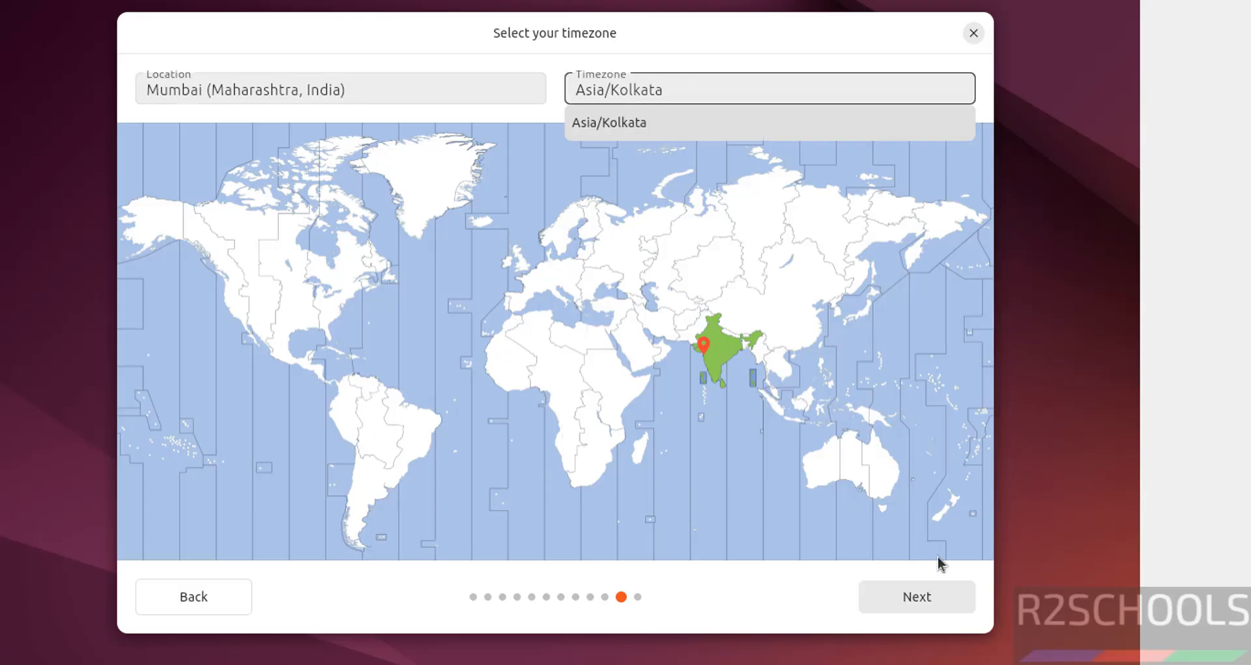
{"action": "left_click", "coordinate": [916, 596]}
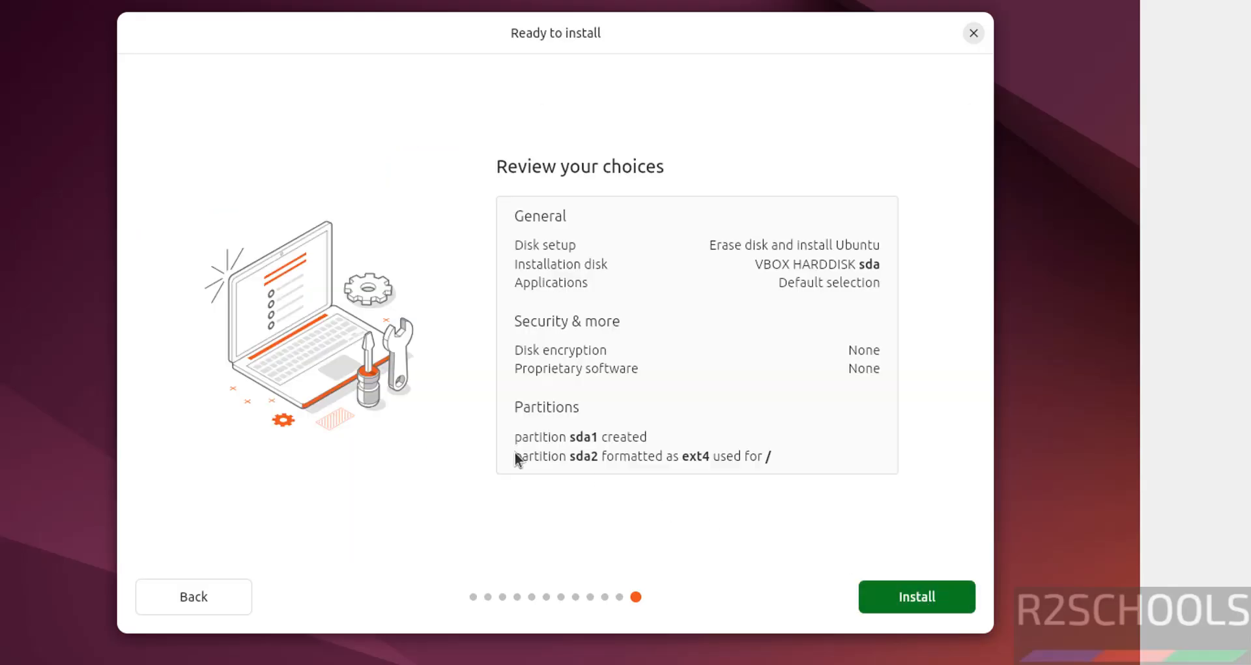
{"action": "mouse_move", "coordinate": [584, 319]}
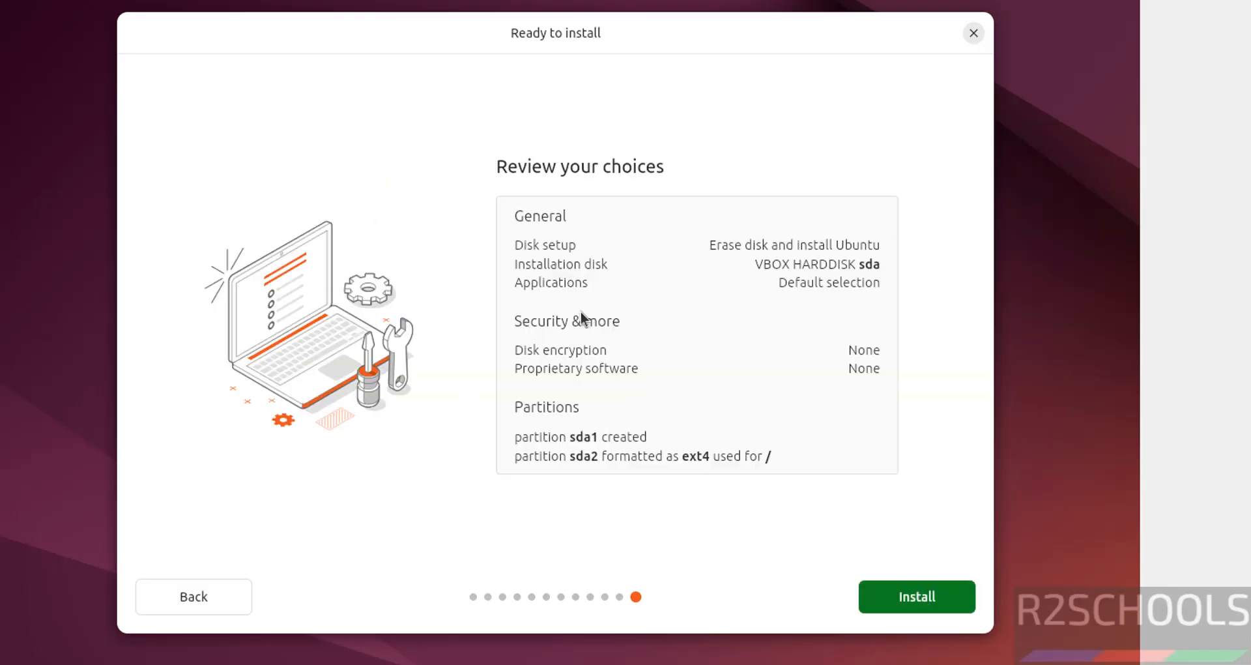
{"action": "mouse_move", "coordinate": [386, 374]}
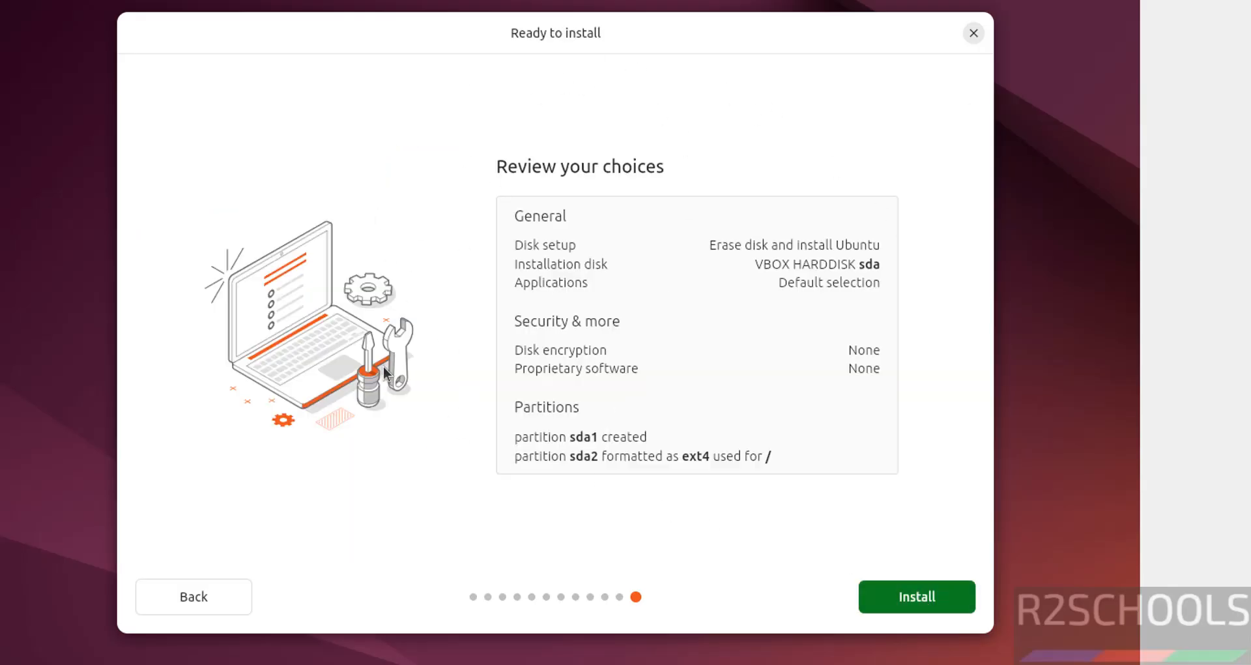
{"action": "mouse_move", "coordinate": [208, 588]}
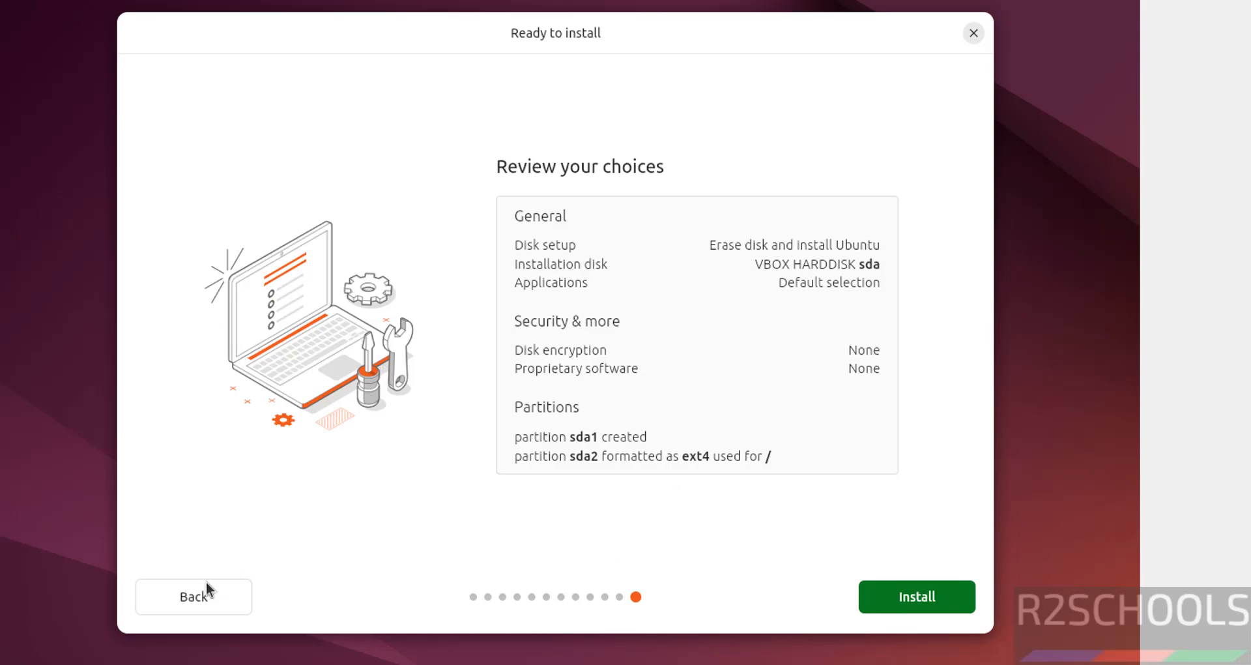
{"action": "mouse_move", "coordinate": [902, 343]}
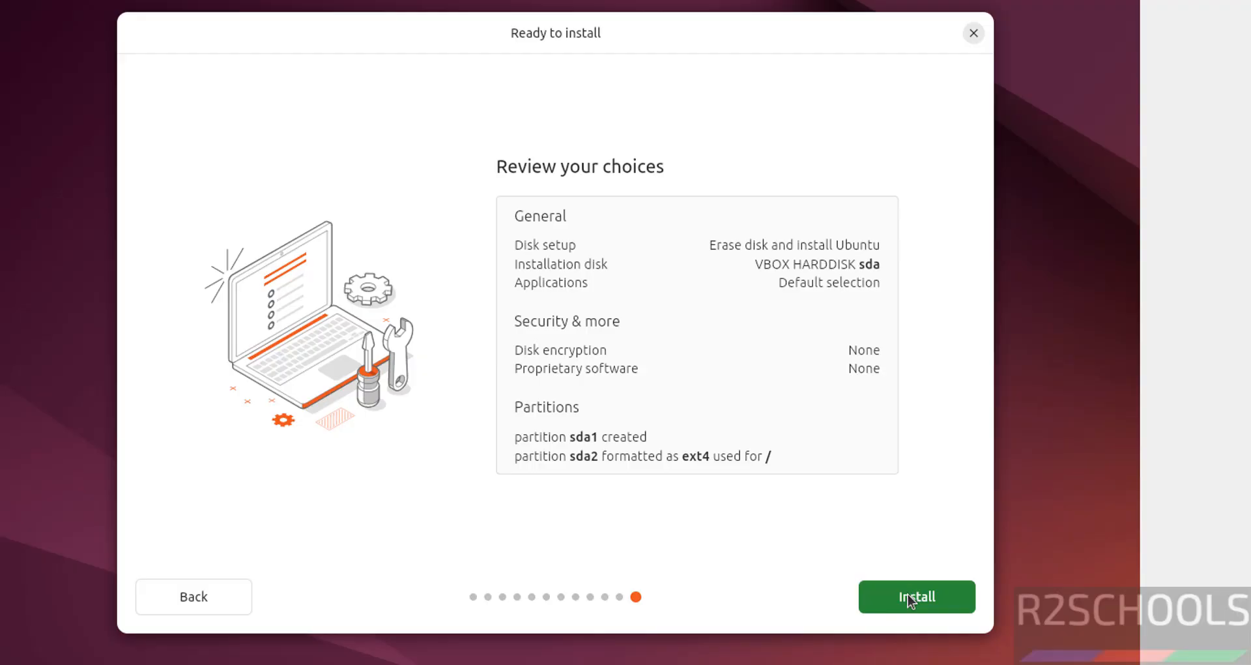
{"action": "left_click", "coordinate": [916, 596]}
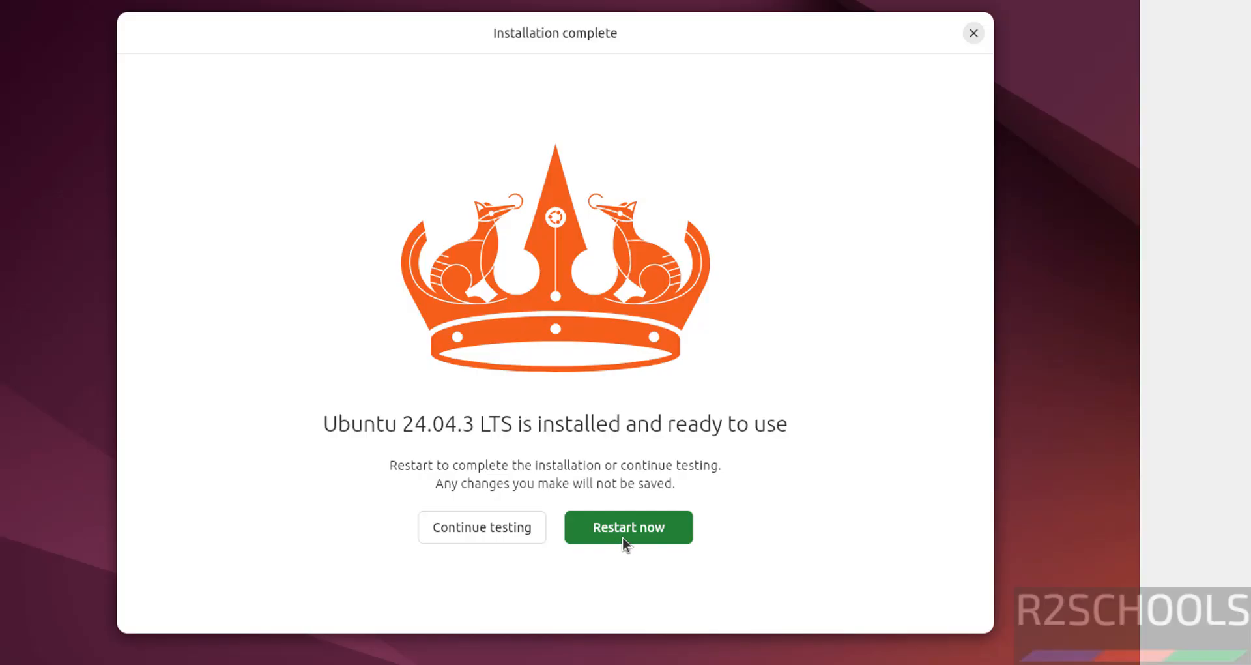
Step: Restart the VM to finish installation and confirm the optical drive is Empty under Storage
{"action": "left_click", "coordinate": [628, 527]}
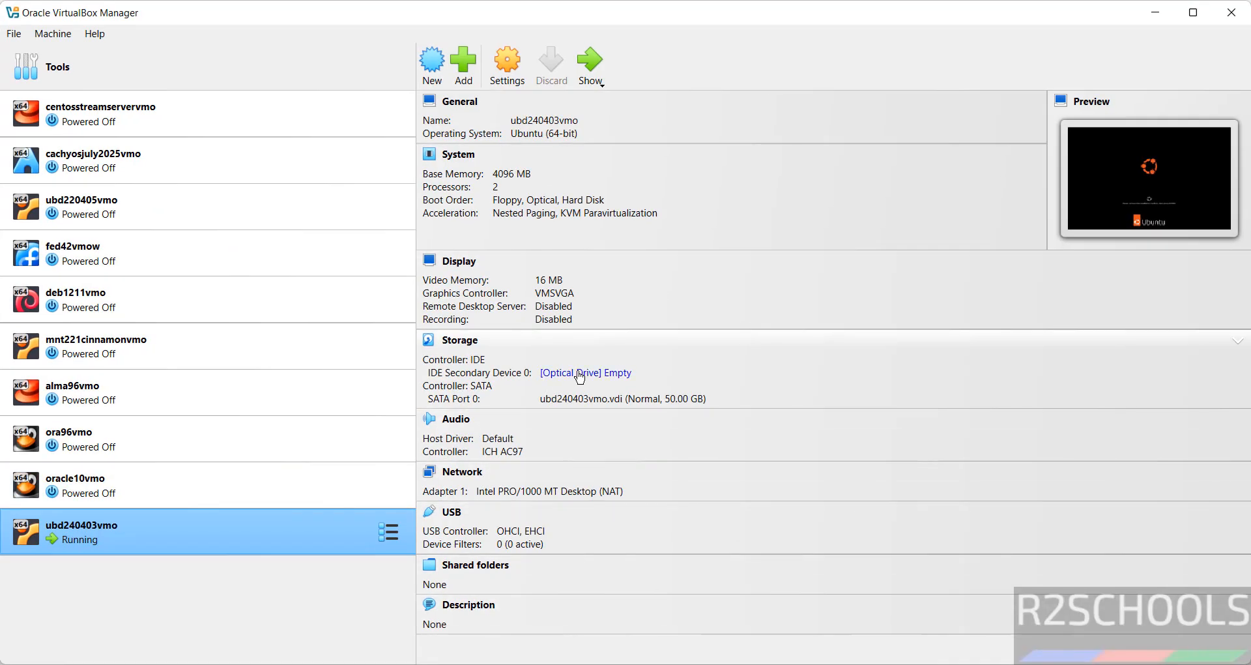
{"action": "left_click", "coordinate": [585, 373]}
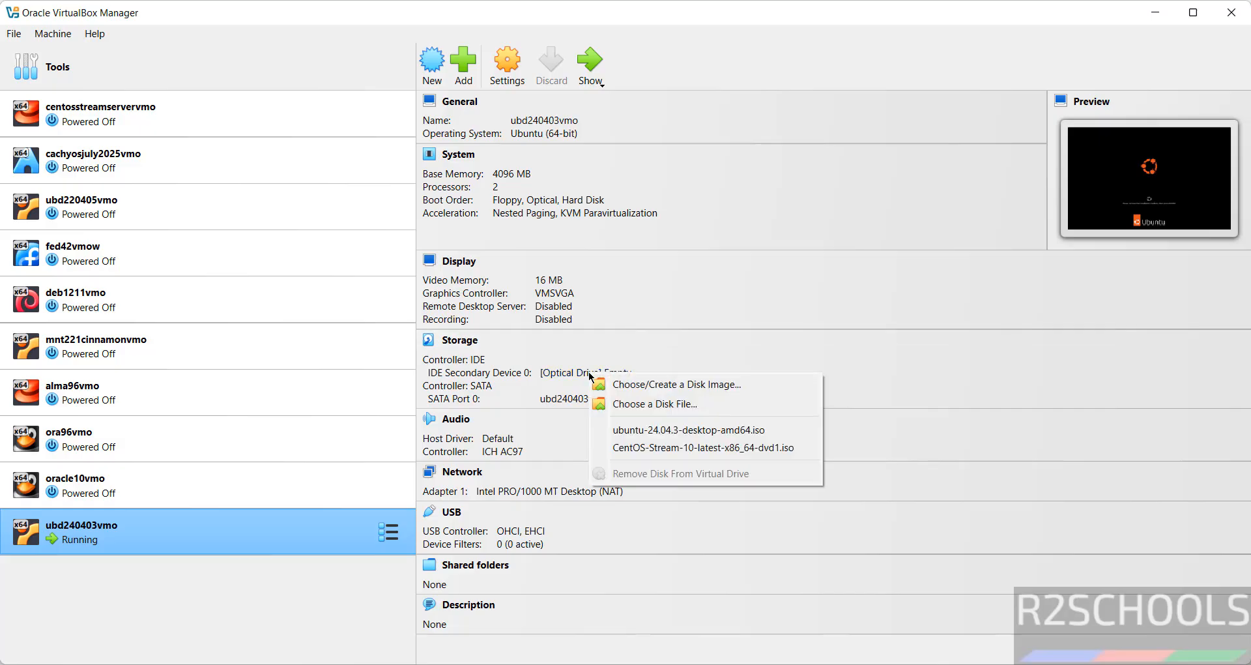
{"action": "mouse_move", "coordinate": [680, 473]}
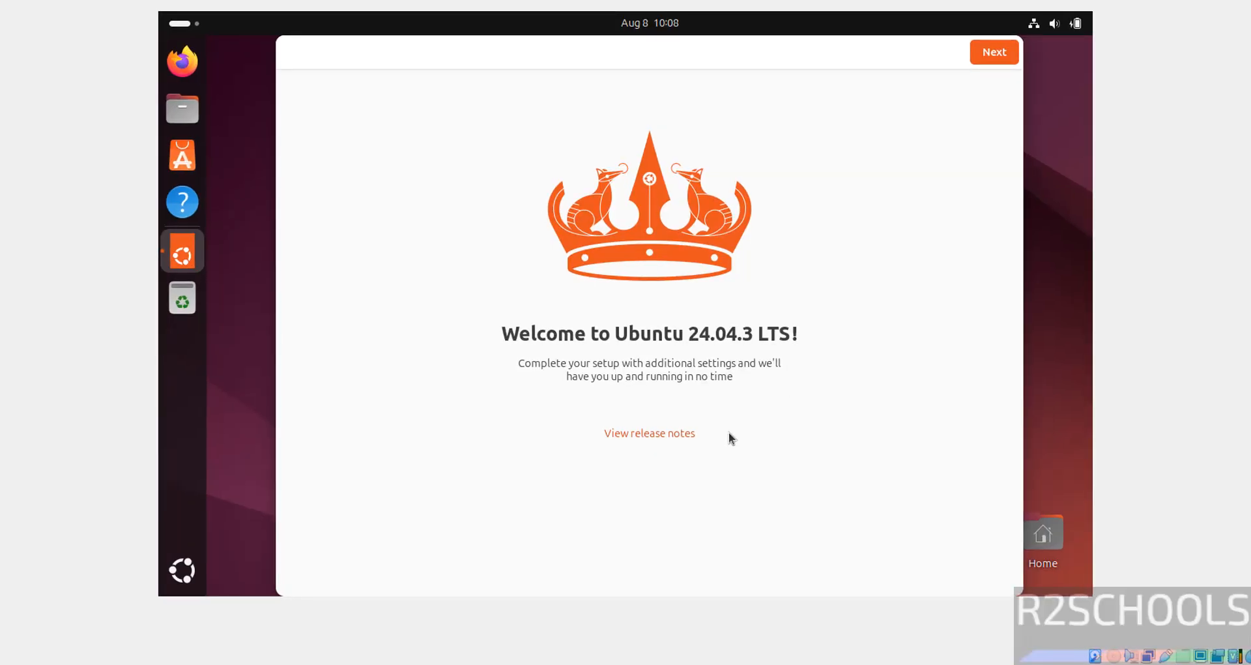
{"action": "mouse_move", "coordinate": [949, 285]}
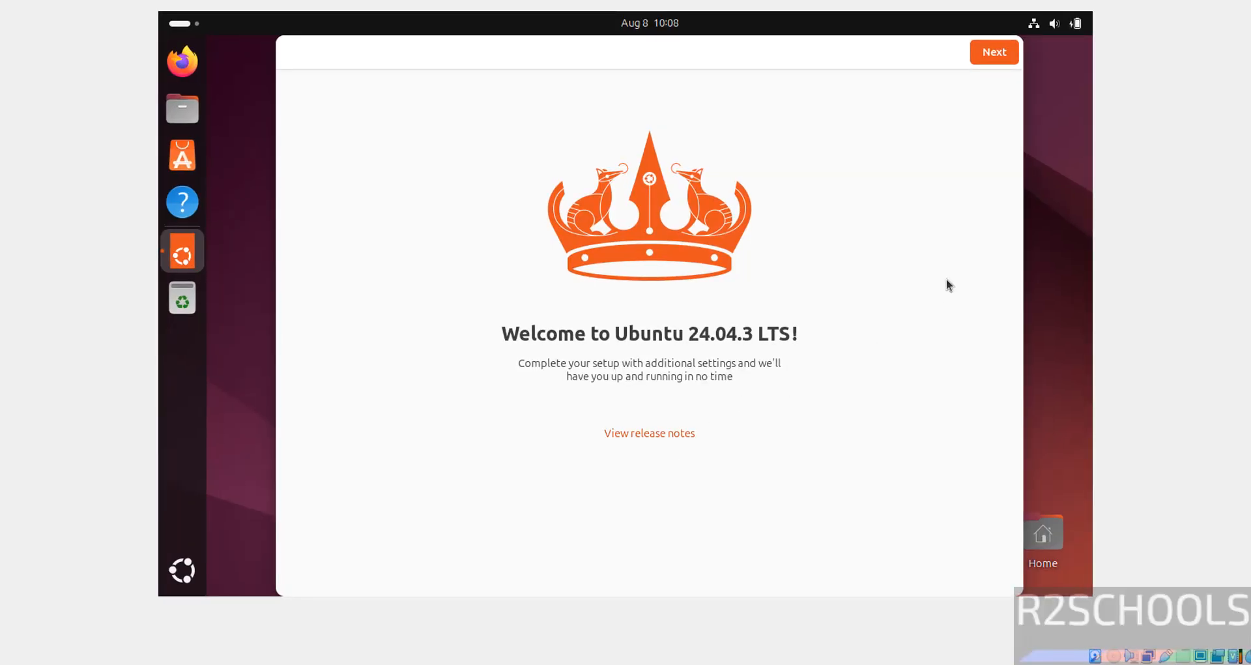
Step: Complete the welcome wizard, skipping Ubuntu Pro and the data-sharing choice, landing on the desktop
{"action": "left_click", "coordinate": [993, 51]}
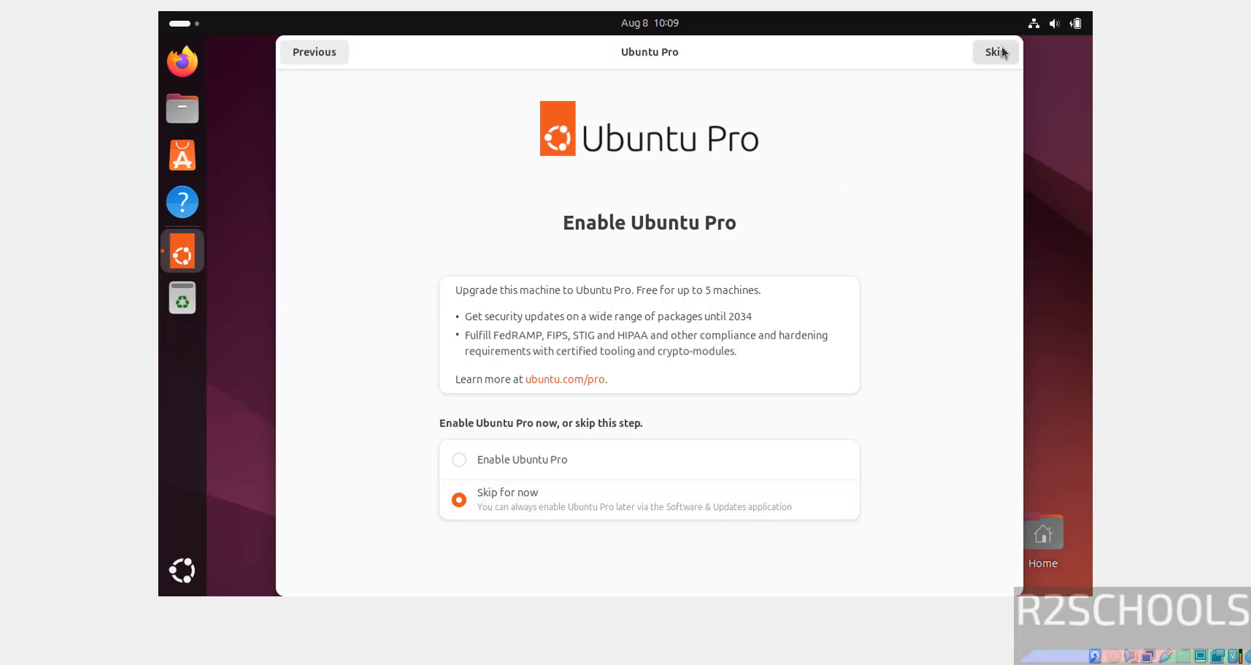
{"action": "left_click", "coordinate": [993, 53]}
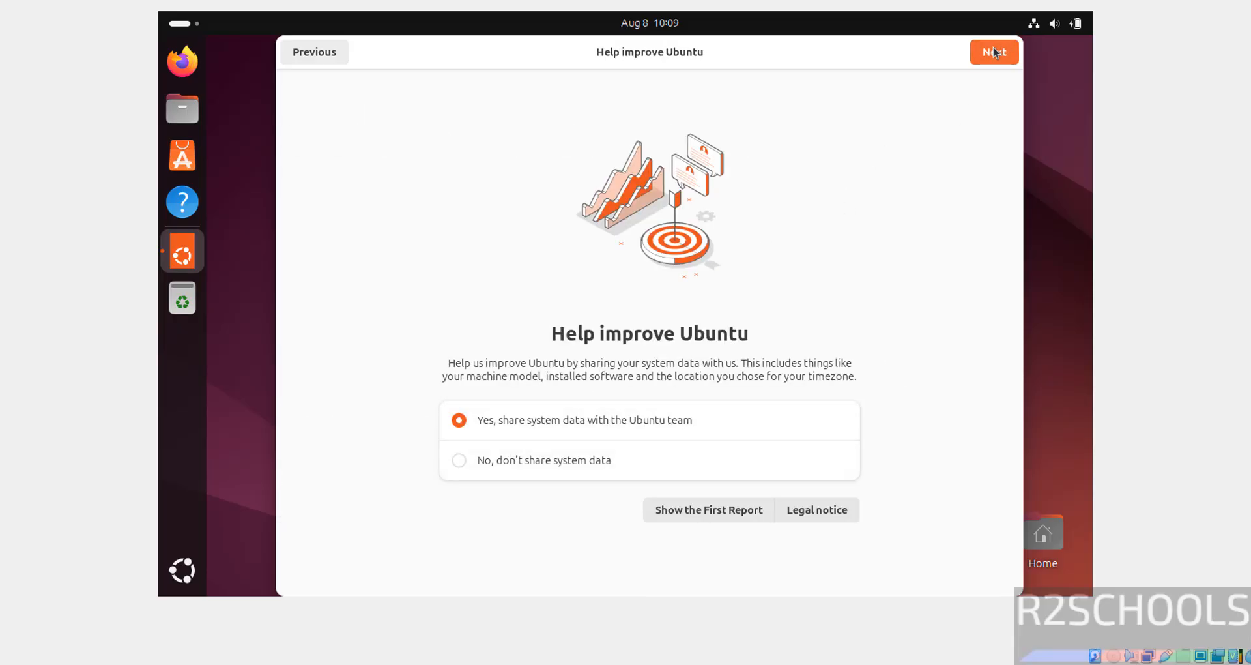
{"action": "left_click", "coordinate": [993, 52]}
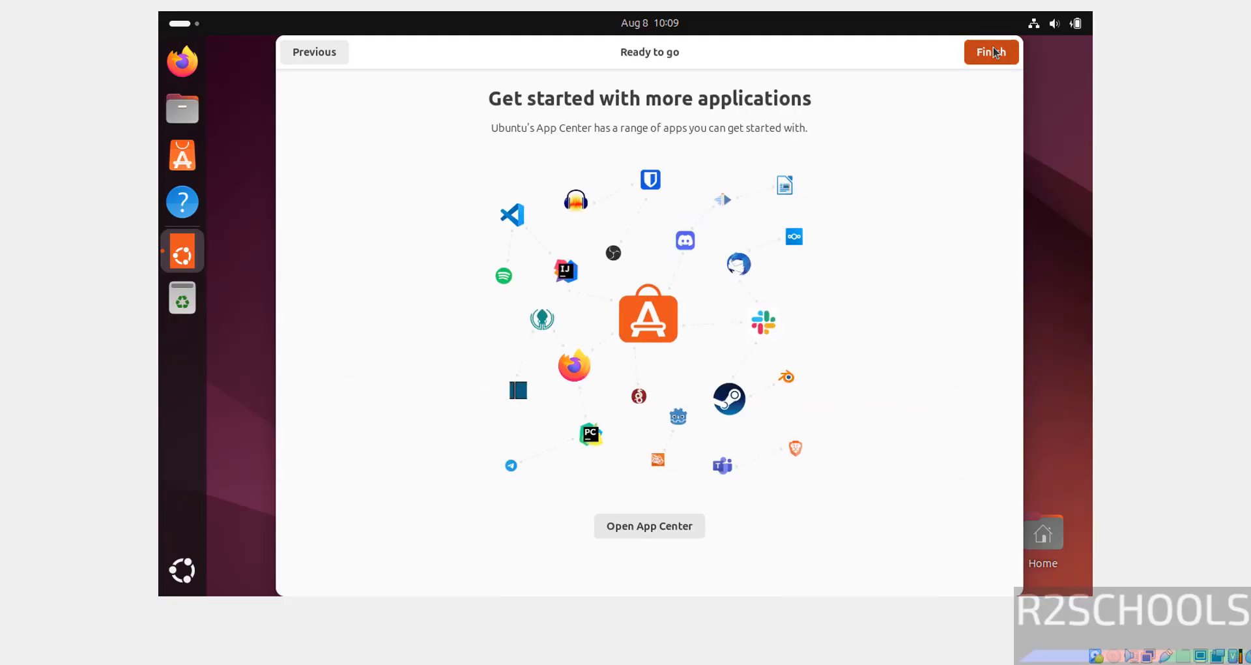
{"action": "left_click", "coordinate": [991, 52]}
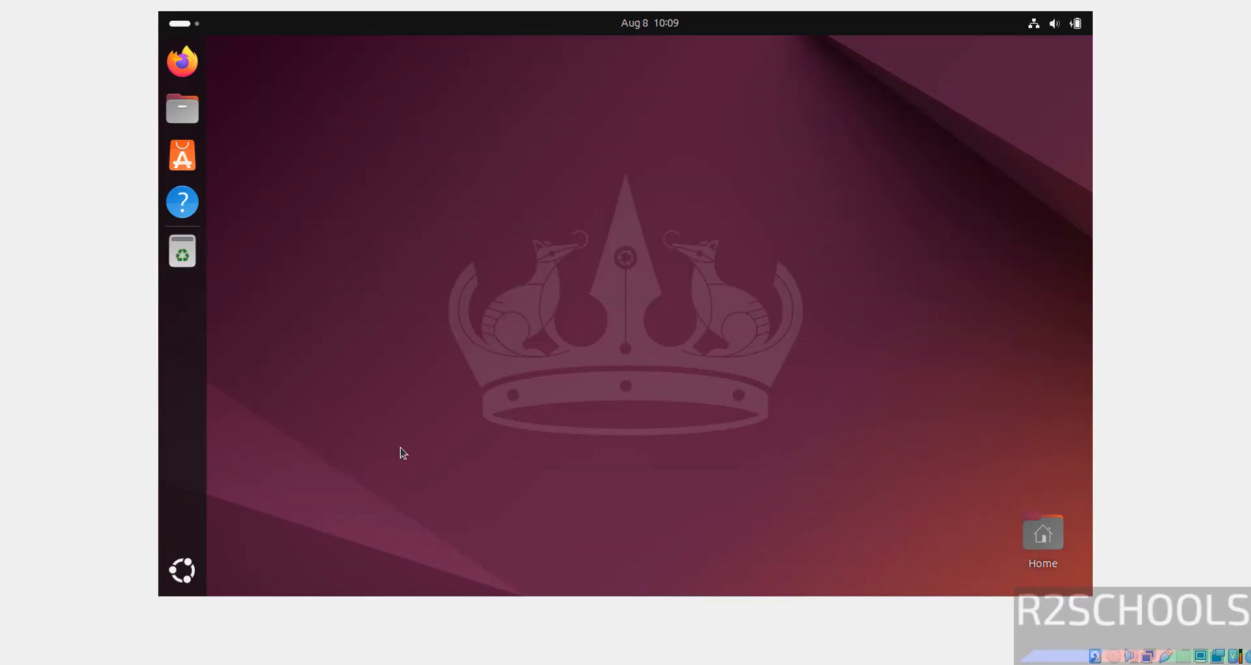
Step: Launch Terminal from Show Apps and run 'more /etc/os-release' to confirm Ubuntu 24.04.3 LTS
{"action": "left_click", "coordinate": [183, 569]}
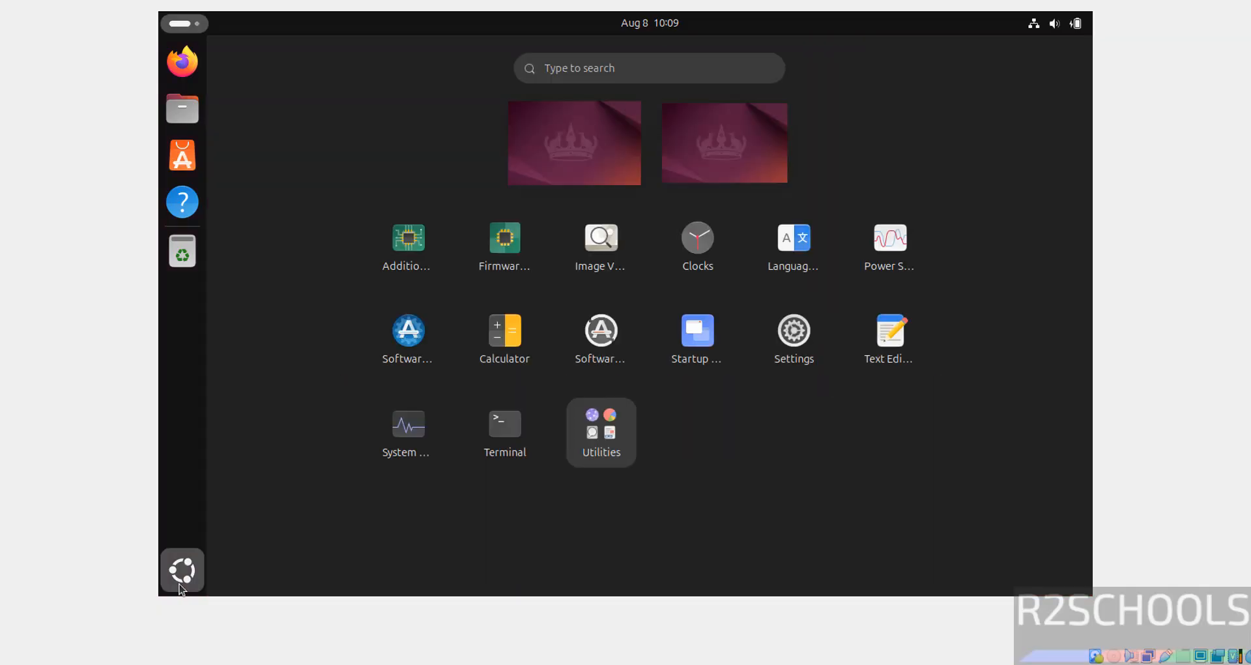
{"action": "mouse_move", "coordinate": [505, 432]}
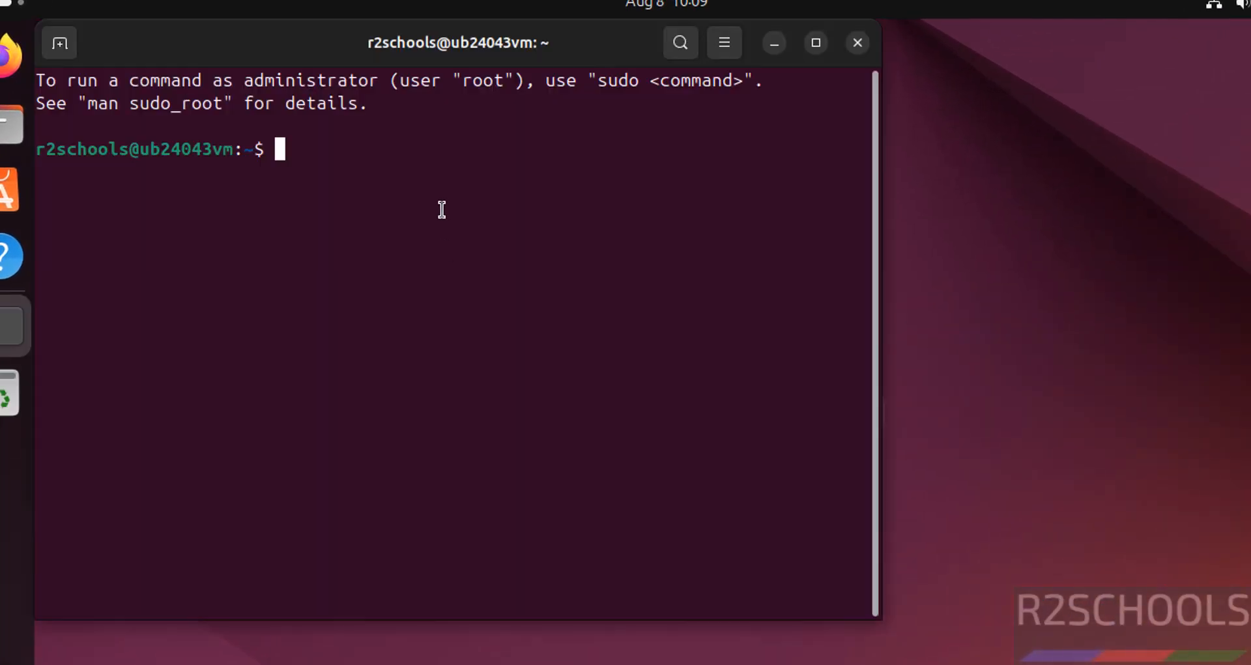
{"action": "type", "text": "more"}
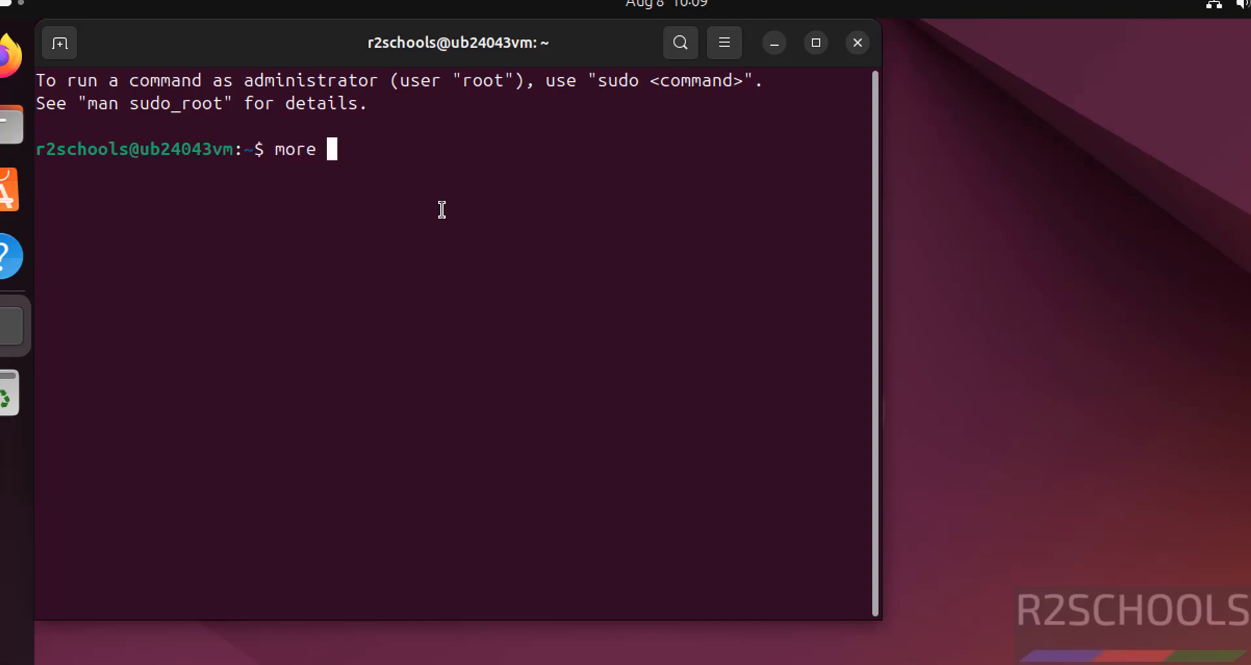
{"action": "type", "text": "/etc/os-release"}
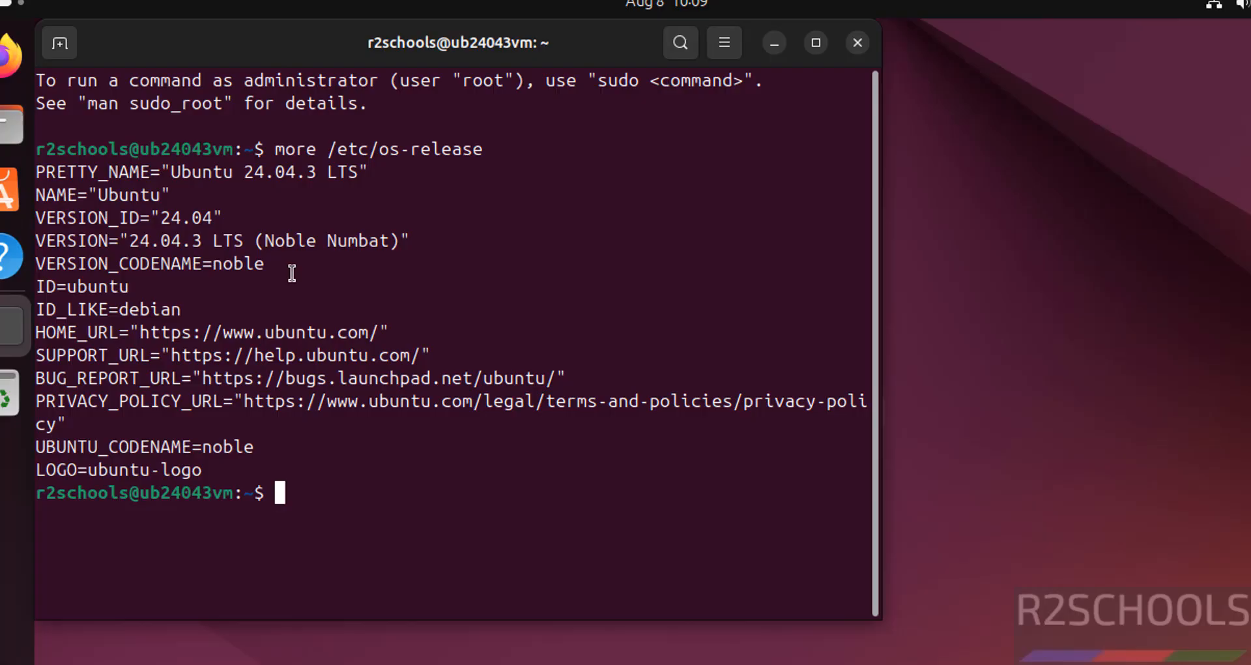
Step: Run 'sudo apt update && sudo apt upgrade' and enter the password to start upgrading
{"action": "type", "text": "sudo apt"}
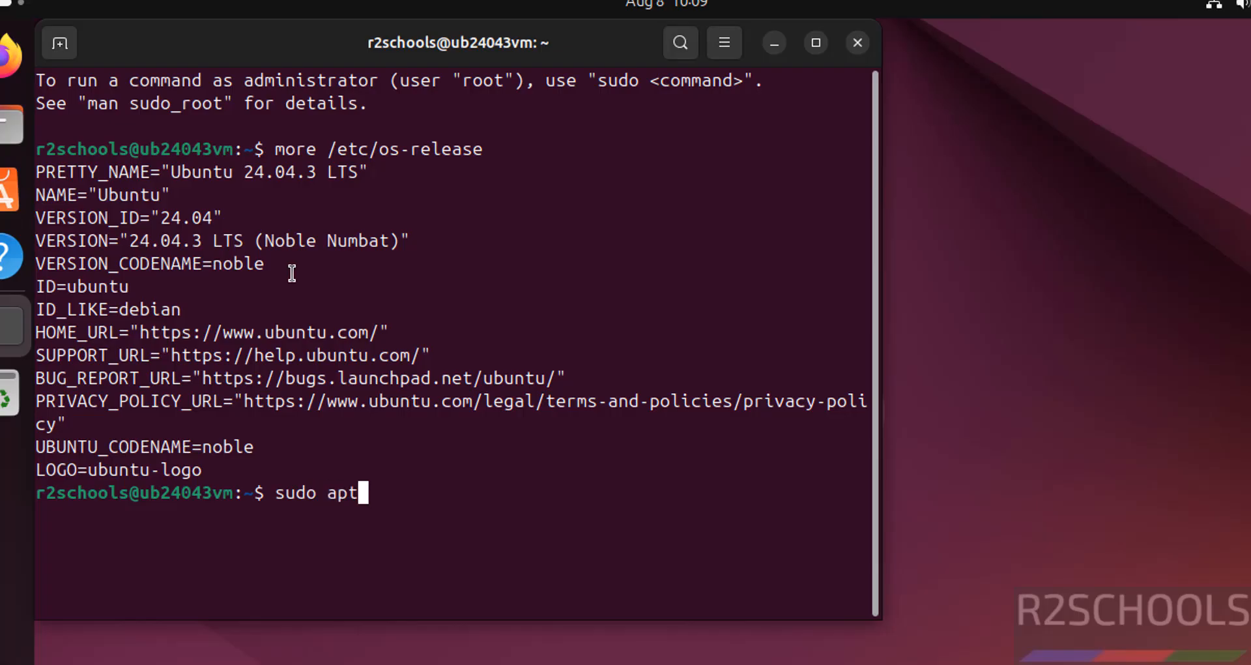
{"action": "type", "text": "update &7"}
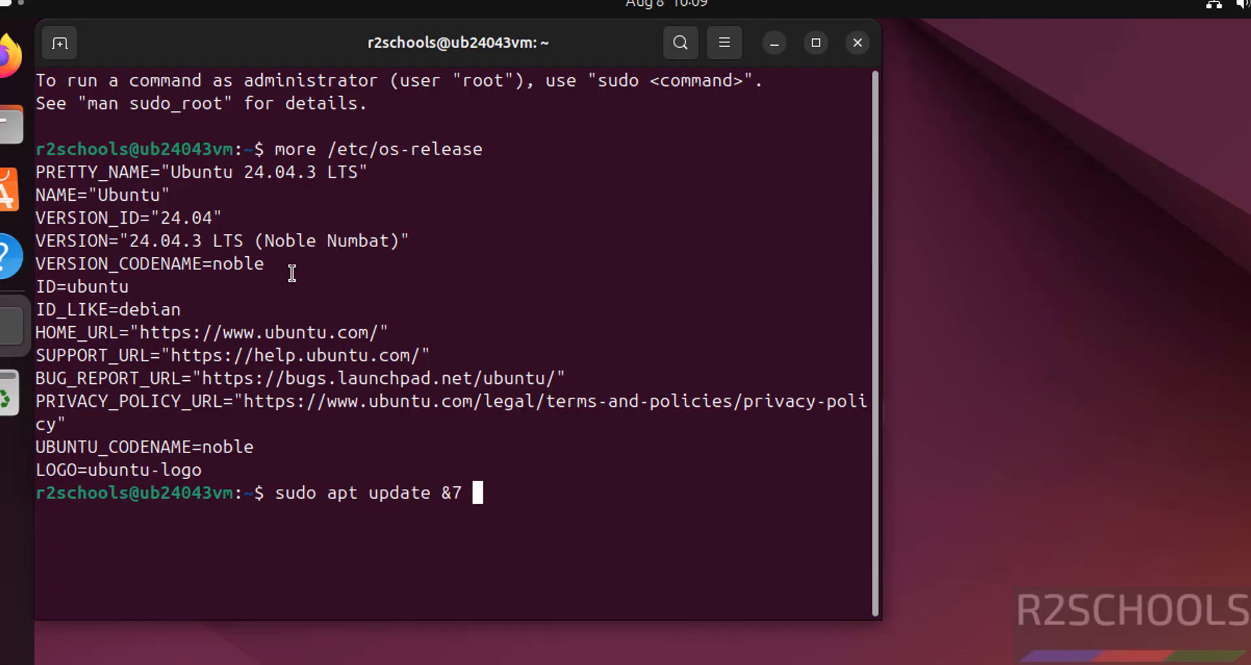
{"action": "type", "text": "& sudo apt upgrade"}
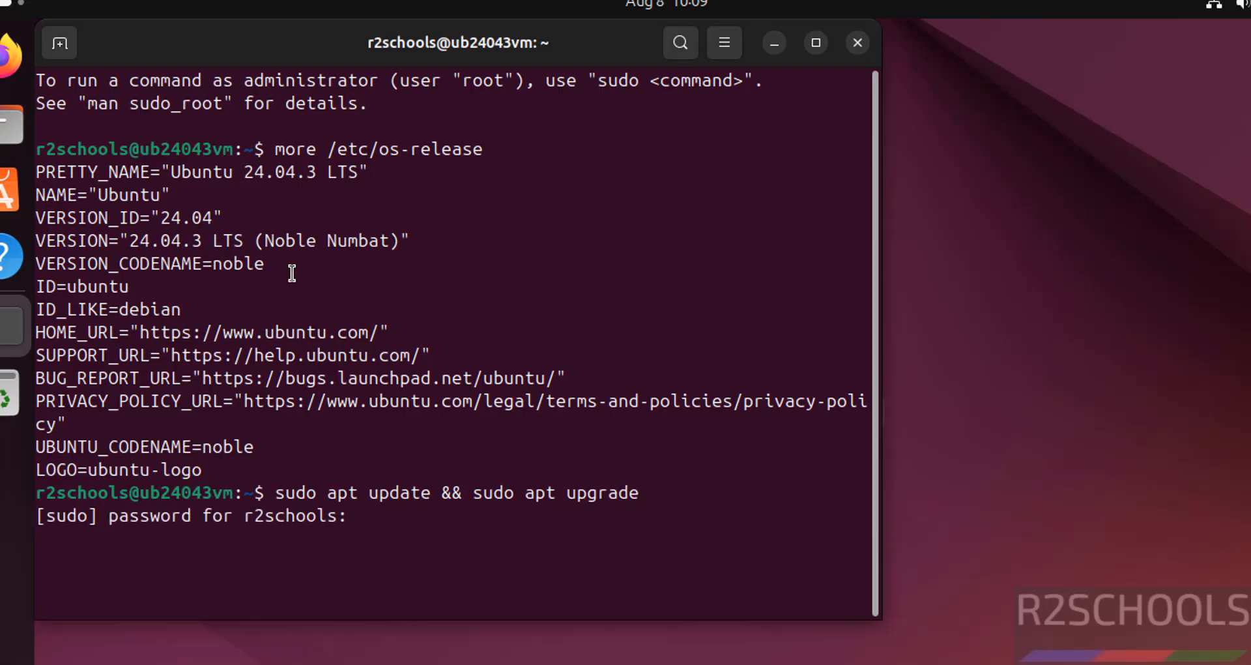
{"action": "key", "text": "Return"}
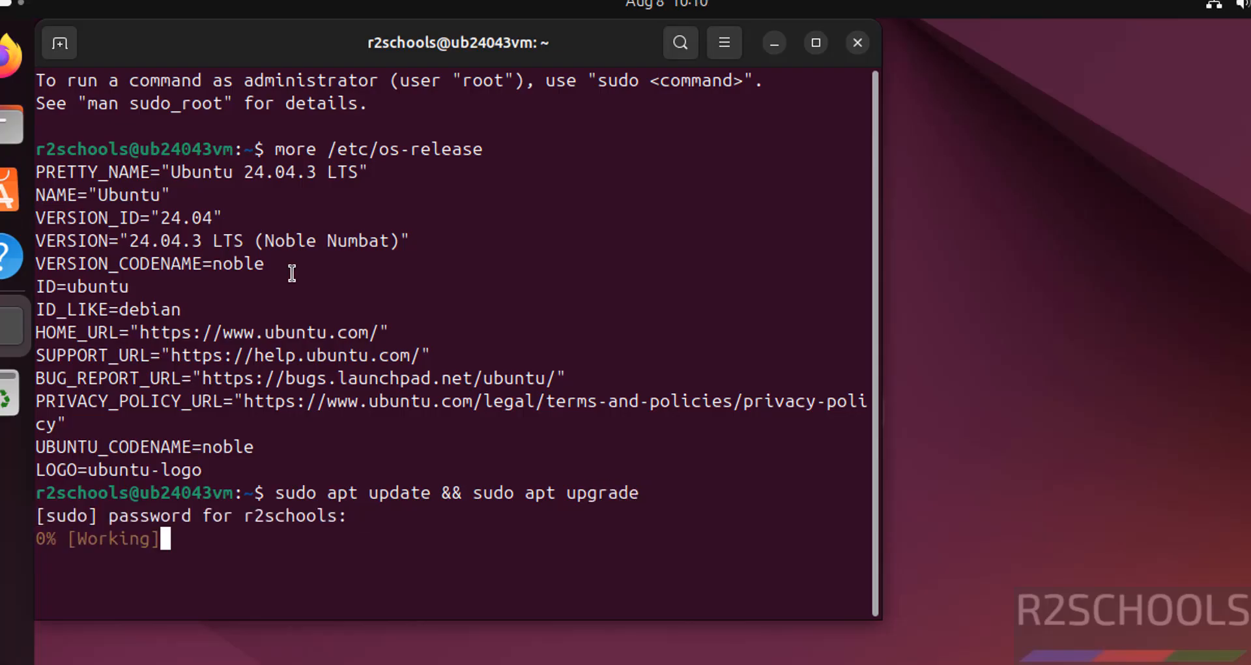